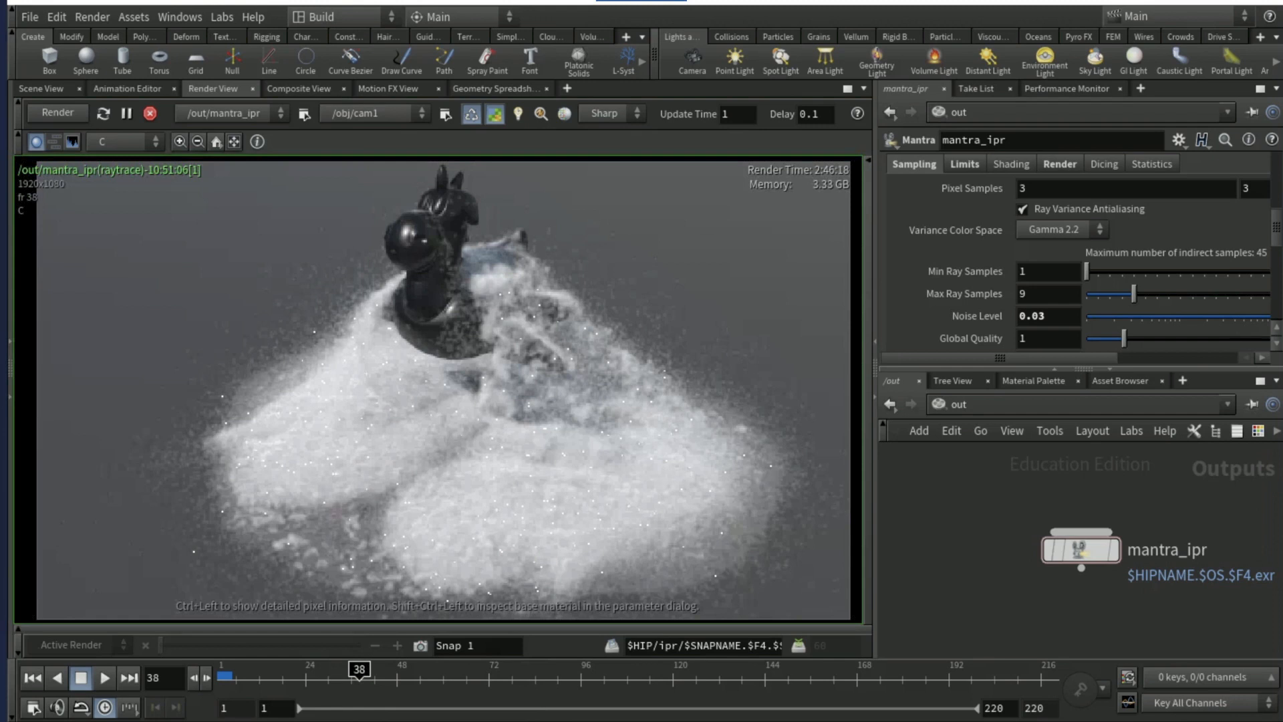
Close the finished snow render view and go back to the empty 3D scene view.
click(41, 89)
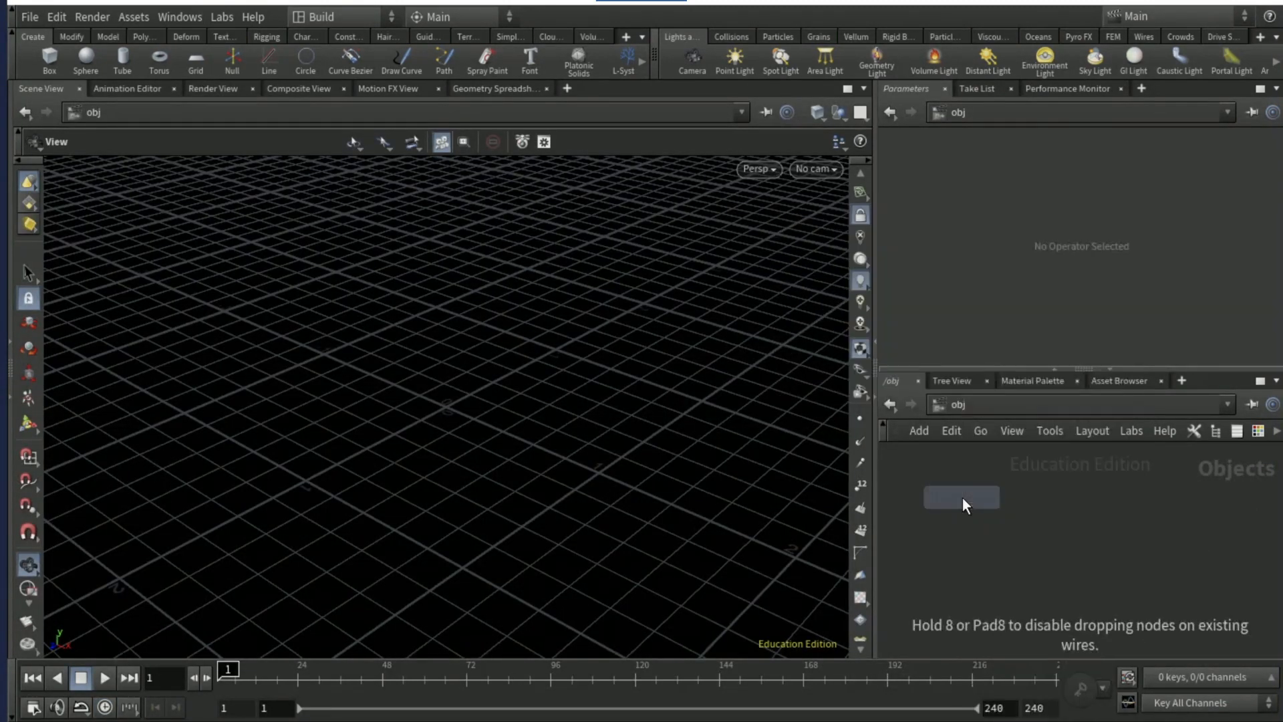
Create a geometry object in /obj and rename it Snow_Sim.
click(960, 497)
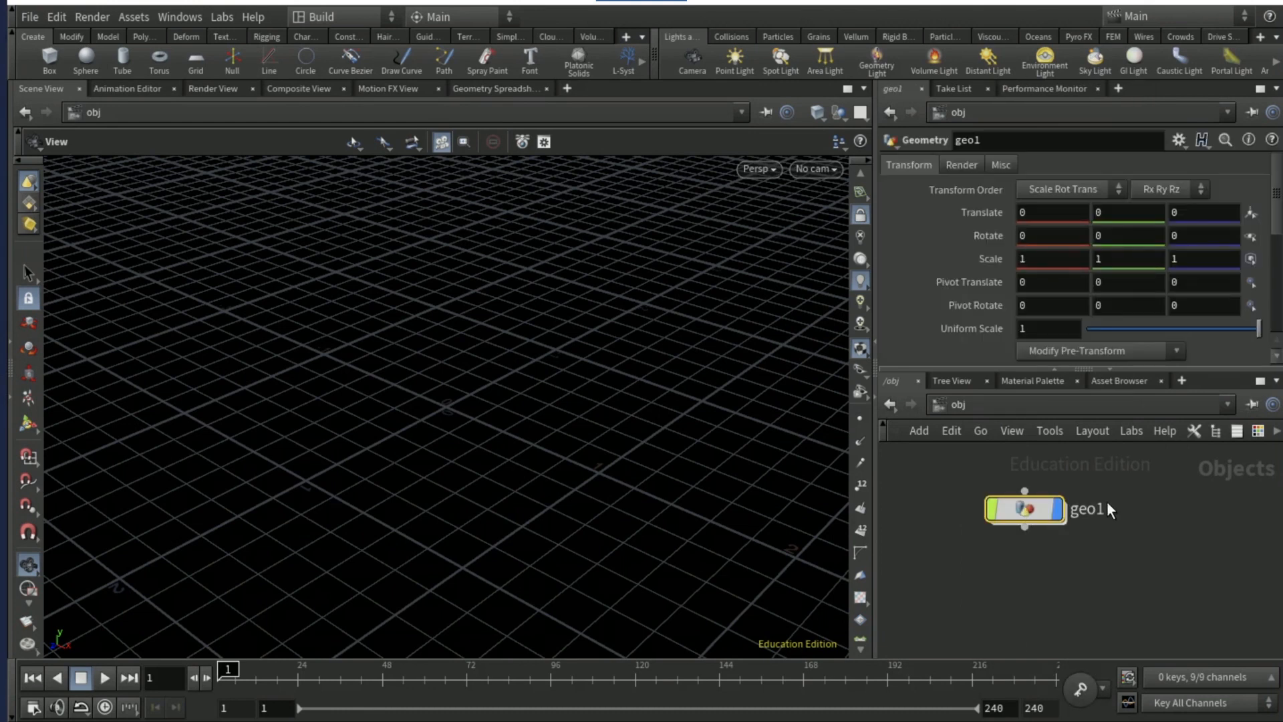
double_click(1089, 508)
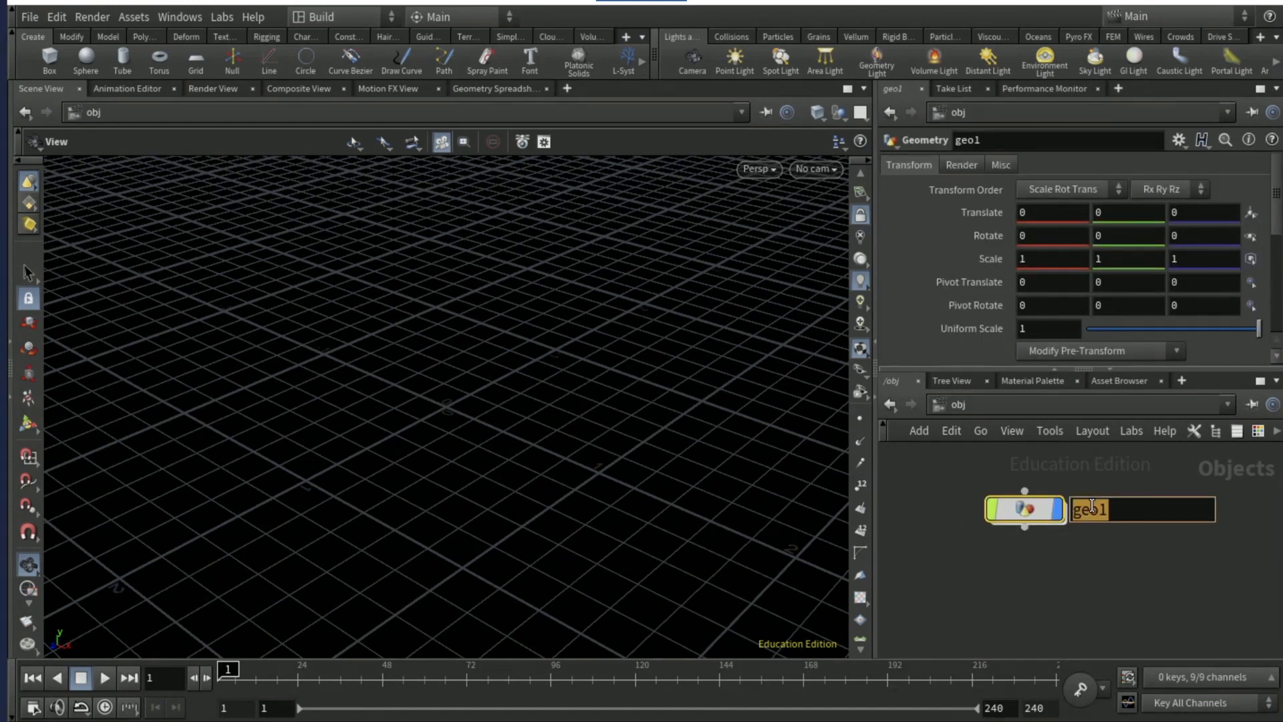
text(Snow_S)
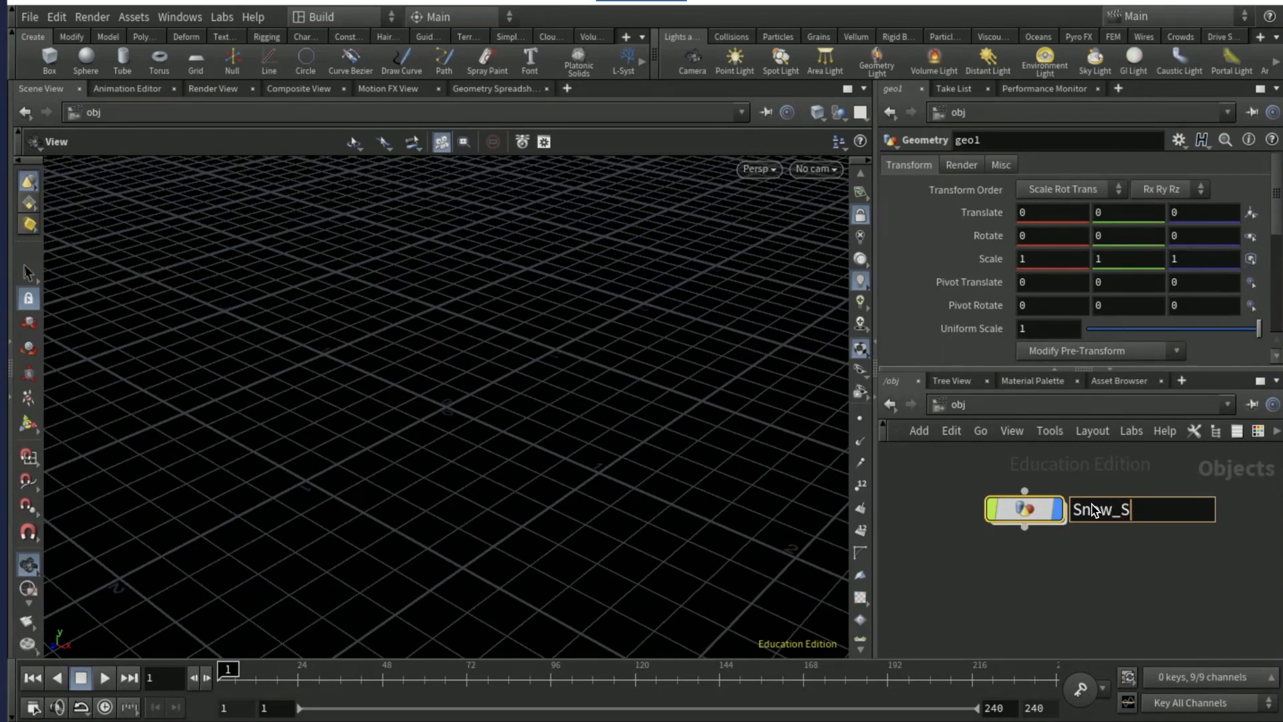
key(Return)
text(test)
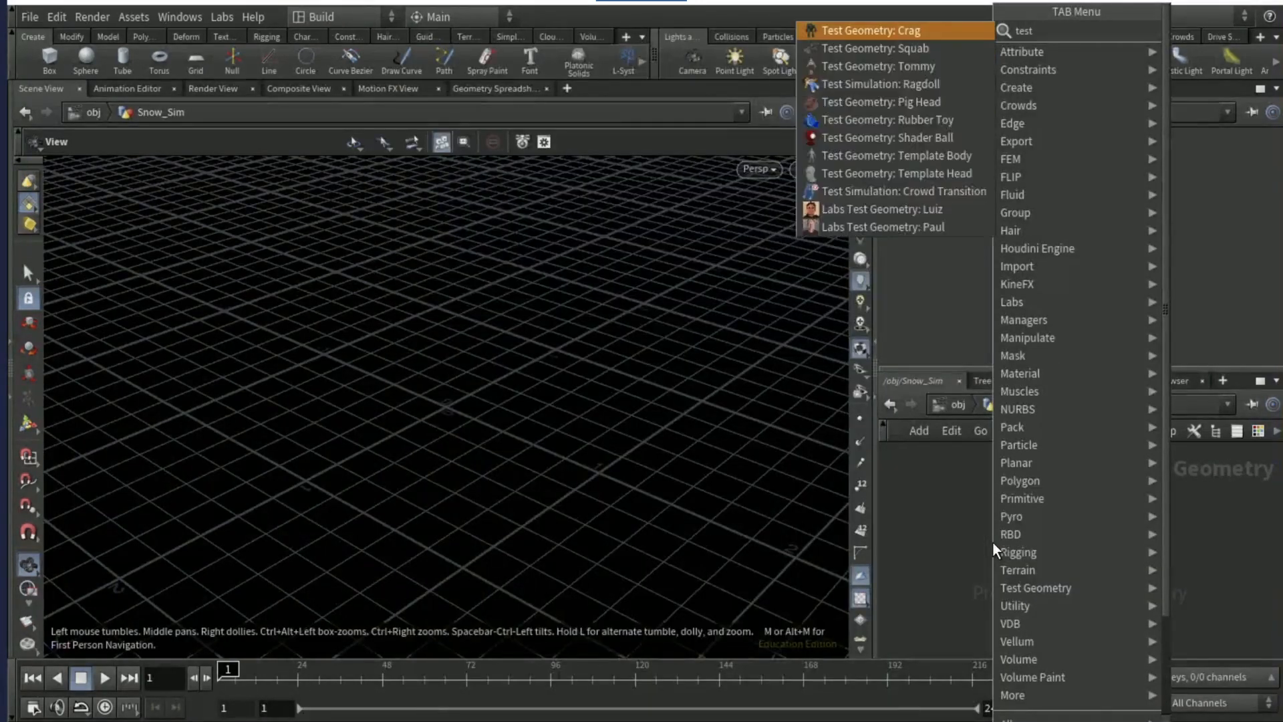
Add the Rubber Toy test geometry plus a sphere placed high above it.
text(geo)
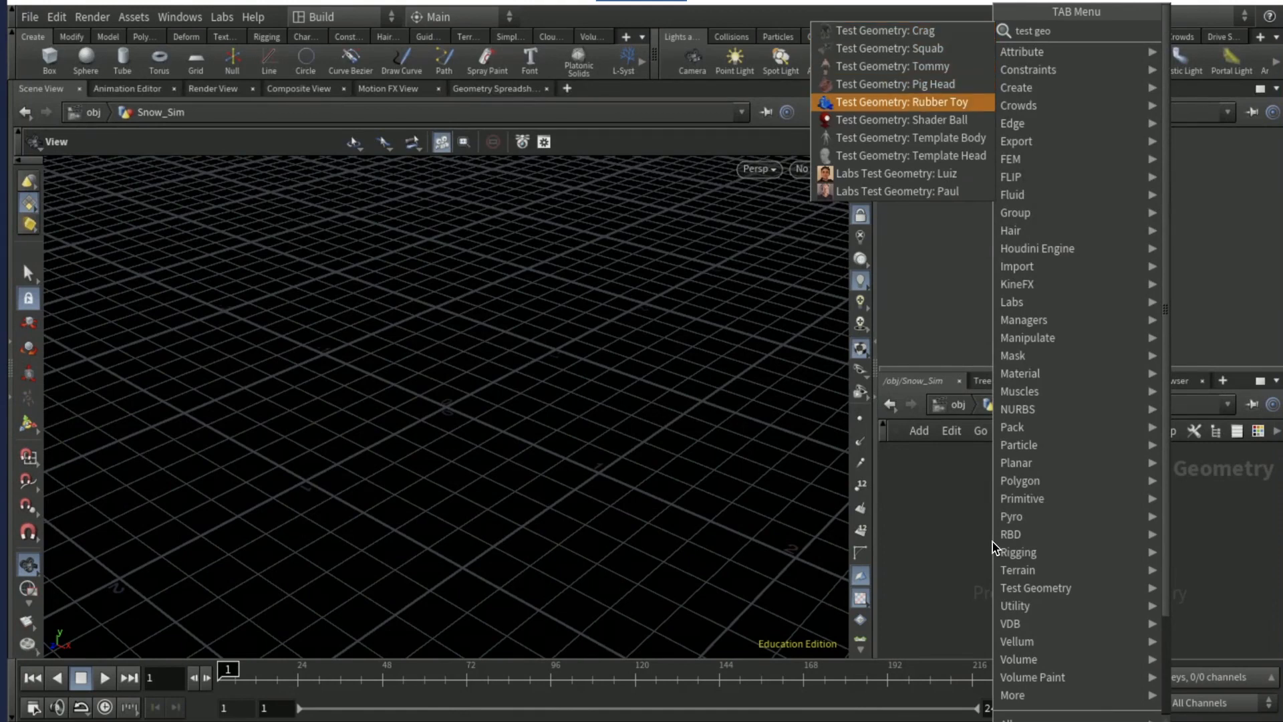
click(895, 101)
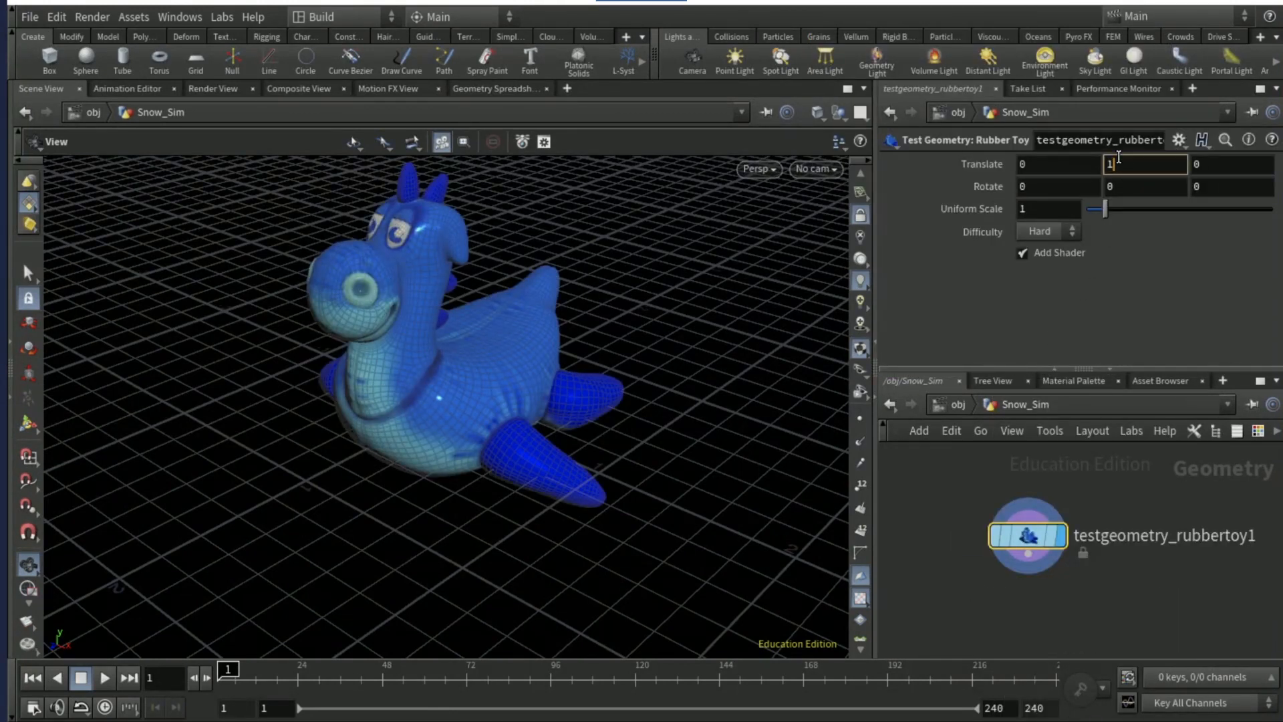
text(1.3)
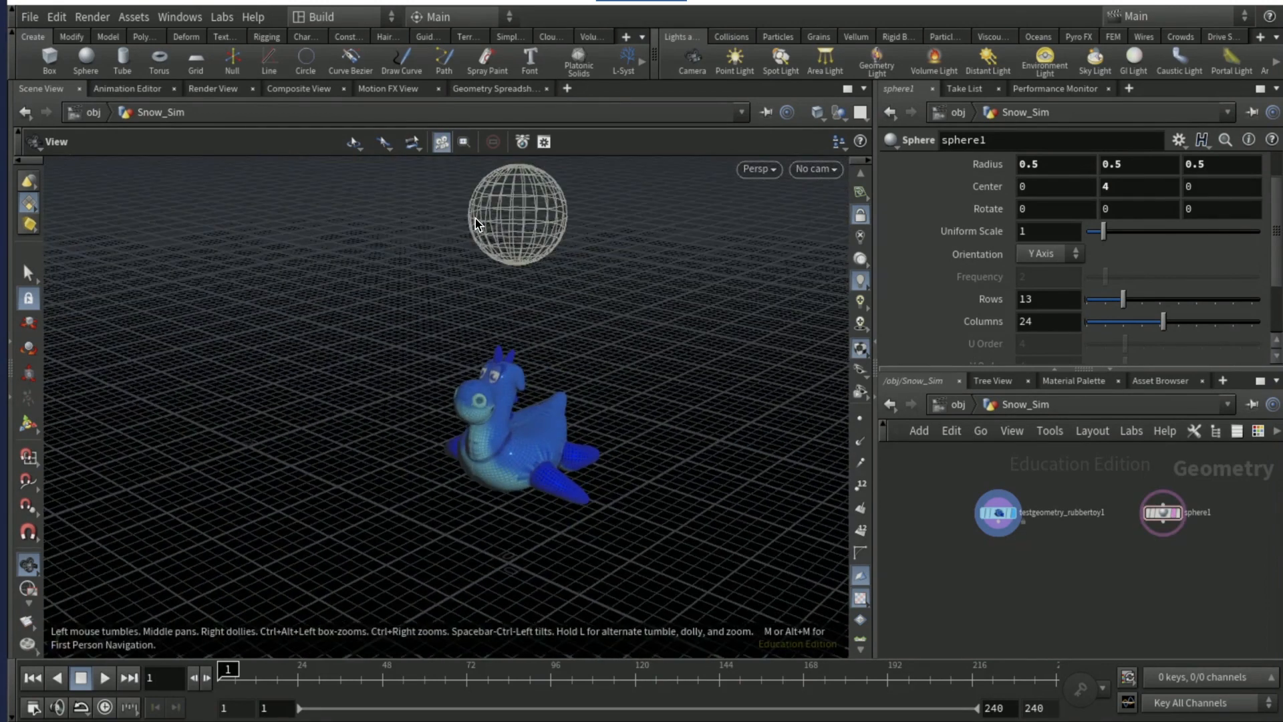
mouse_move(502, 214)
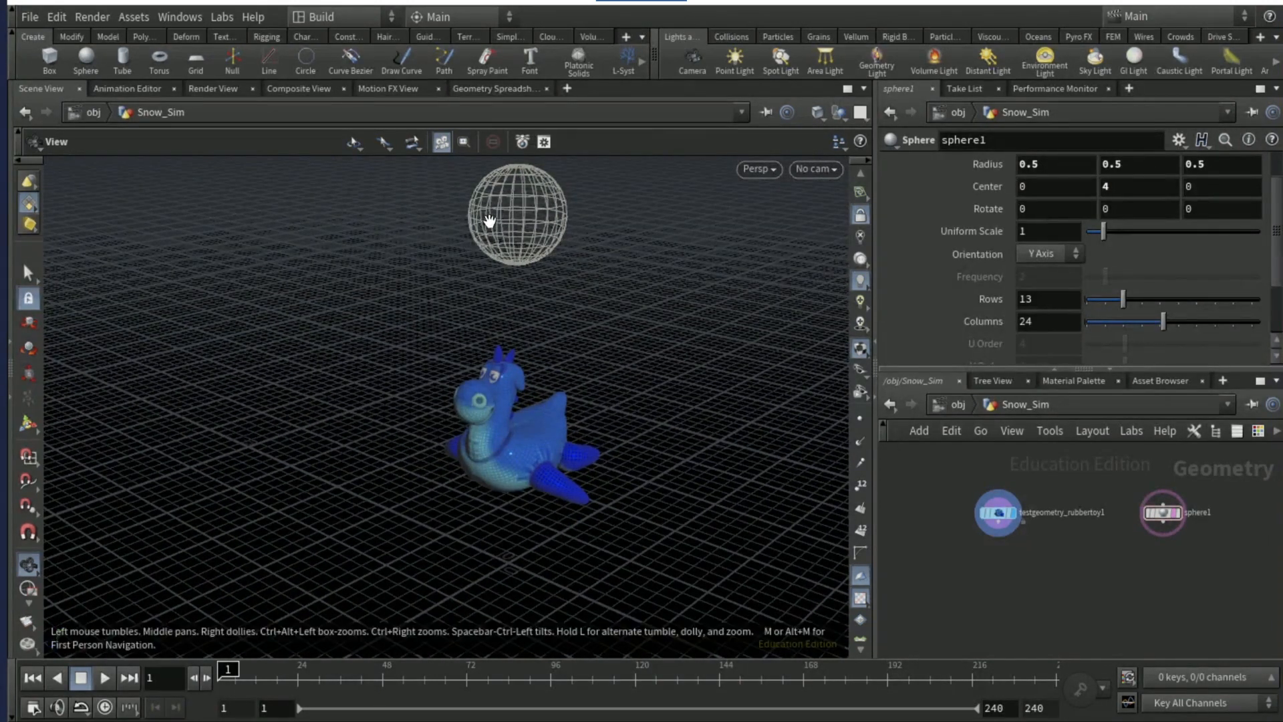
Set sphere1 Uniform Scale to 1.5 and Rows to 130.
click(1047, 231)
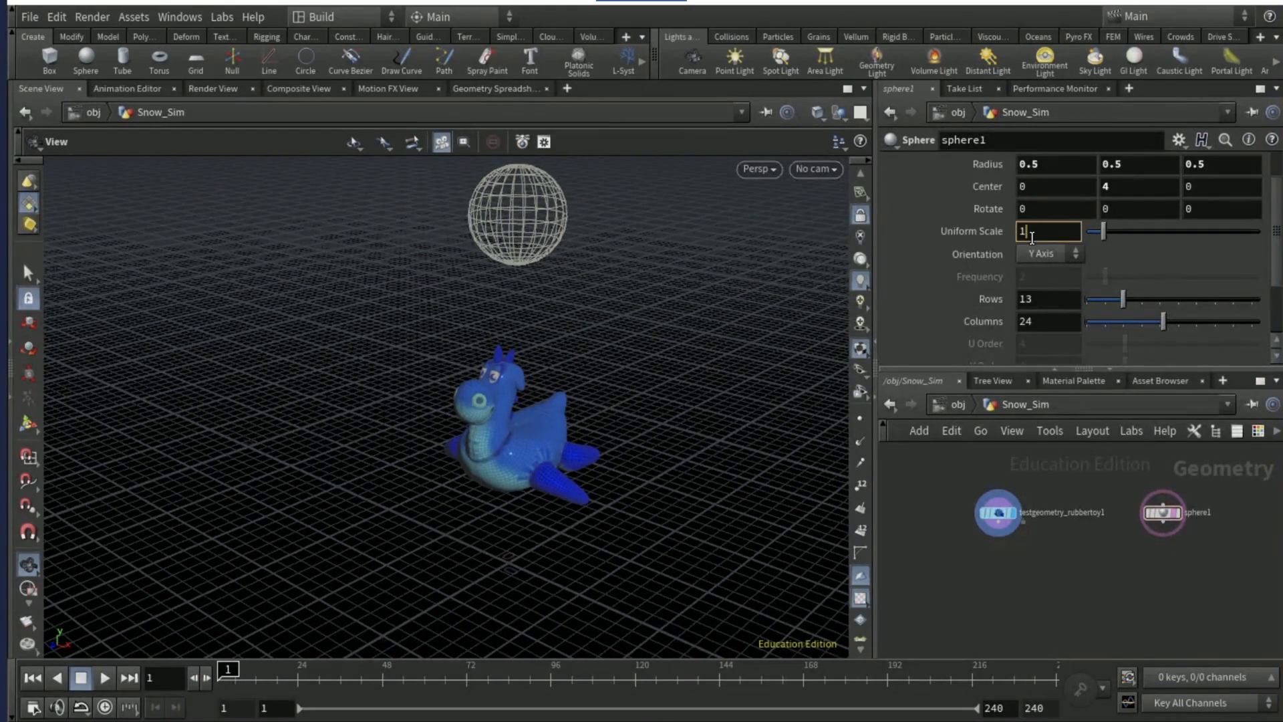
text(1.5)
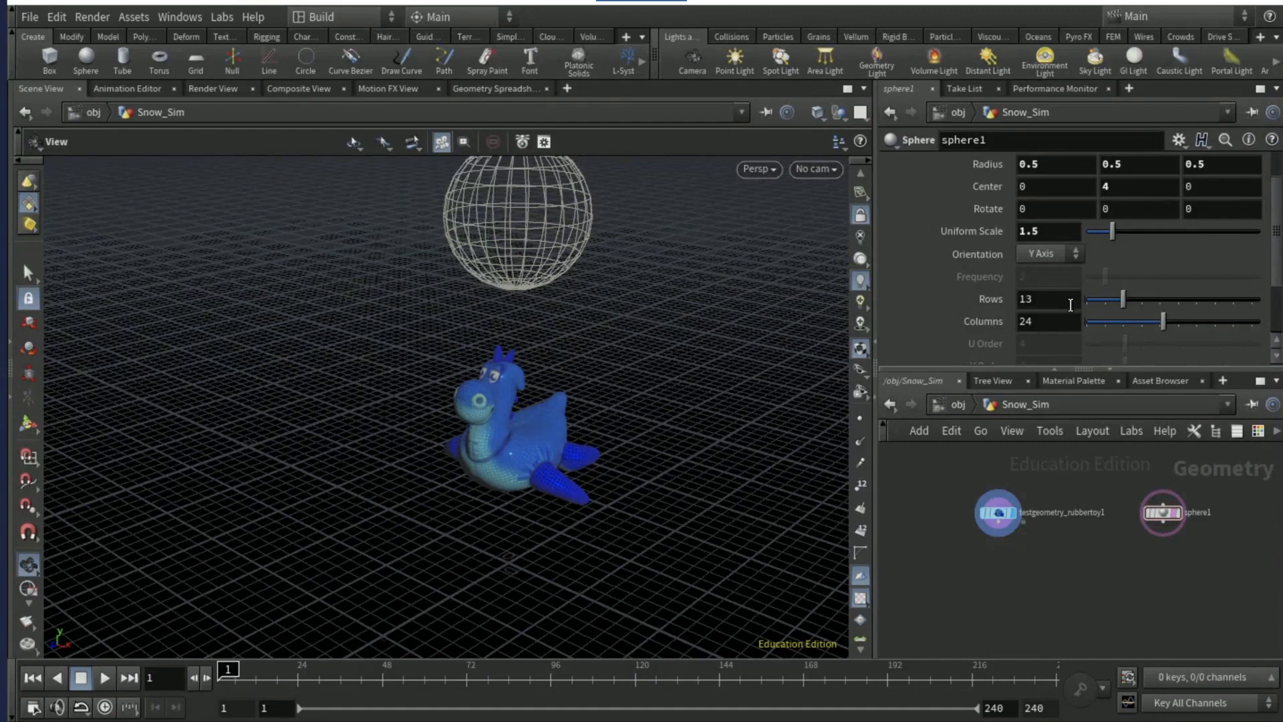
text(130)
text(vellum configure grain)
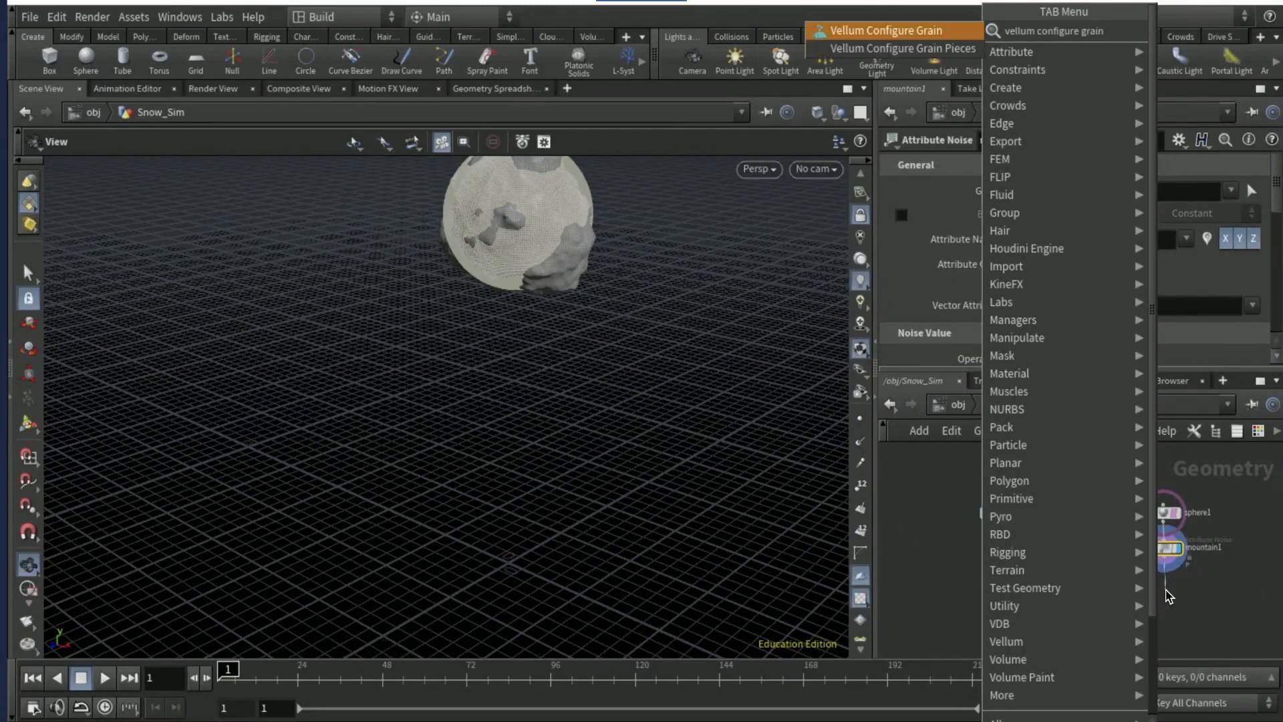
Add Vellum Configure Grain creating points from volume with particle size 0.035.
click(894, 30)
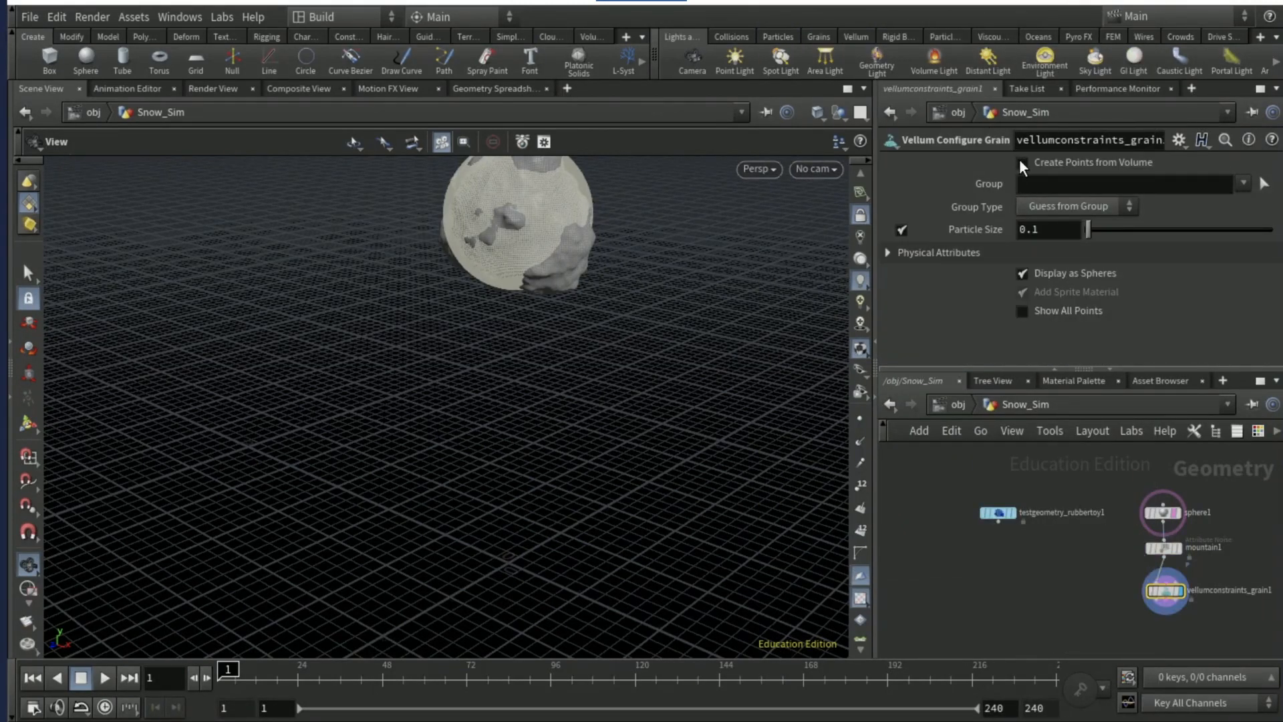
click(1023, 161)
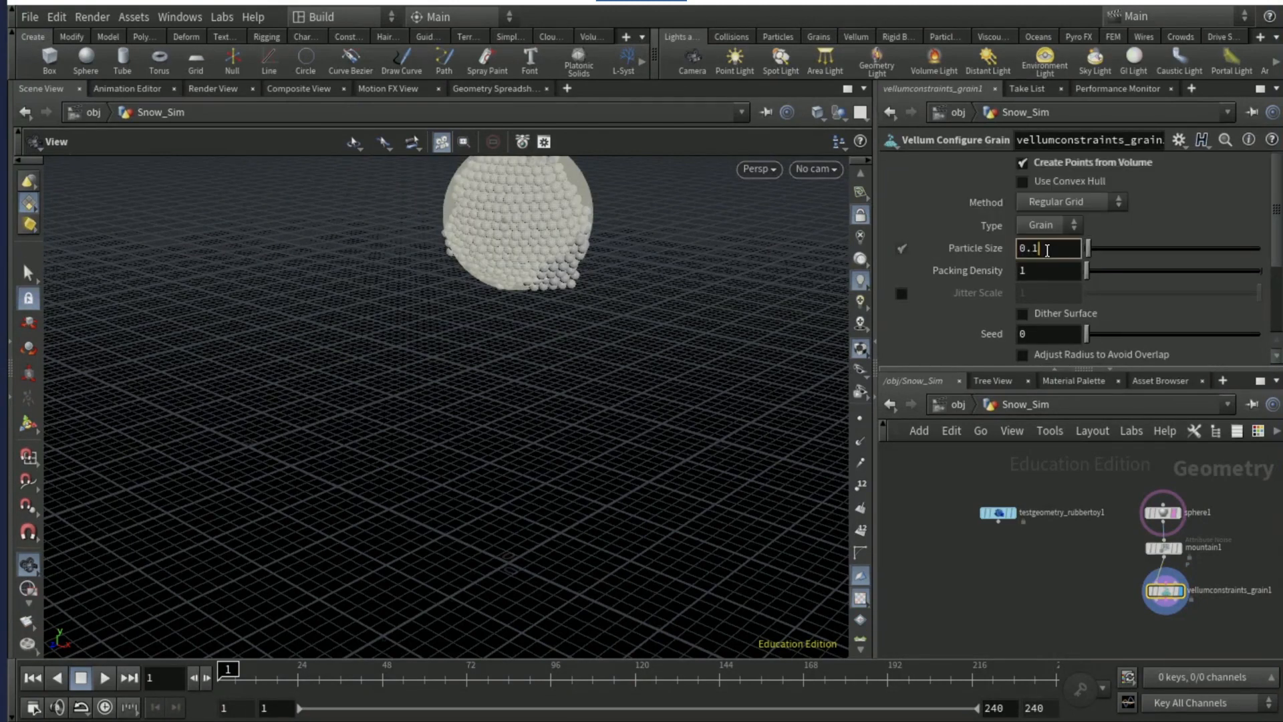
key(BackSpace)
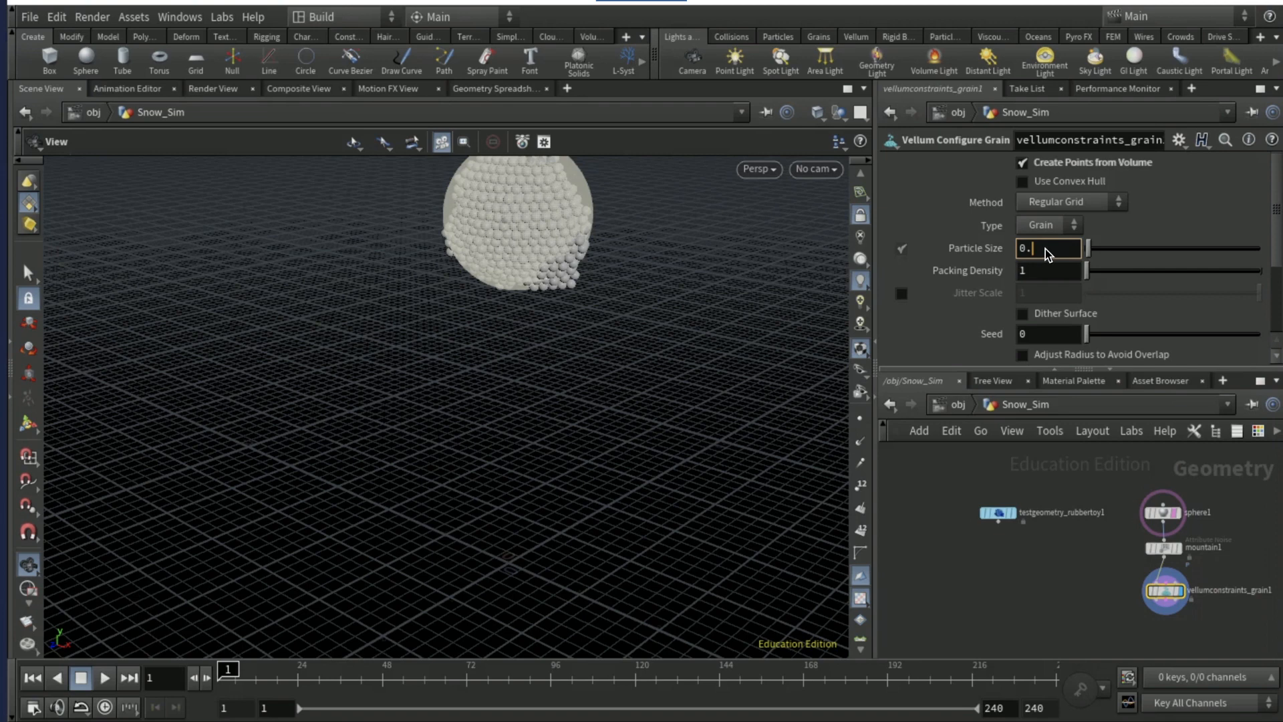
text(0.035)
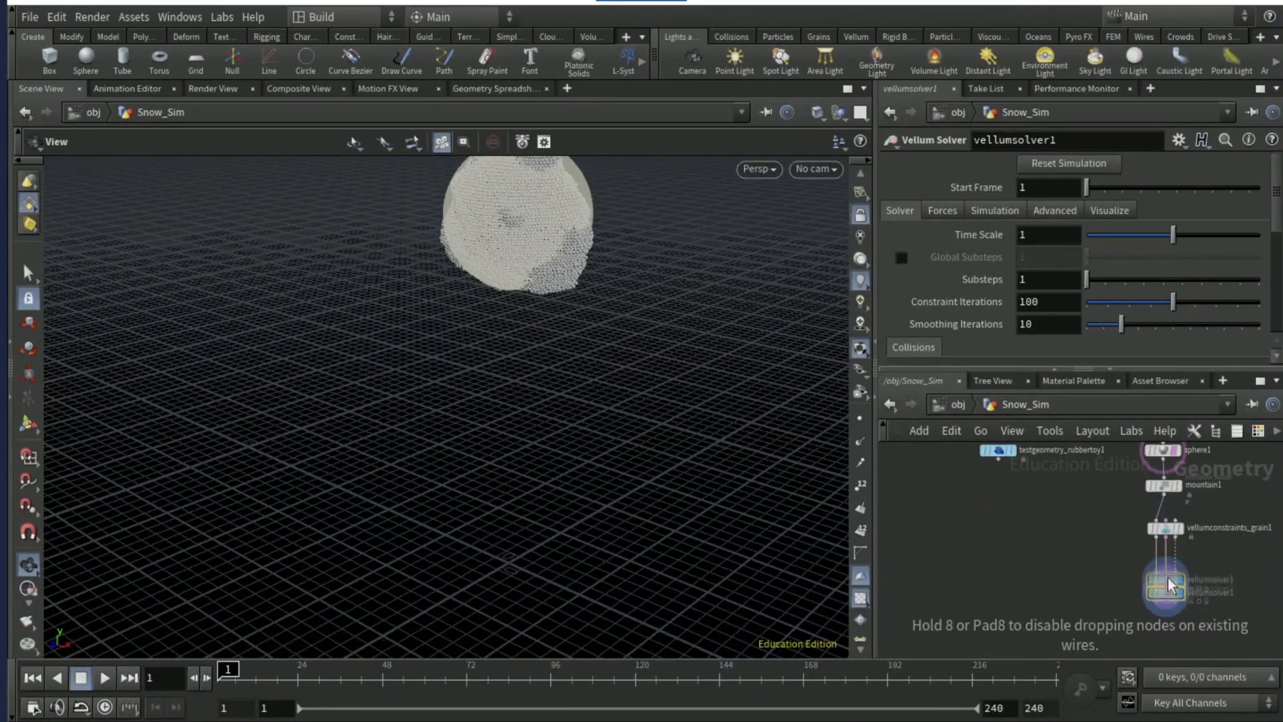
Add a Vellum Solver with the rubber toy as collider and friction dynamic scale 0.2.
click(1164, 575)
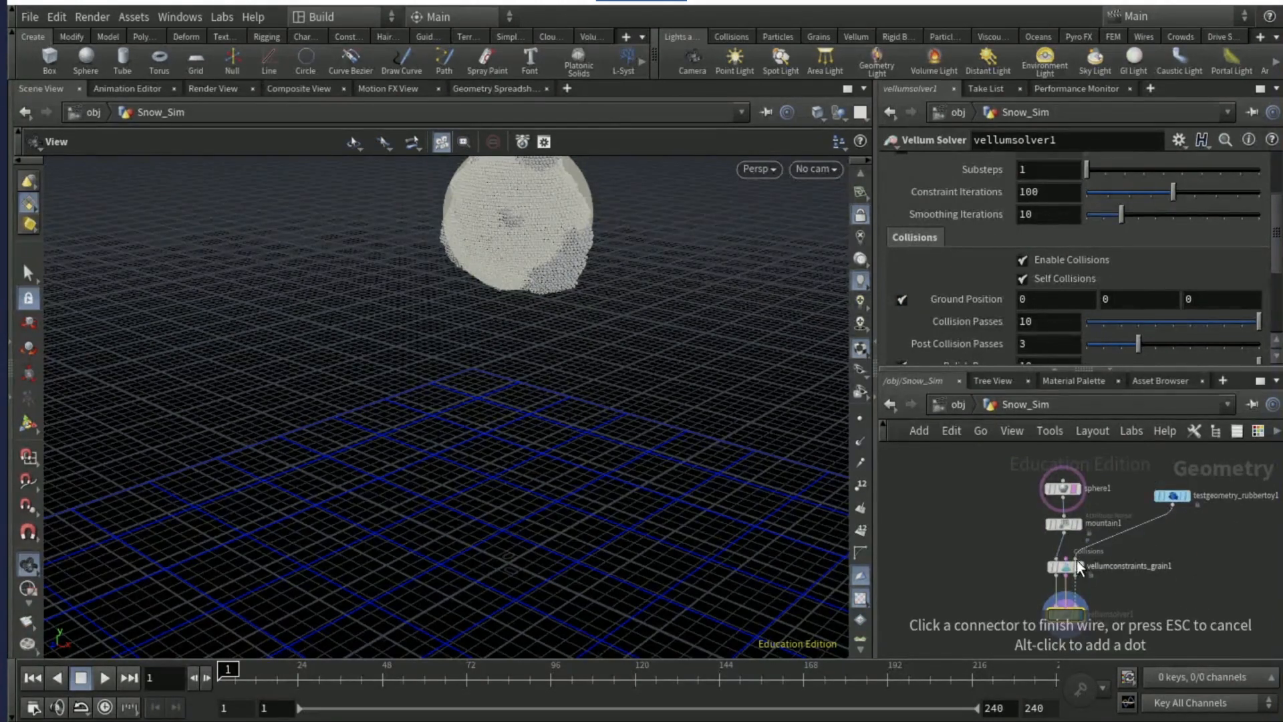
click(1064, 613)
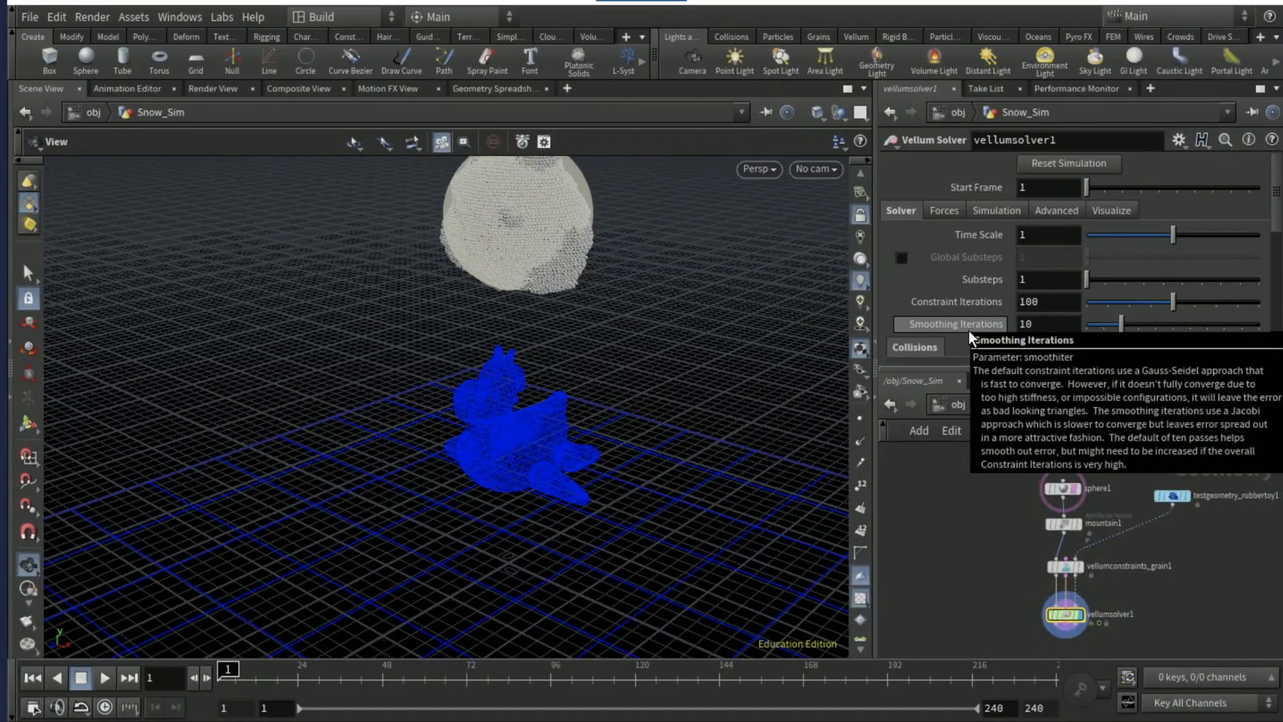
click(1049, 280)
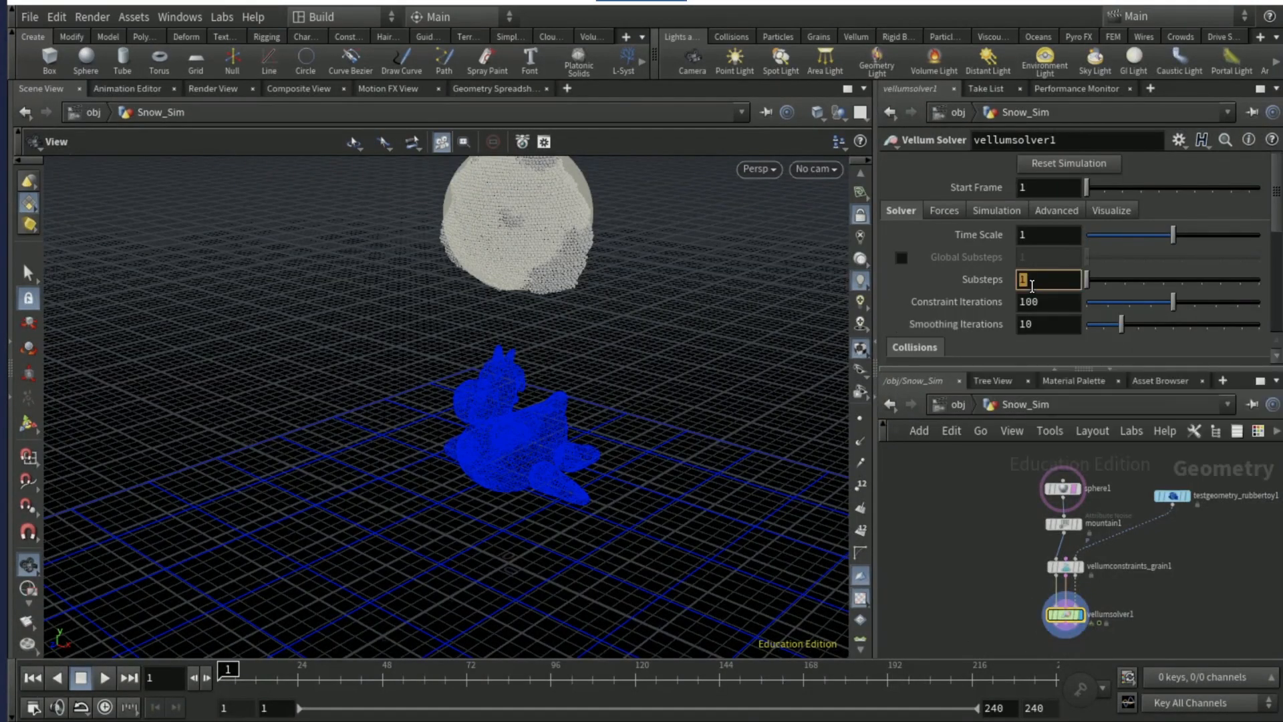
click(943, 211)
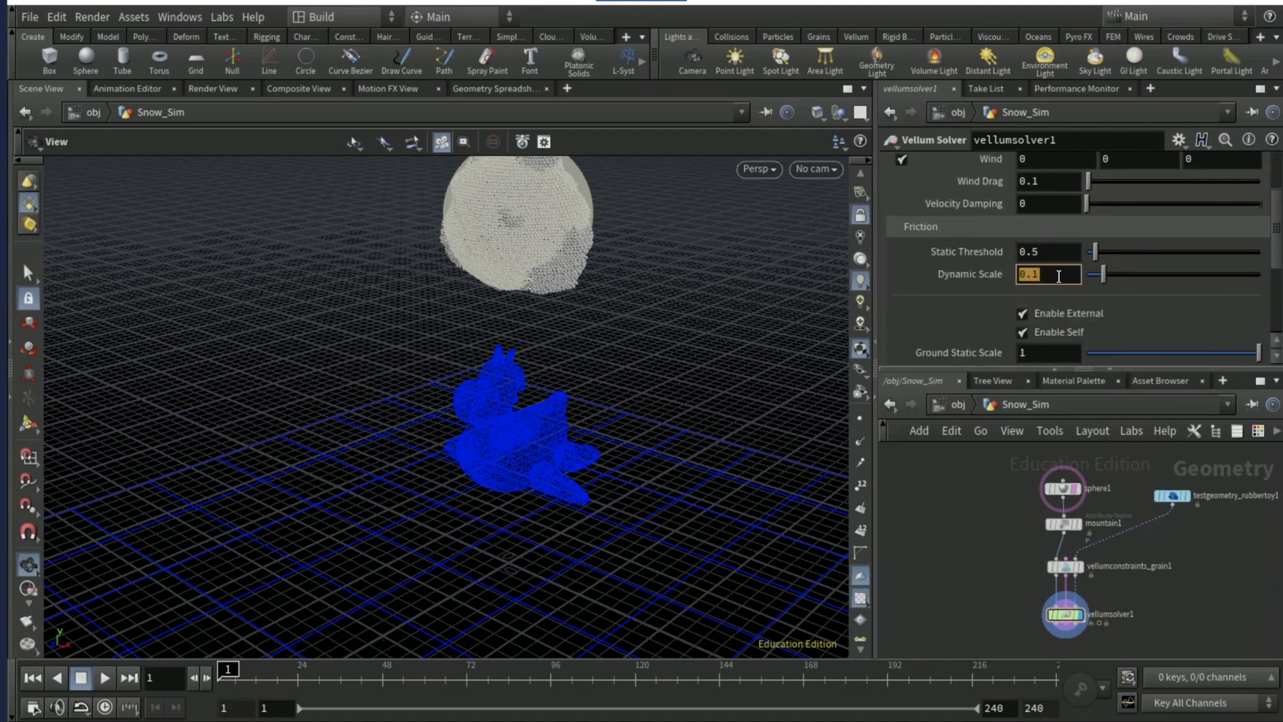
text(.2)
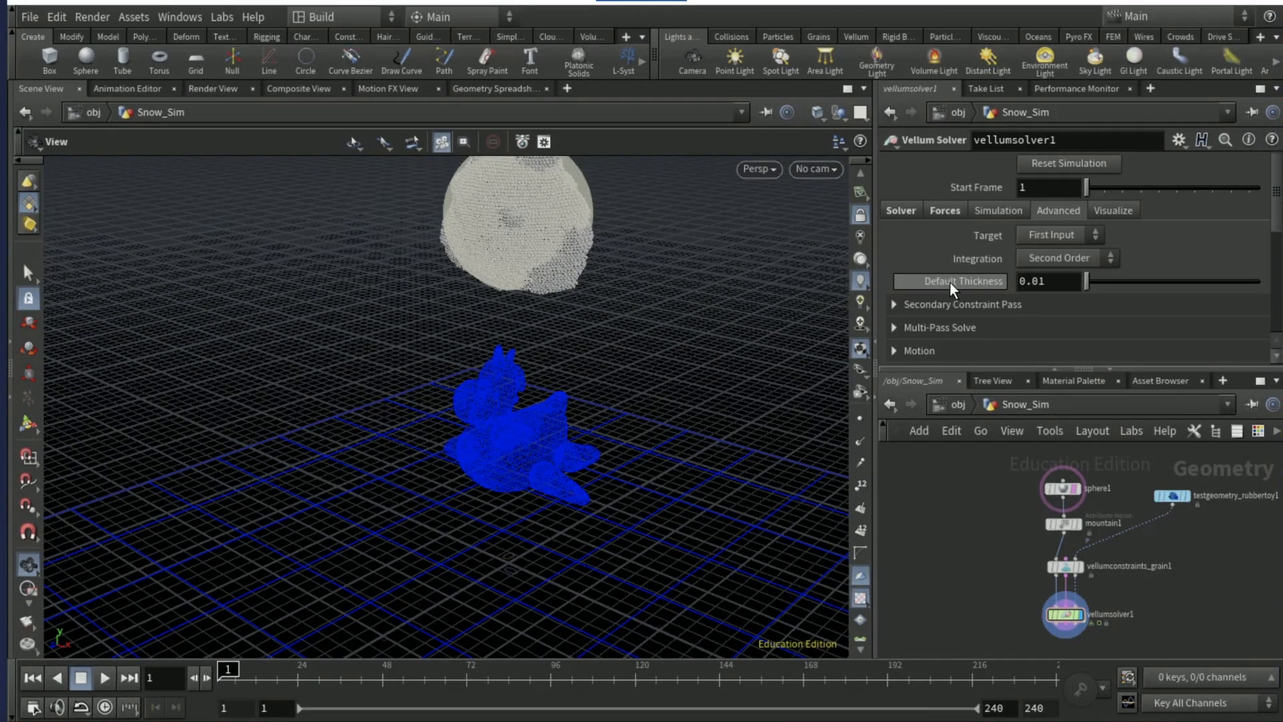
Set the solver's grain Attraction Weight to 1 and insert a node above the solver.
scroll(down, 3)
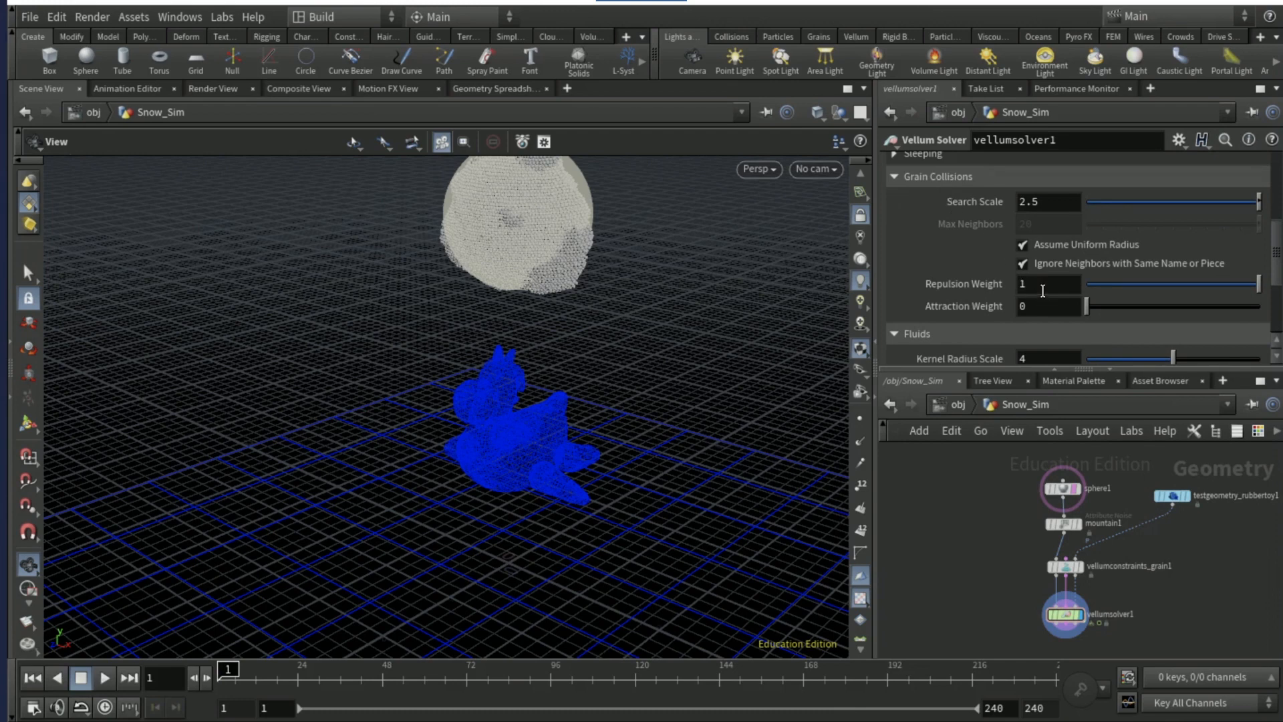
click(1049, 305)
text(1)
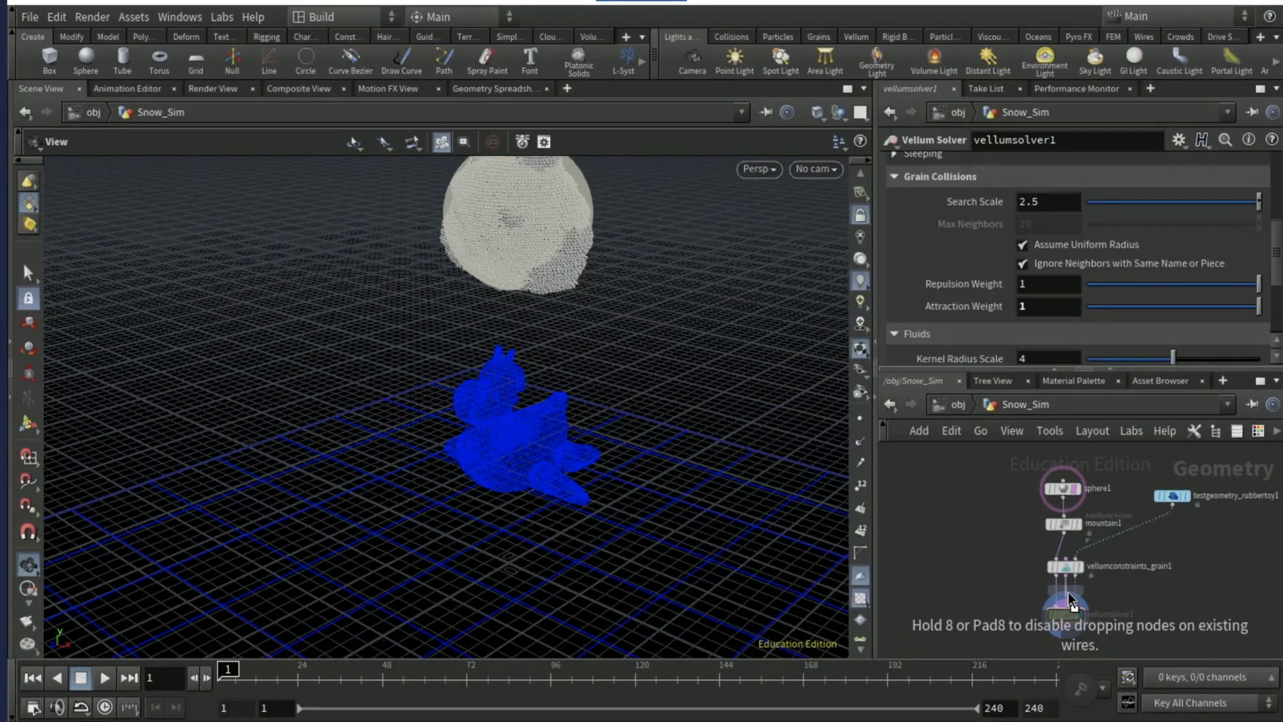
click(1063, 625)
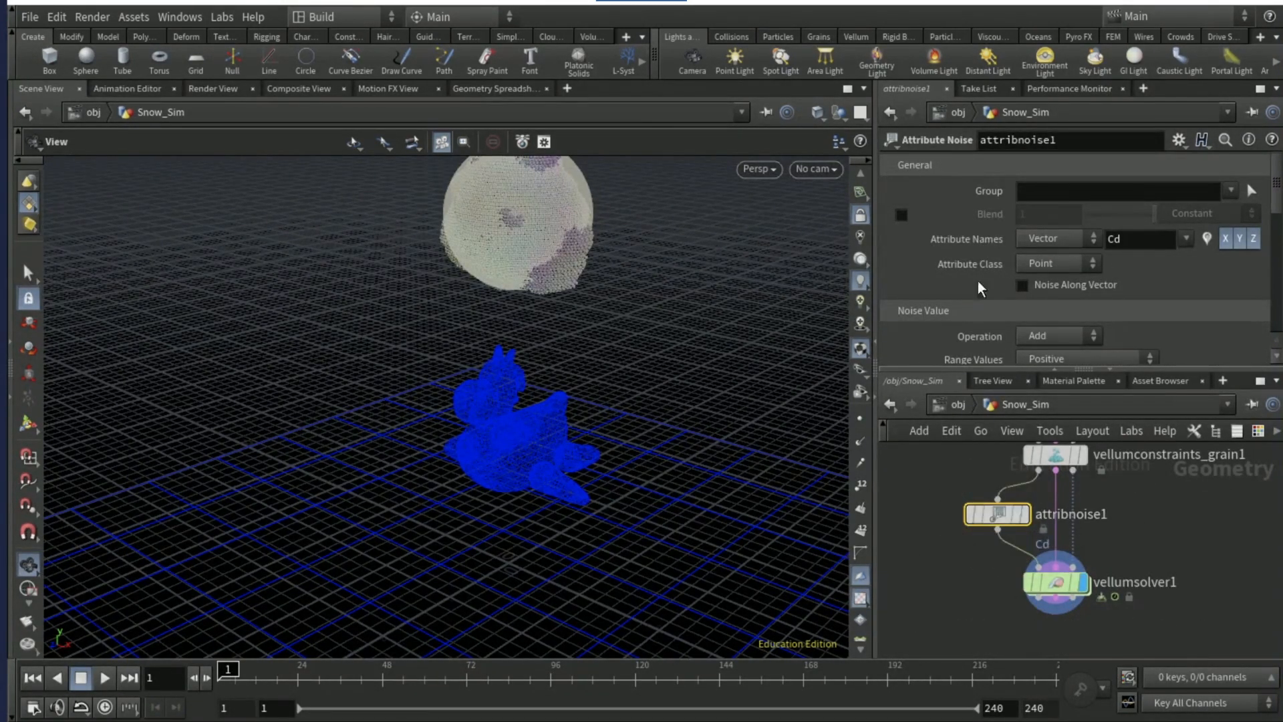
Make attribnoise1 write a float attractionweight attribute and close the node info window.
click(1056, 238)
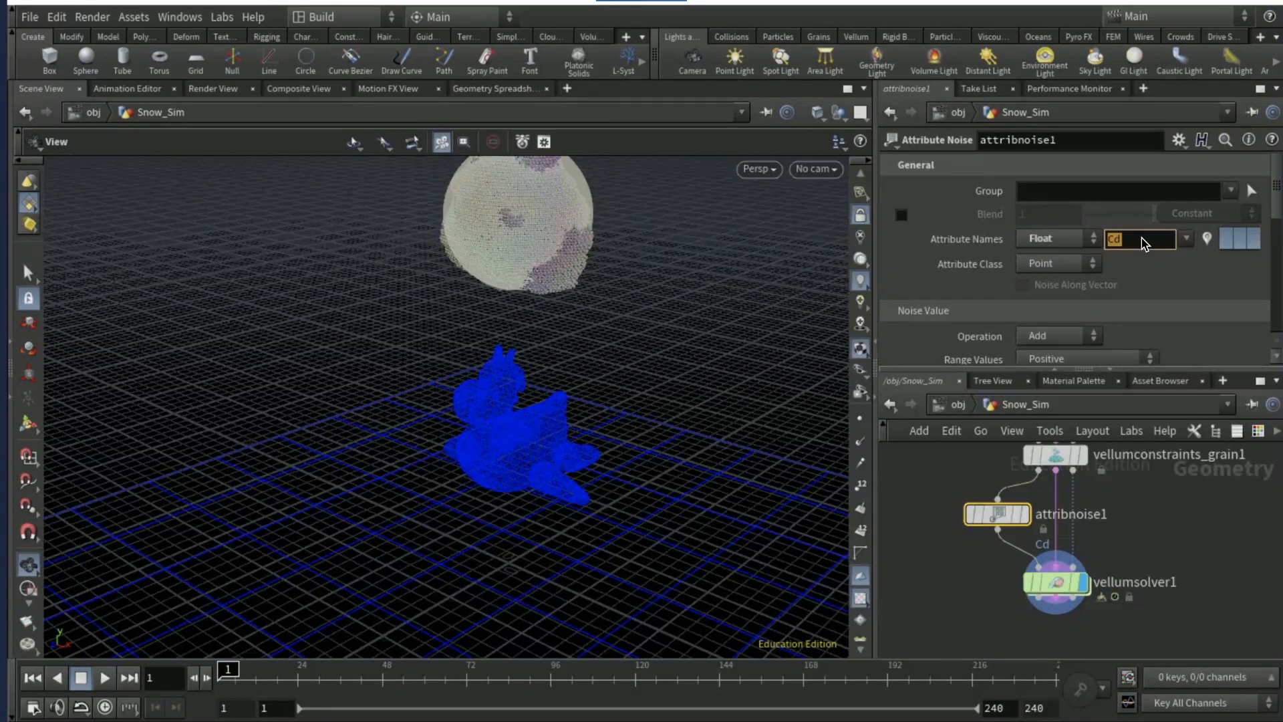
text(attra)
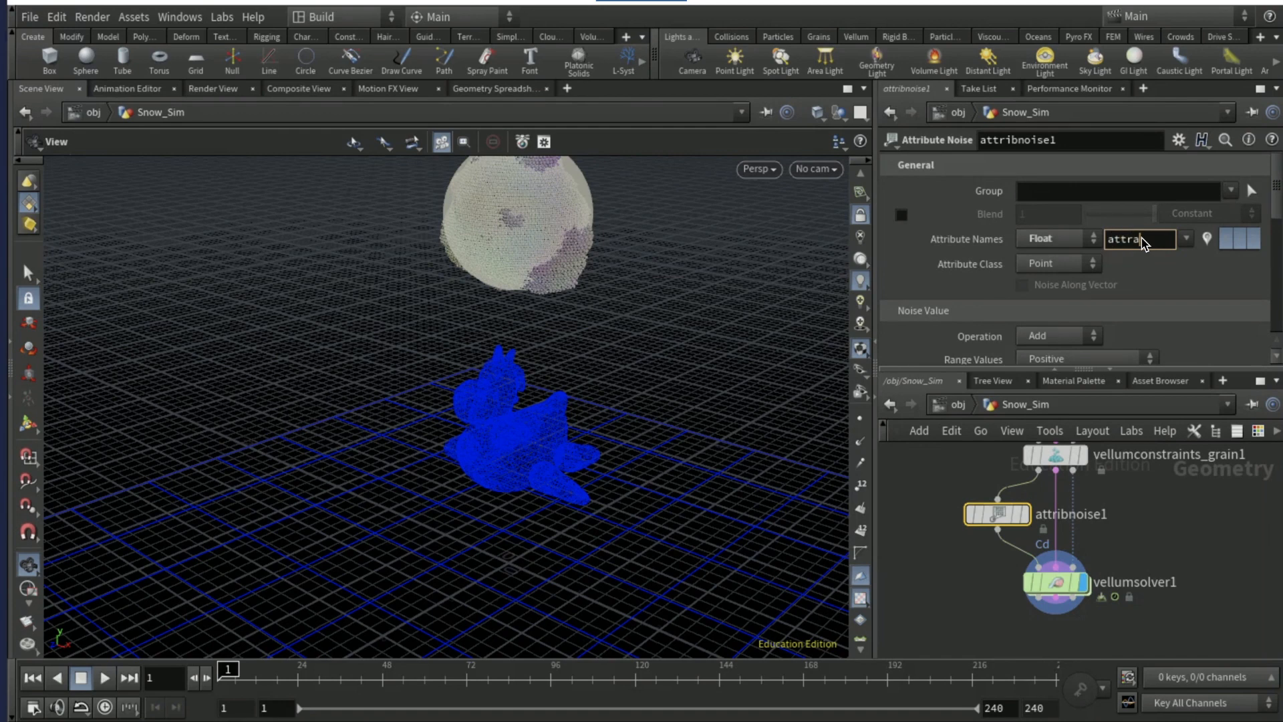
text(tionweight)
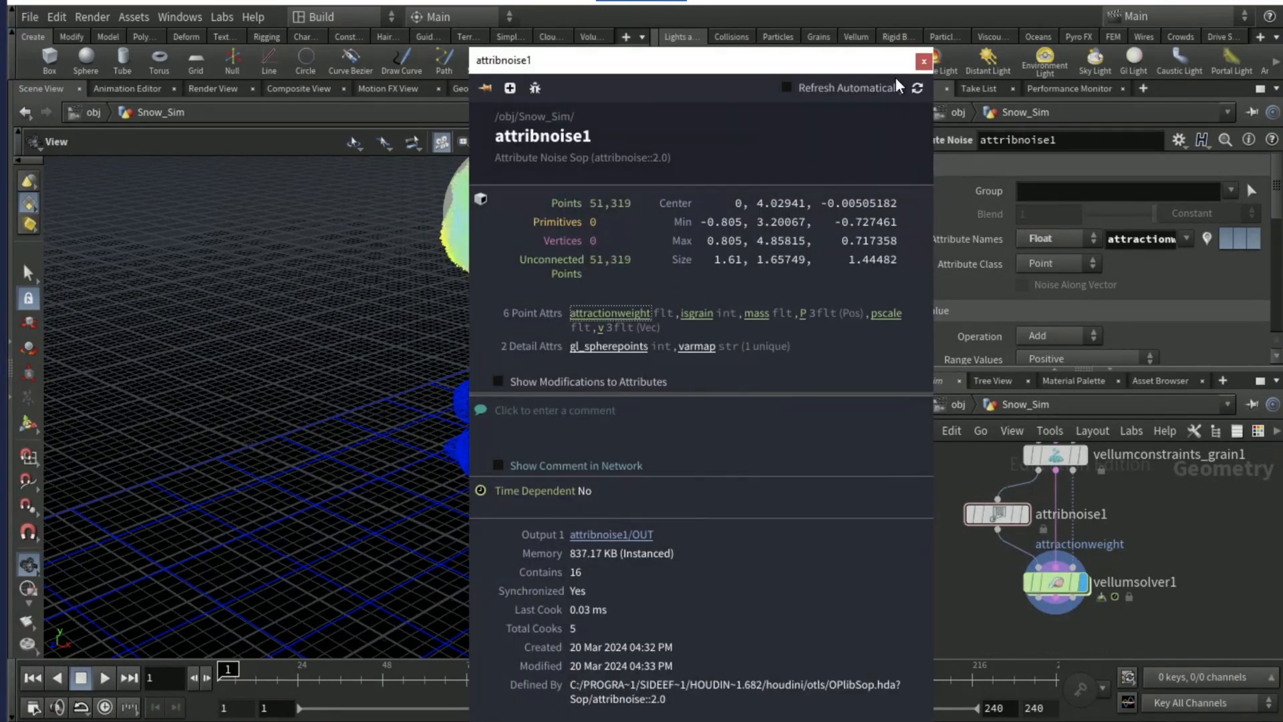
click(923, 61)
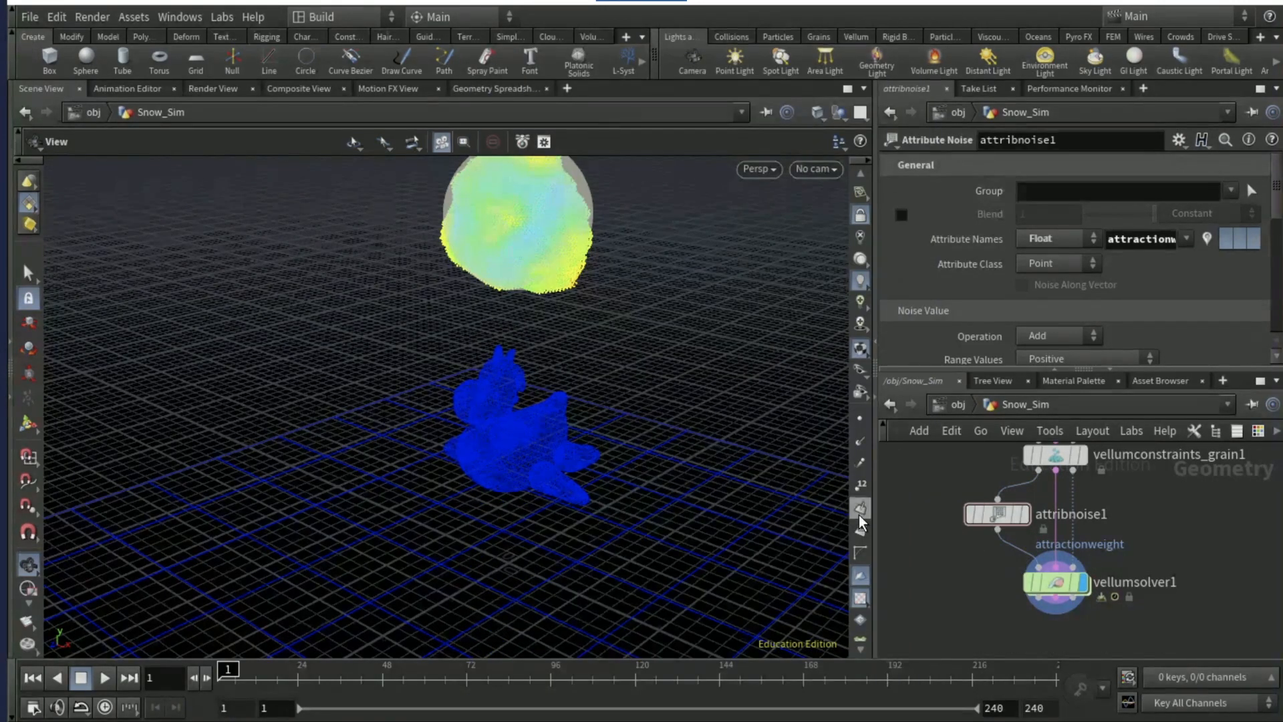
Reduce the attractionweight visualizer ramp to just its green and red end points.
click(860, 559)
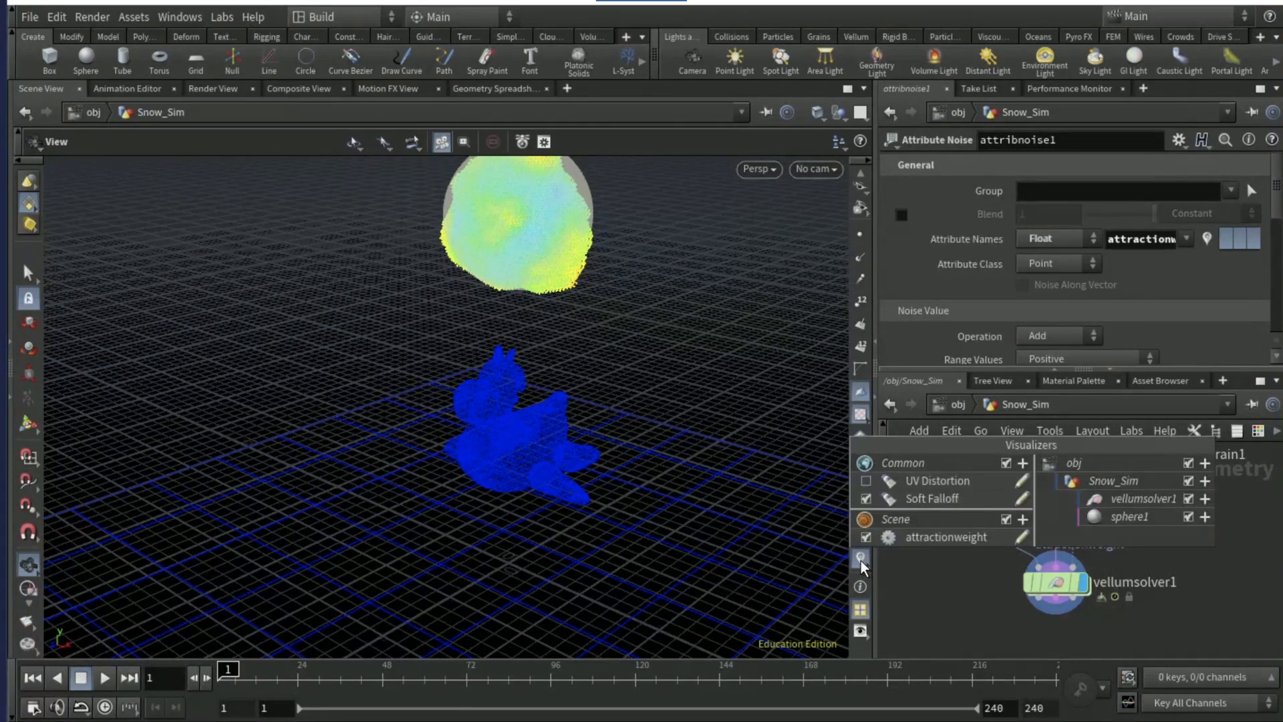
click(947, 536)
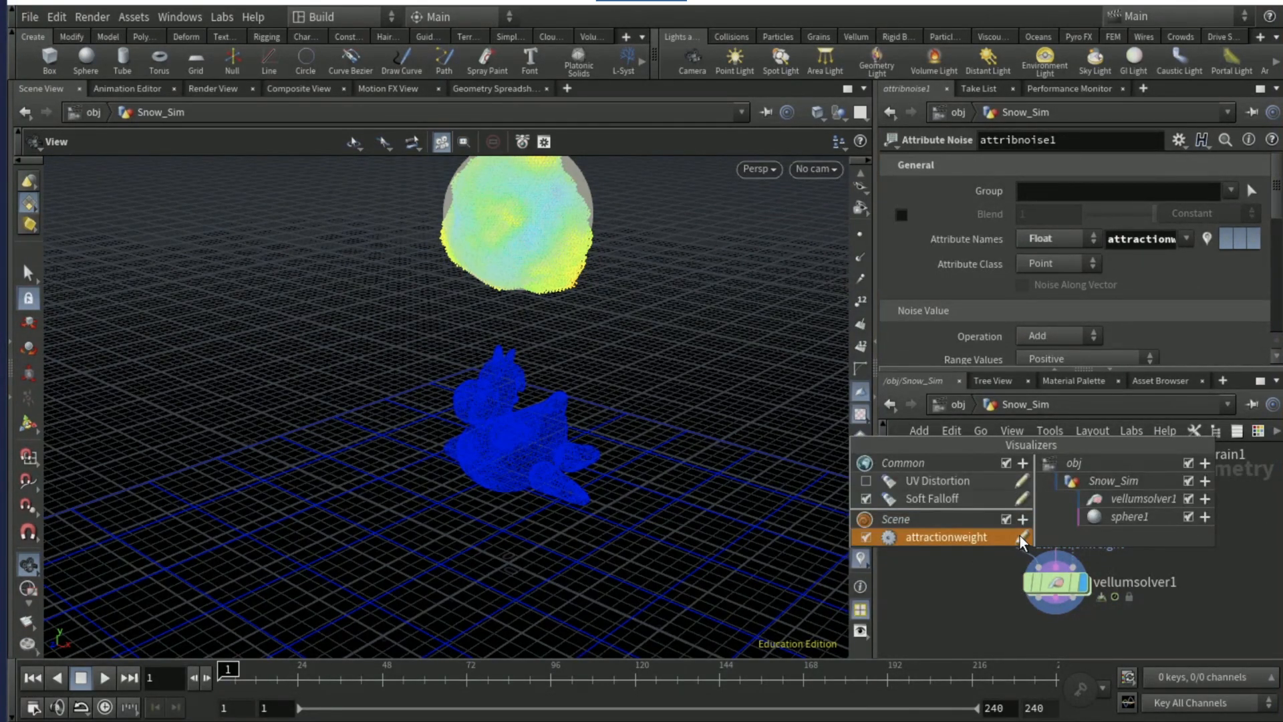
double_click(947, 536)
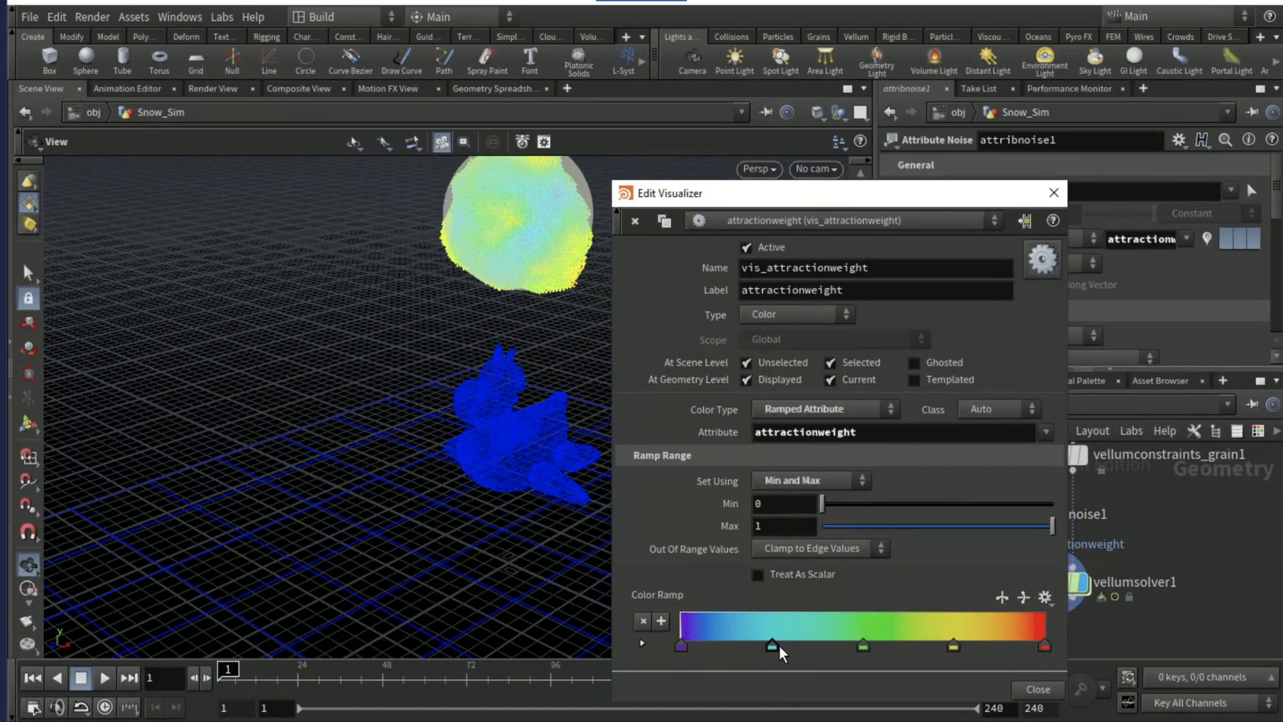
right_click(770, 645)
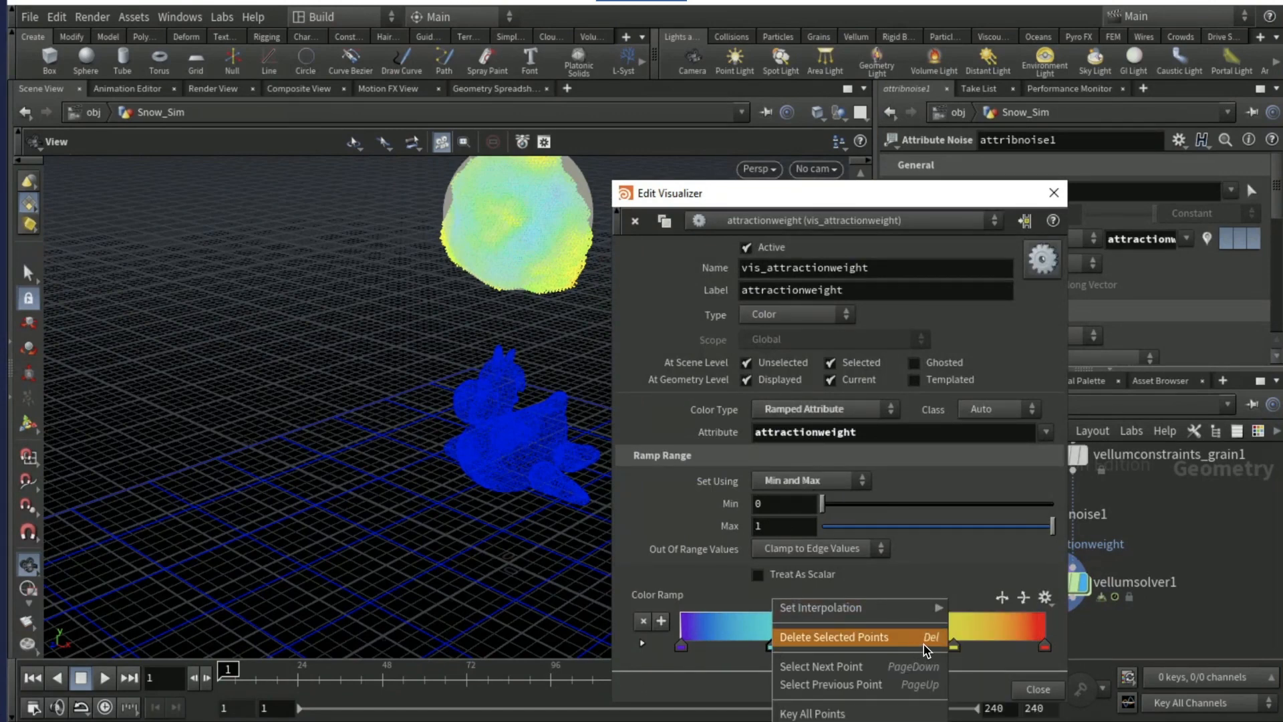
click(834, 637)
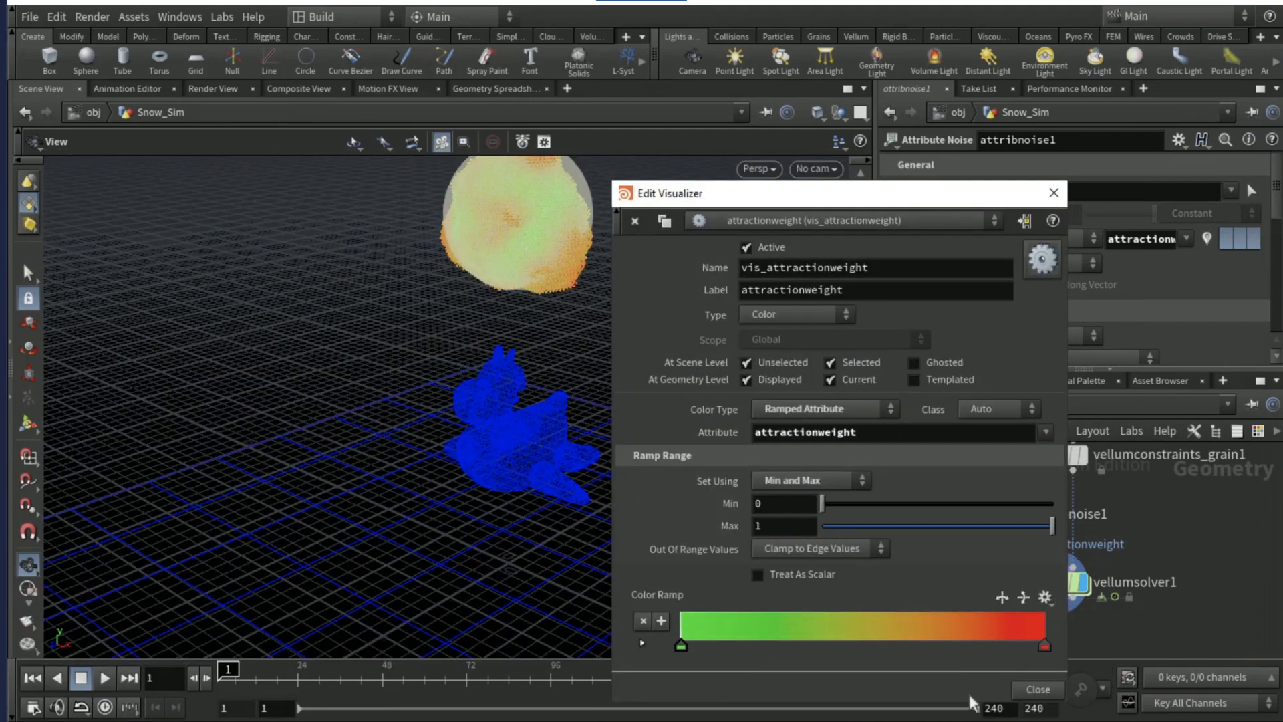
mouse_move(713, 524)
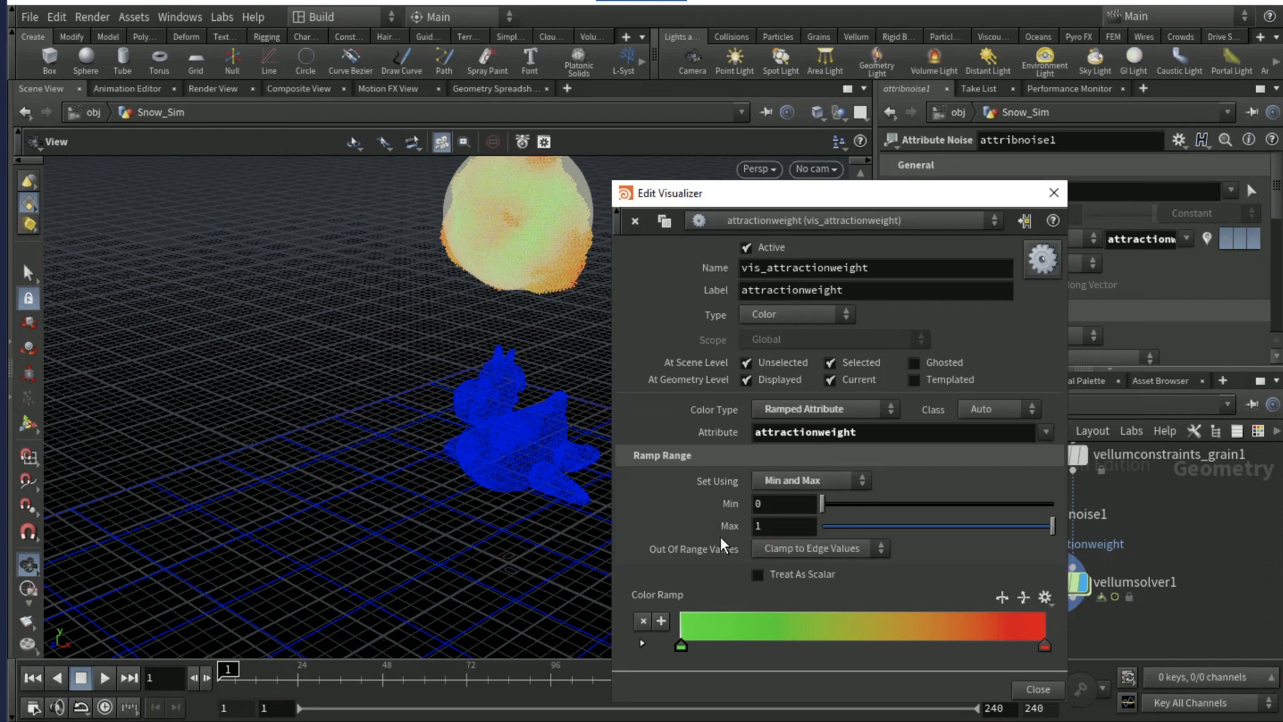
click(1052, 194)
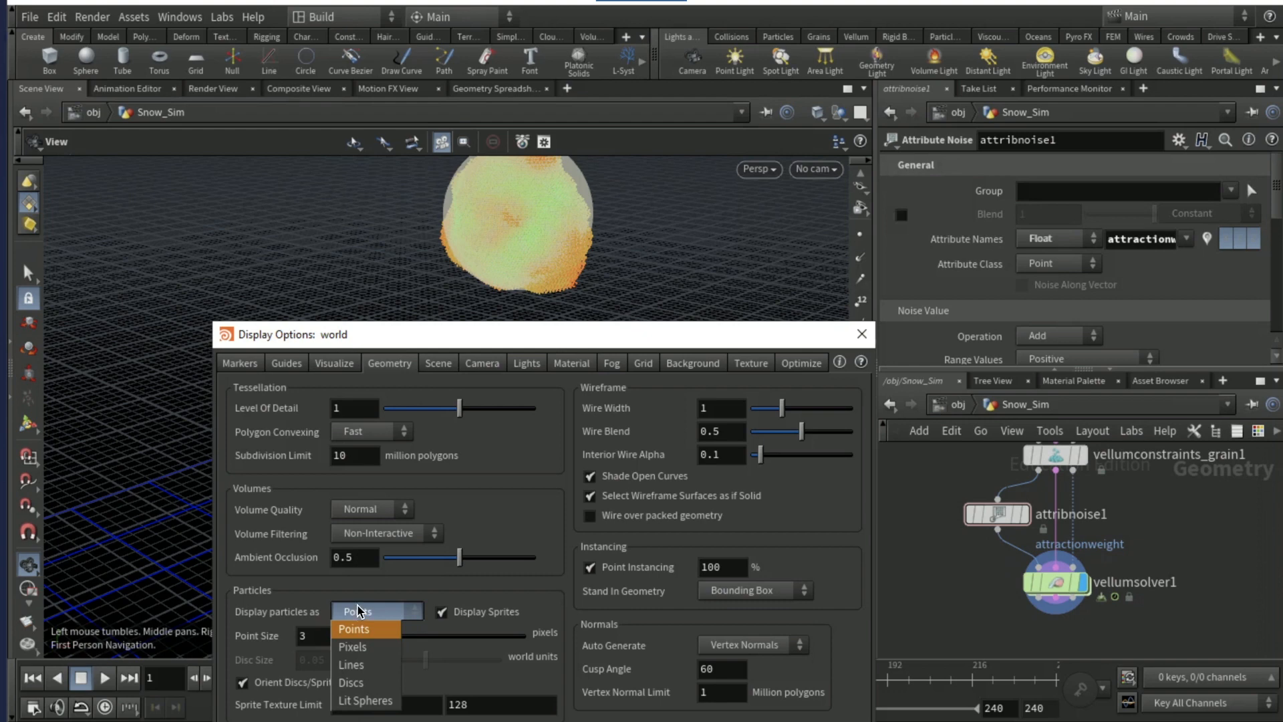
mouse_move(361, 646)
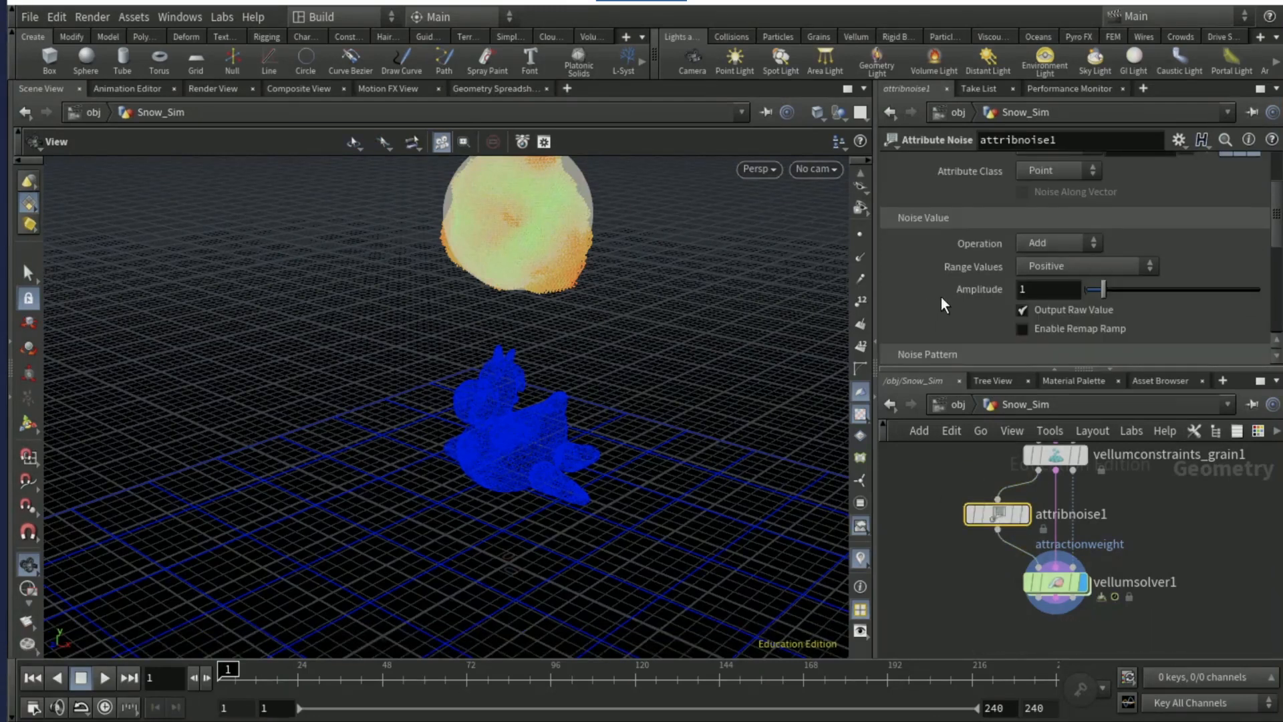
Set the attribute noise Amplitude to 6 and Range Values to Zero Centered.
triple_click(1049, 288)
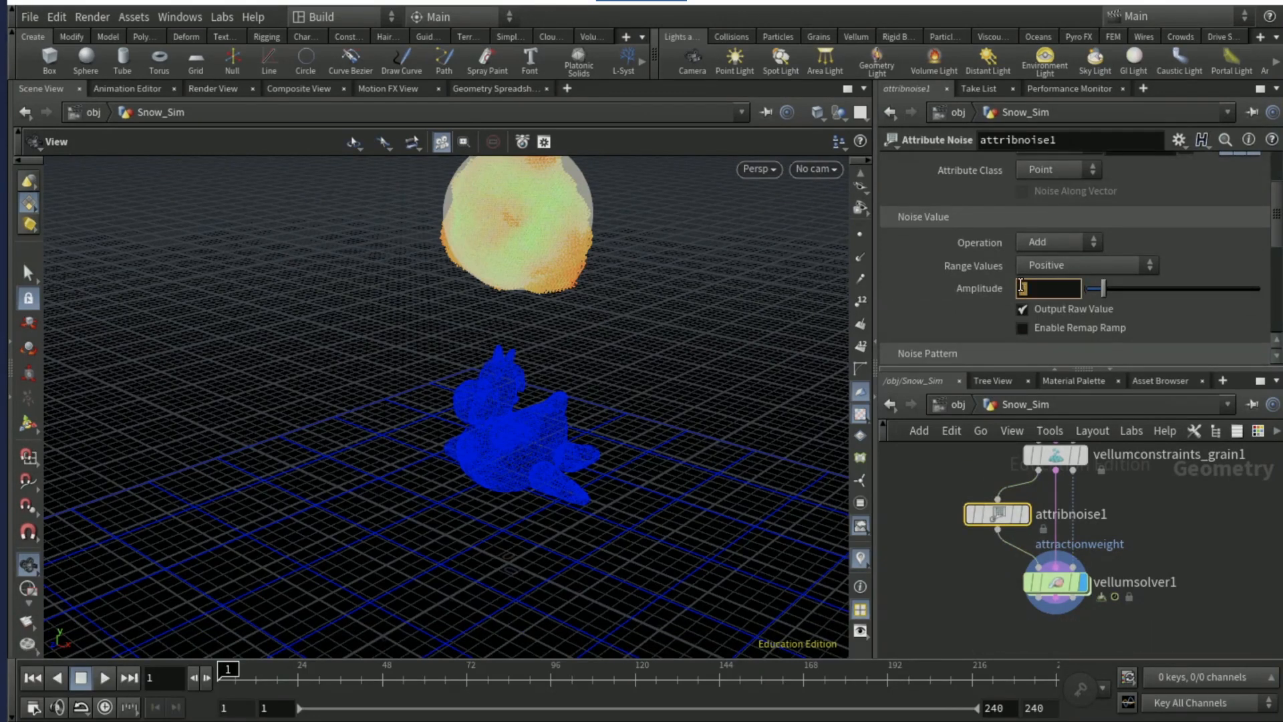
text(6)
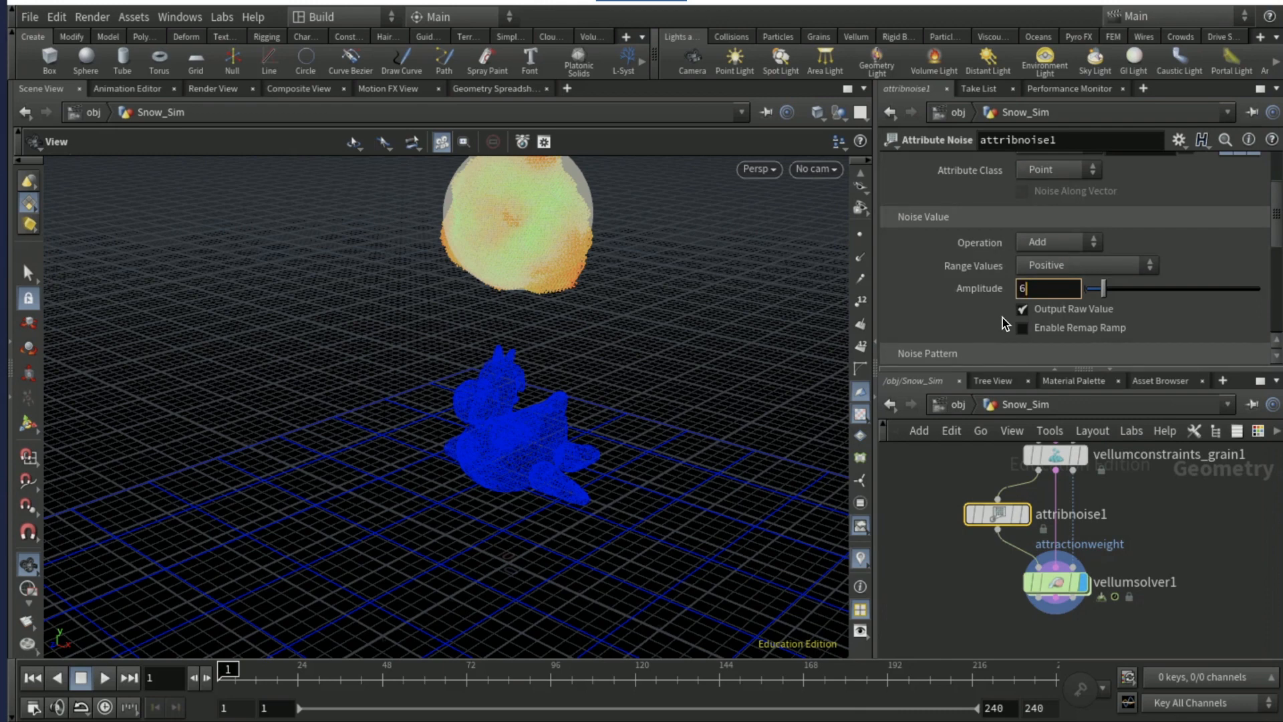
click(1085, 264)
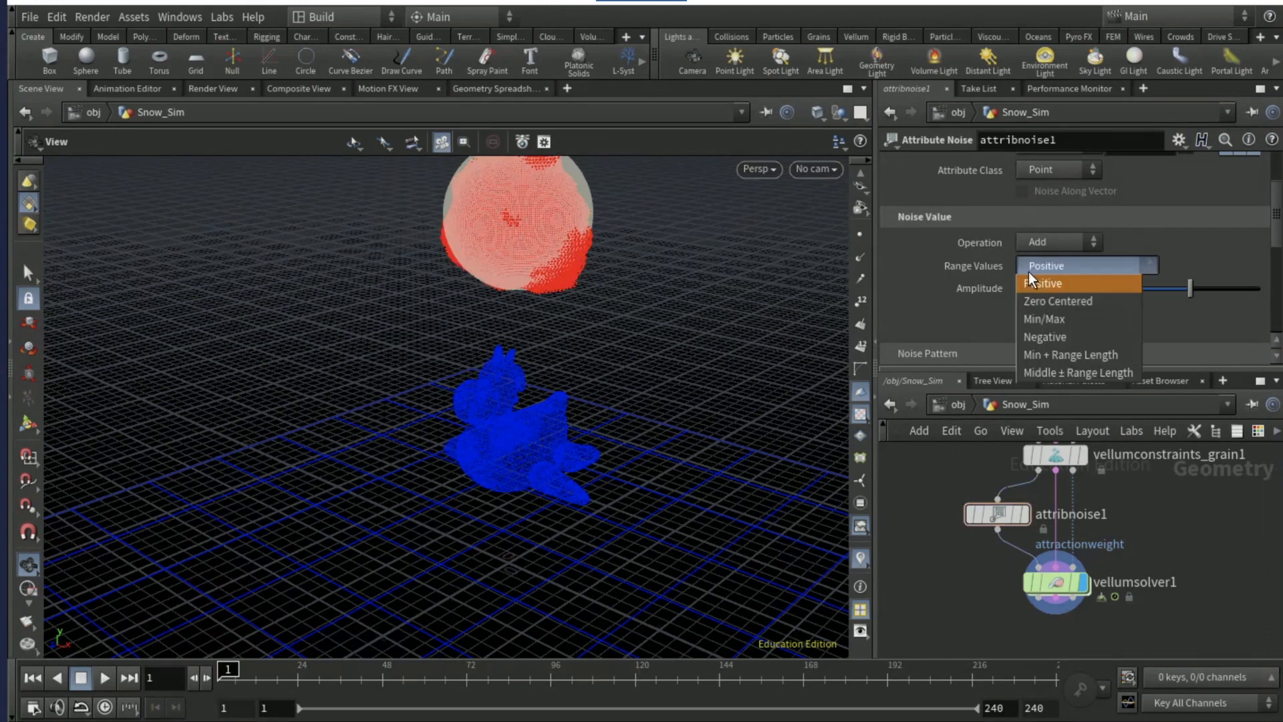
mouse_move(1054, 318)
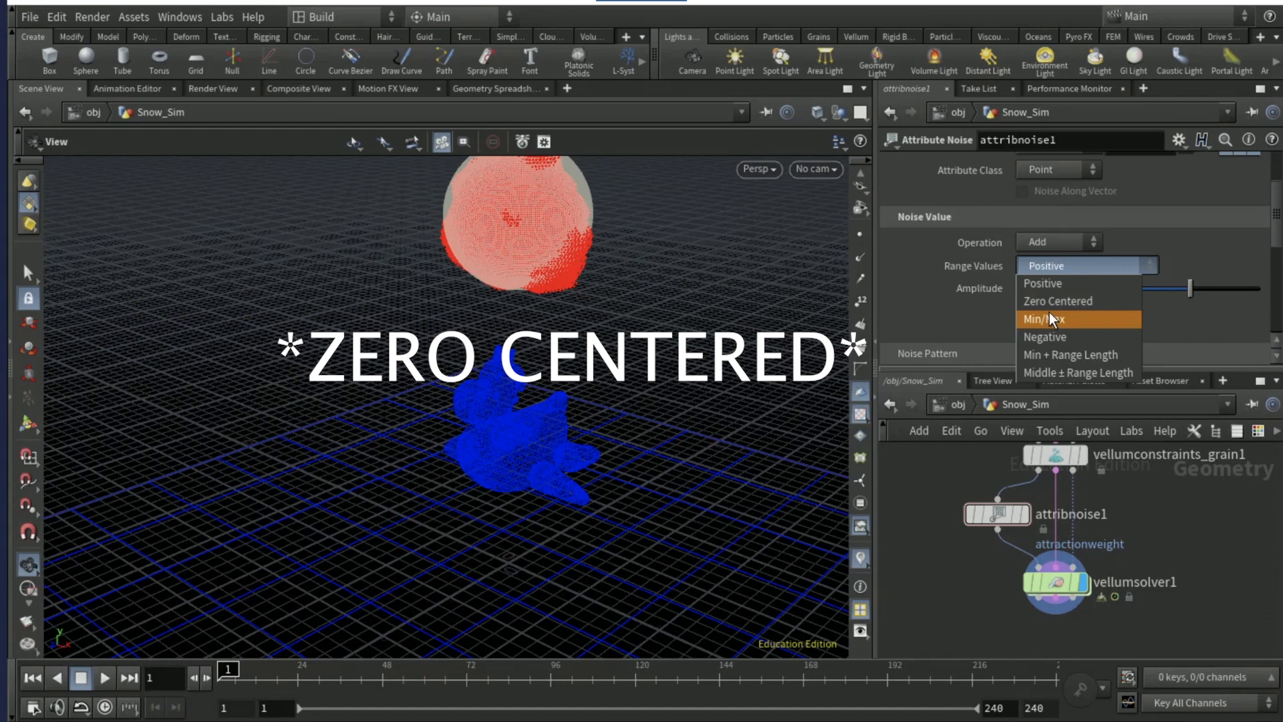
click(1049, 318)
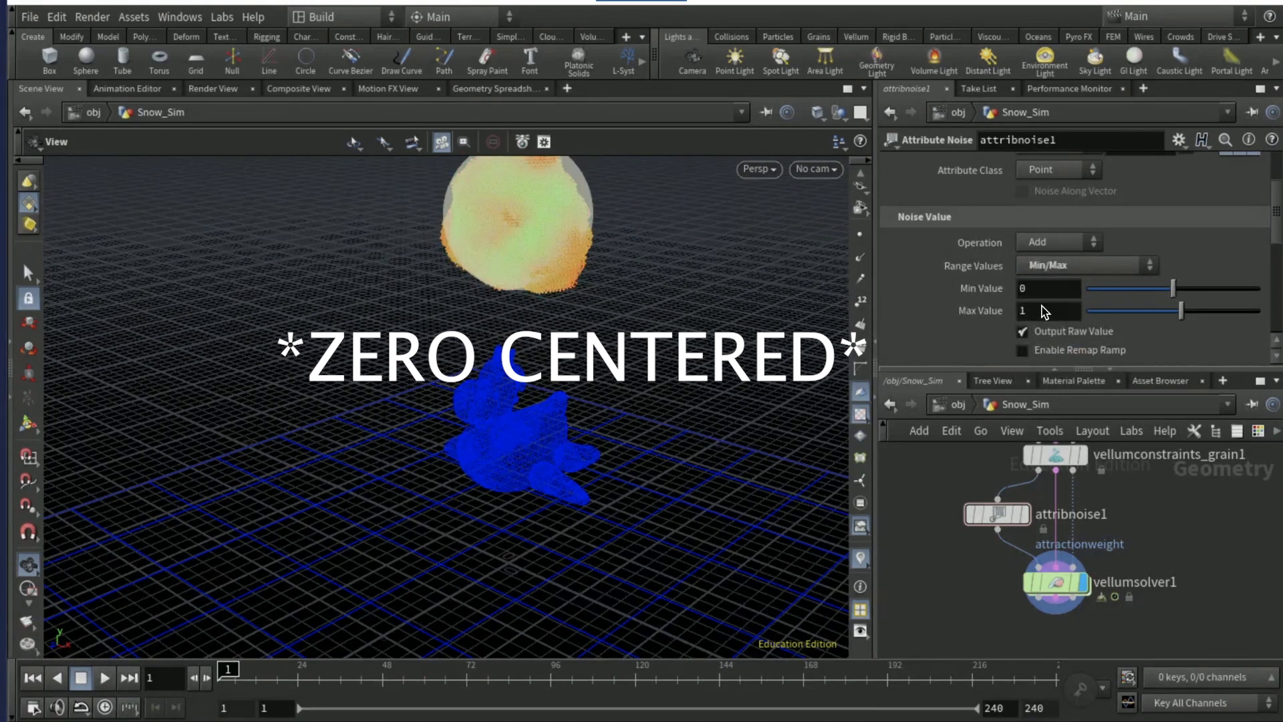
scroll(down, 3)
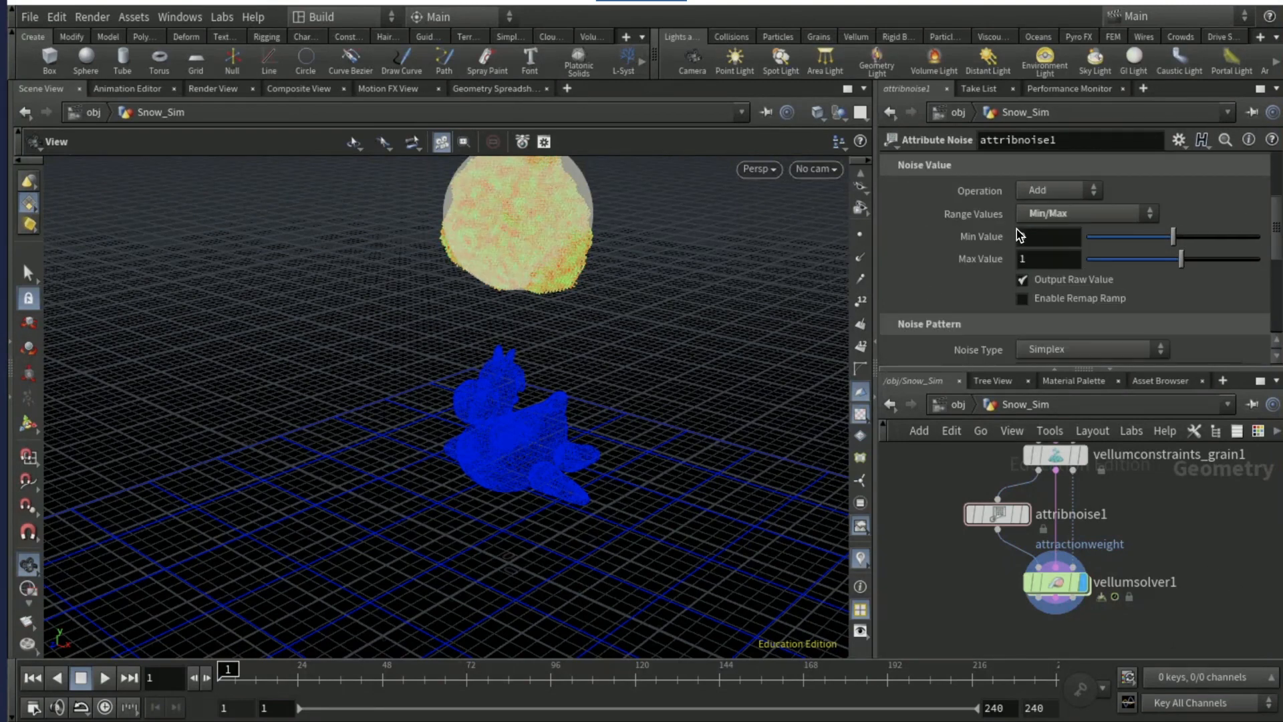
click(1086, 213)
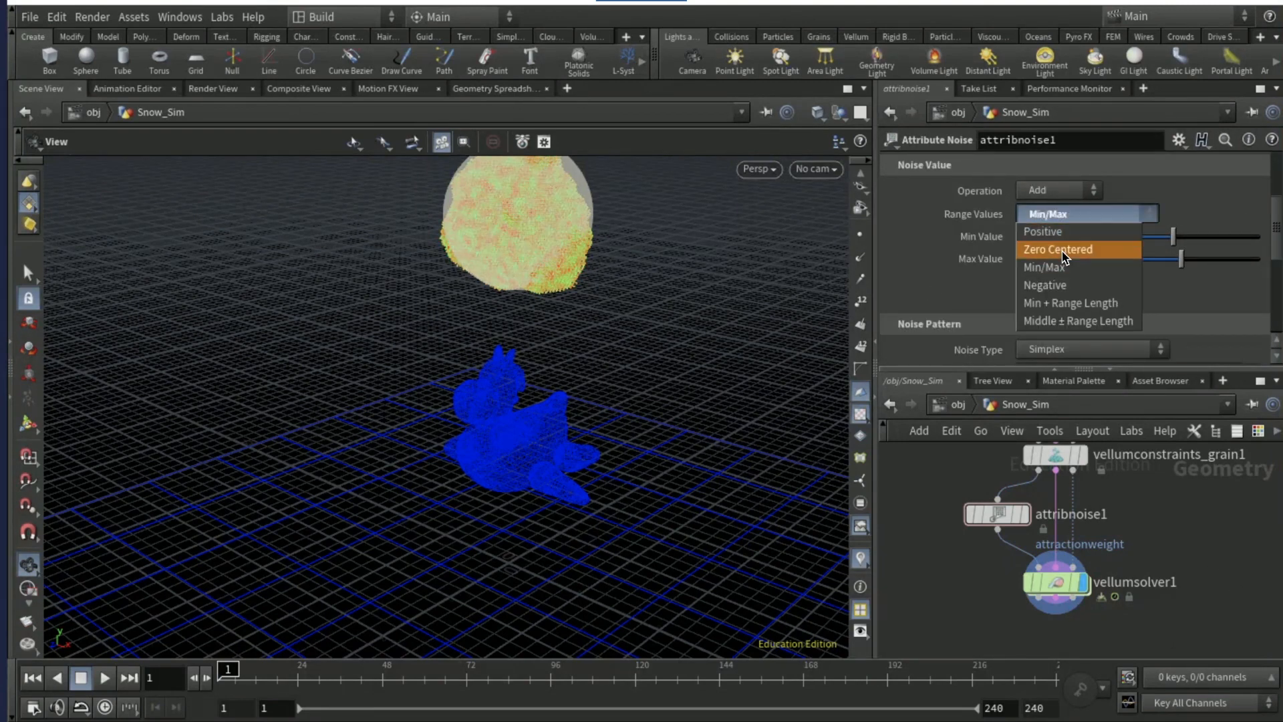
click(1056, 249)
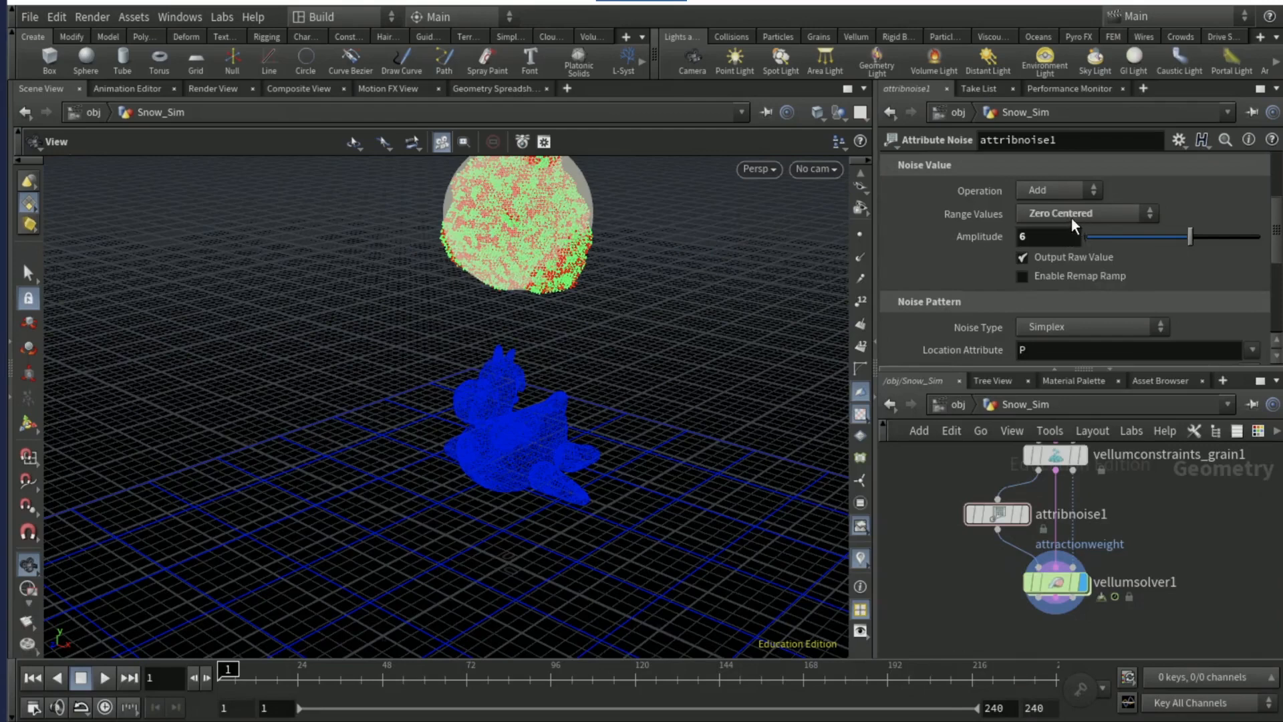
mouse_move(985, 257)
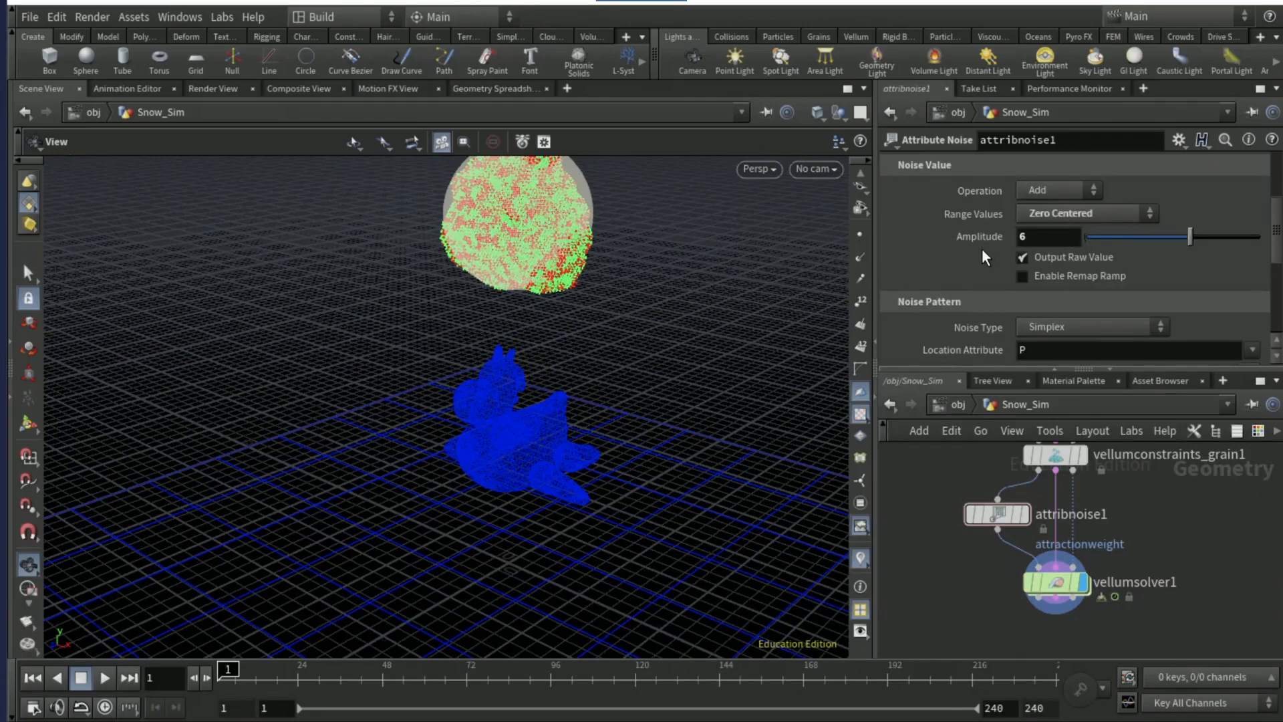
Enable the Post-Process Minimum and Maximum clamps on the noise.
scroll(down, 3)
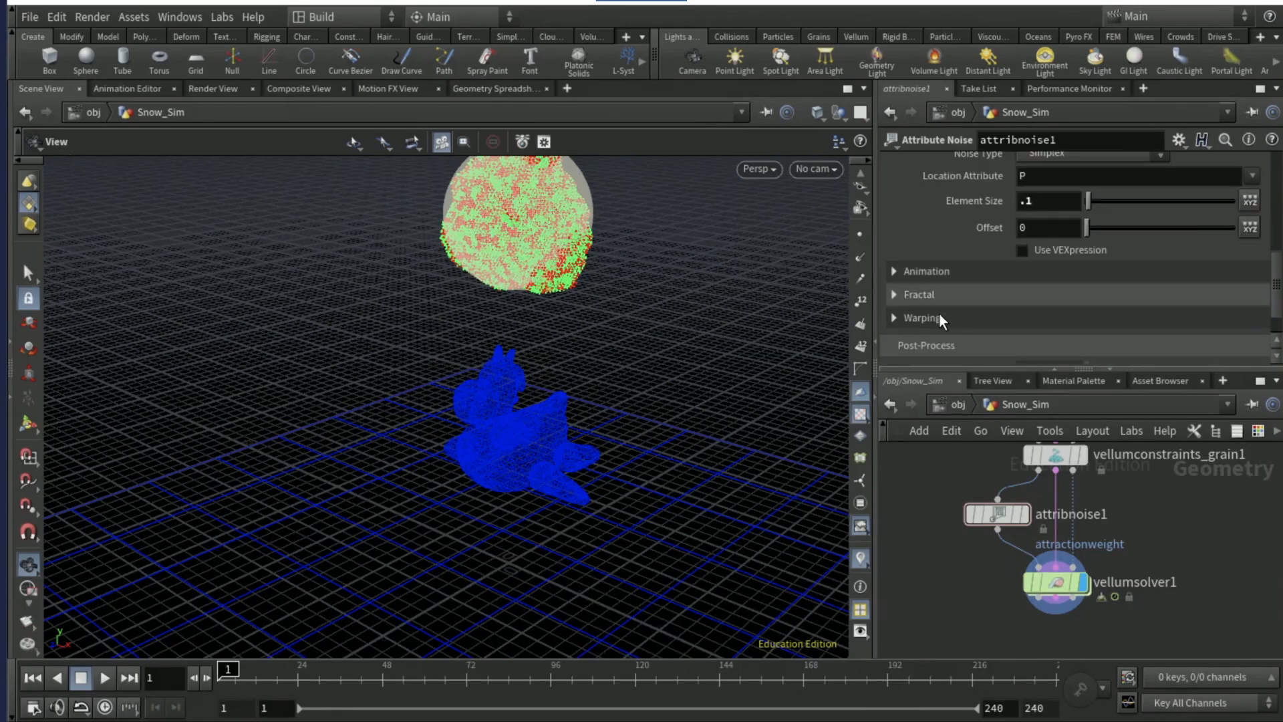
click(926, 345)
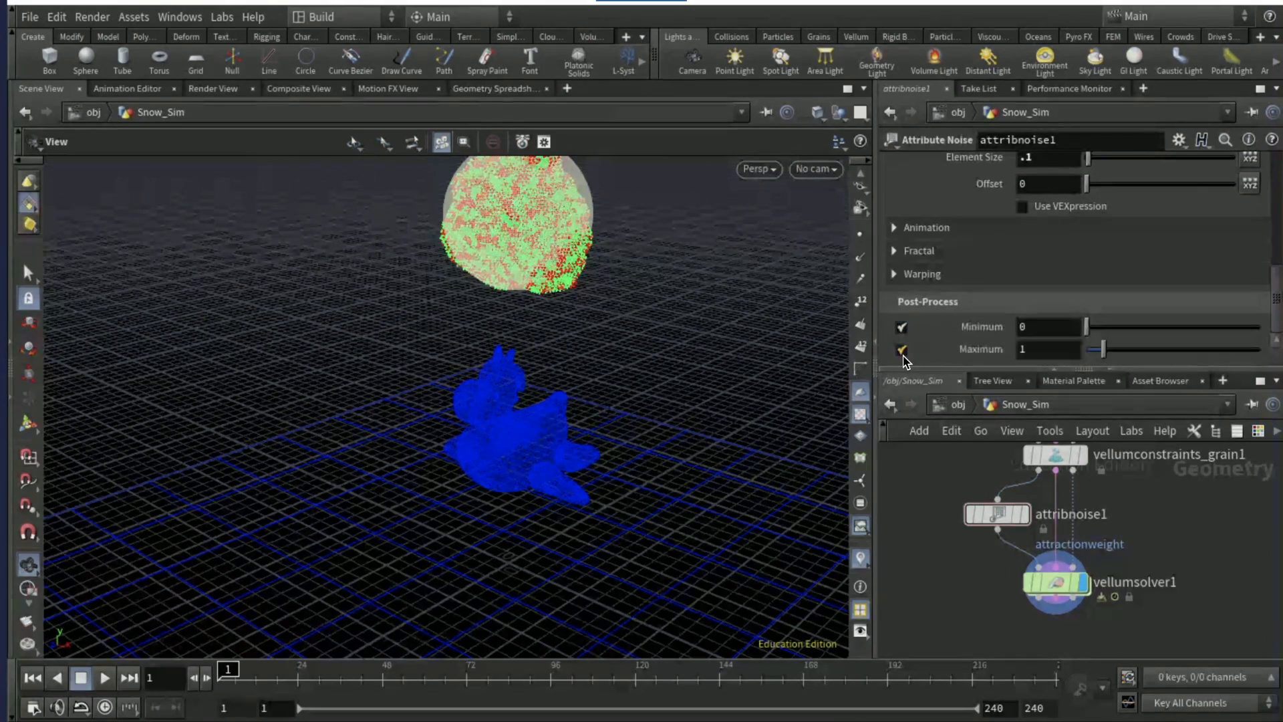
click(901, 349)
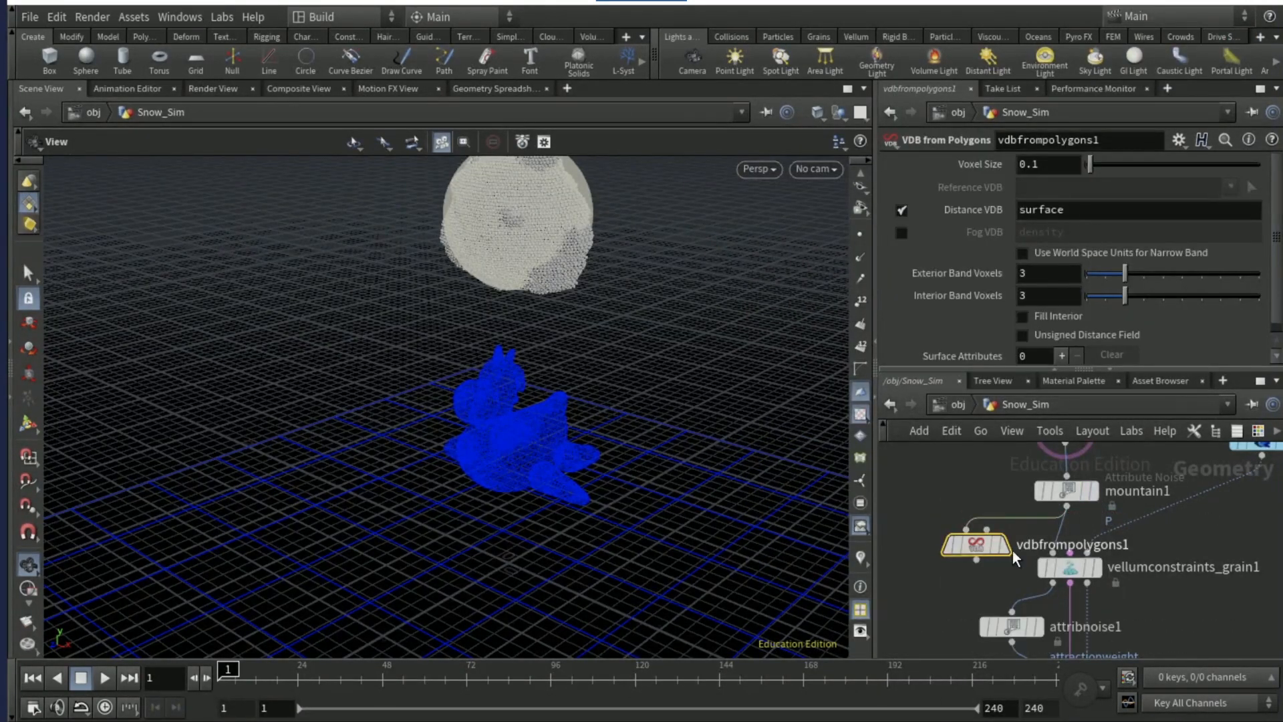
Display vdbfrompolygons1 and switch its output from Distance VDB to Fog VDB.
click(974, 544)
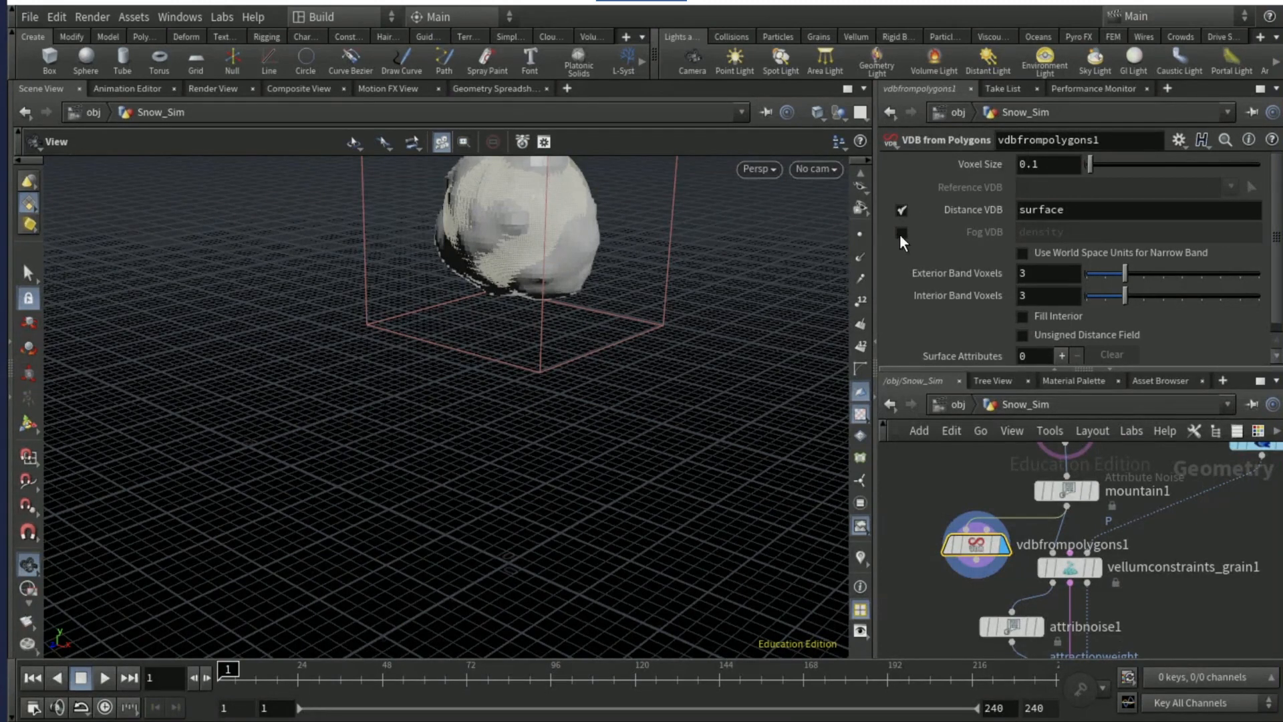
click(901, 232)
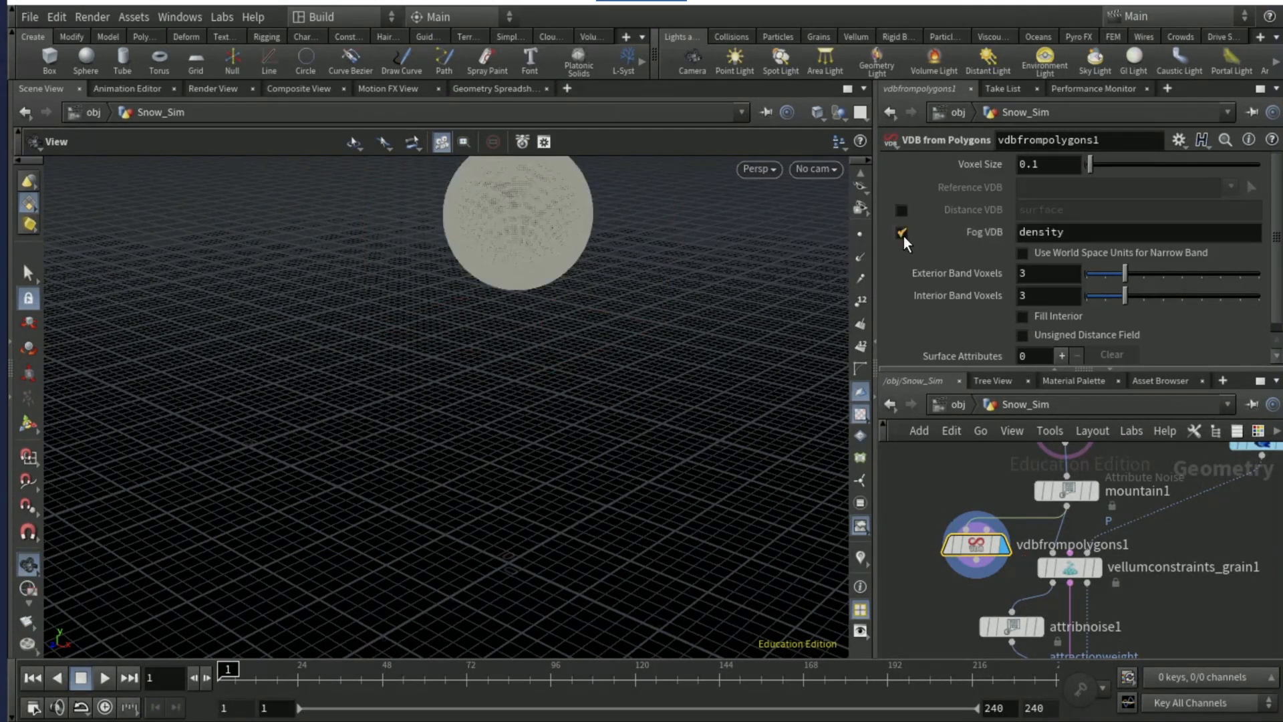
click(900, 233)
text(copy to)
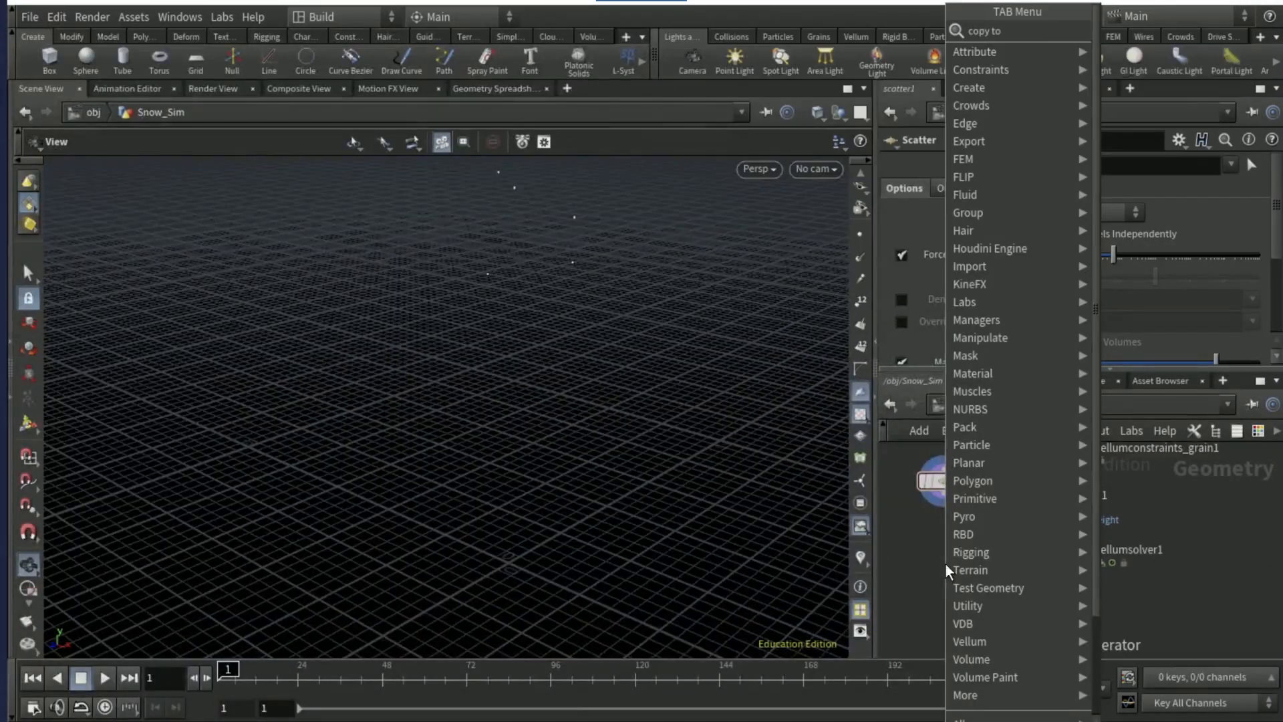
Add Copy to Points with spheres at uniform scale 0.35, then bring up scatter1 settings.
click(994, 32)
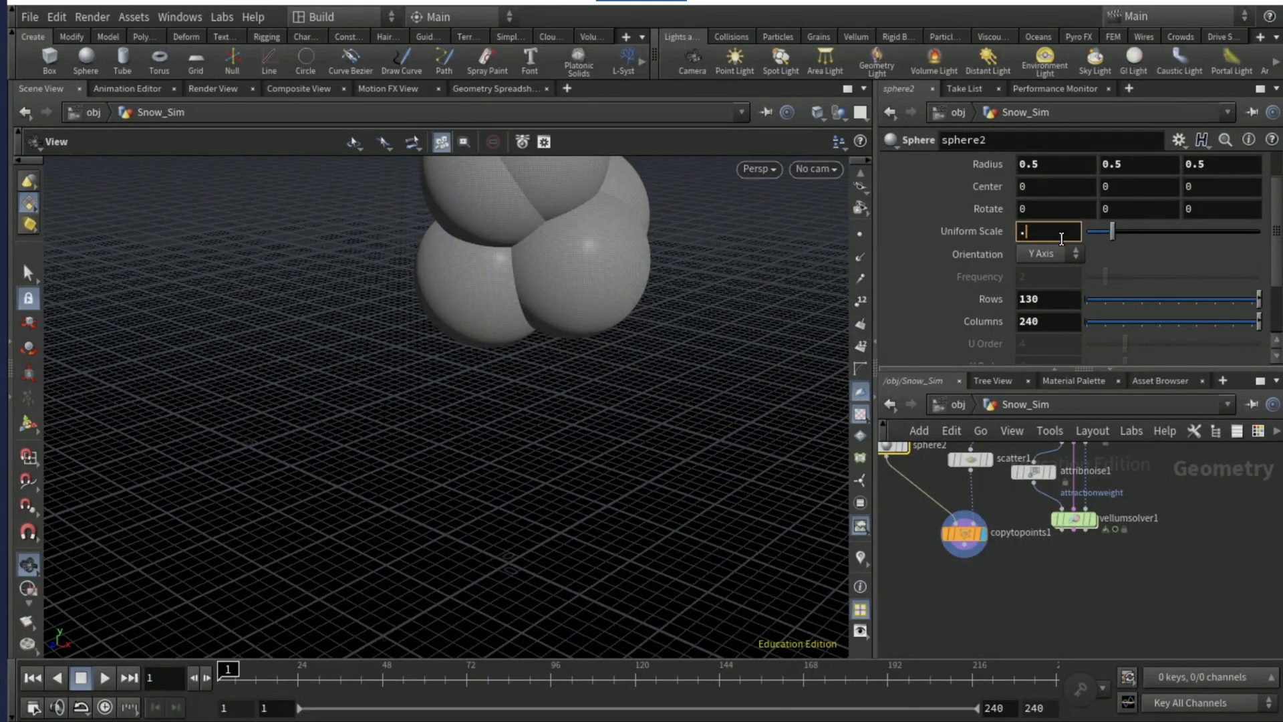
text(35)
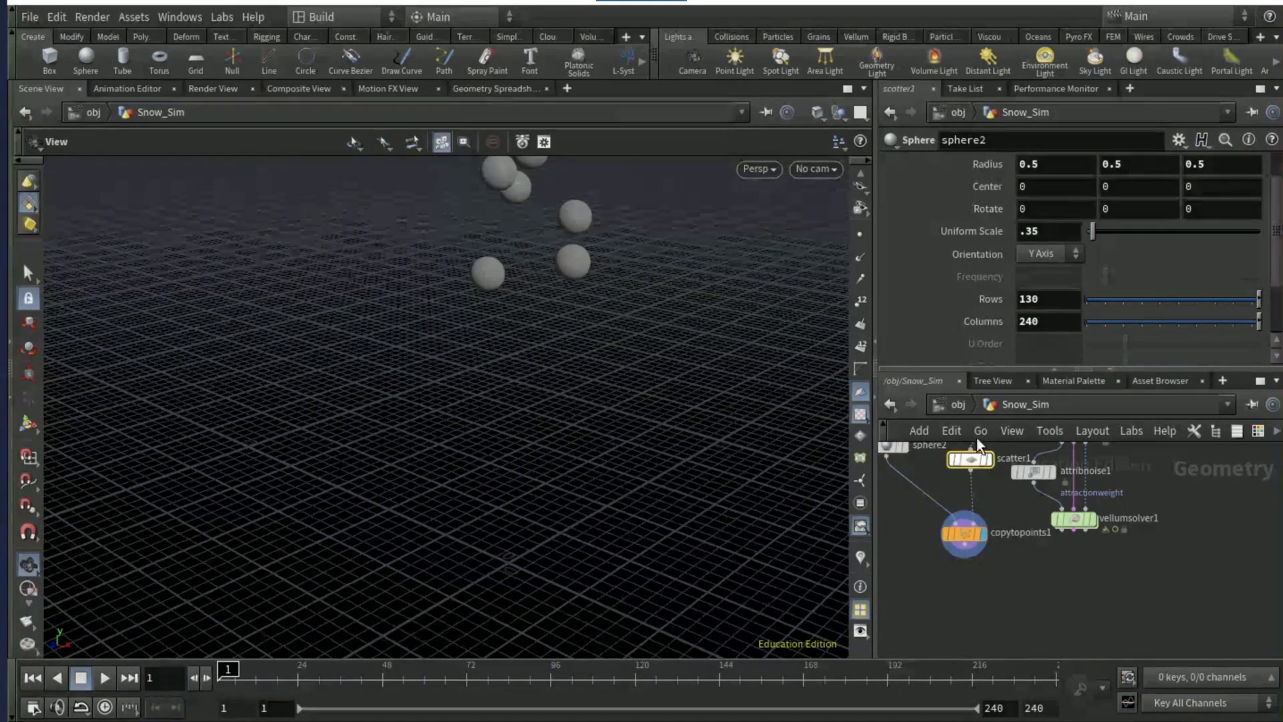
click(969, 459)
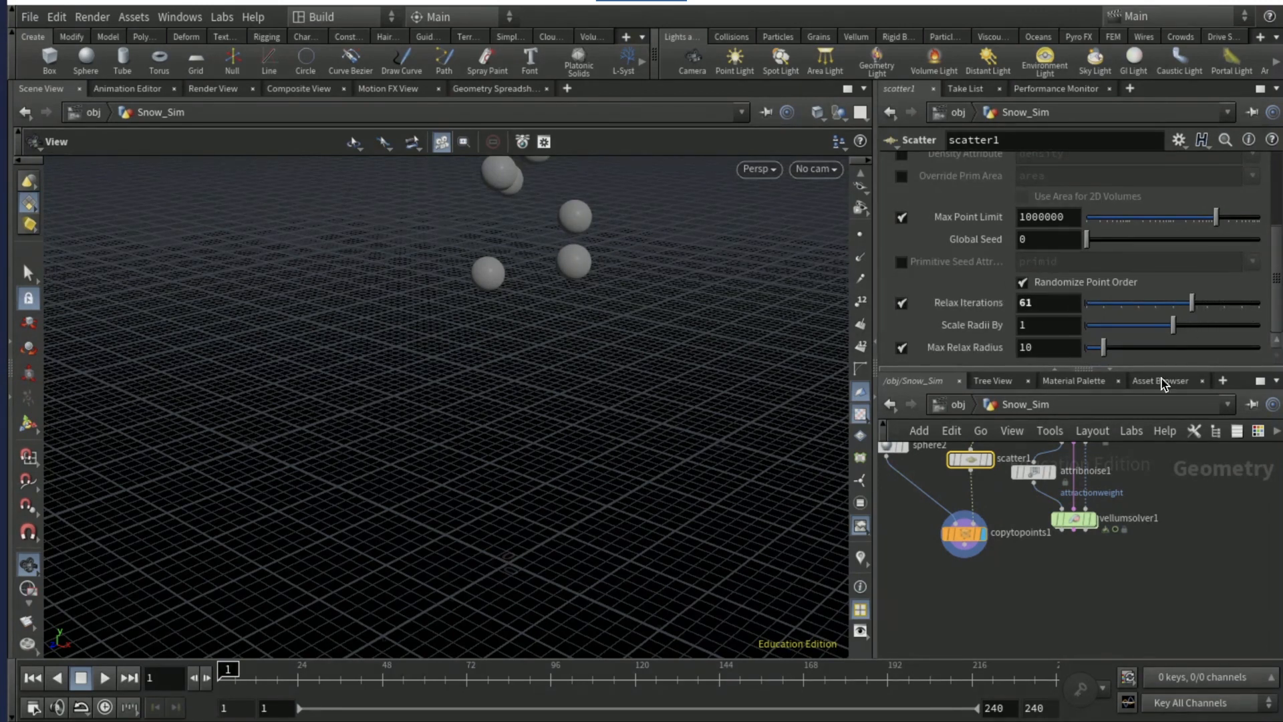
mouse_move(1083, 259)
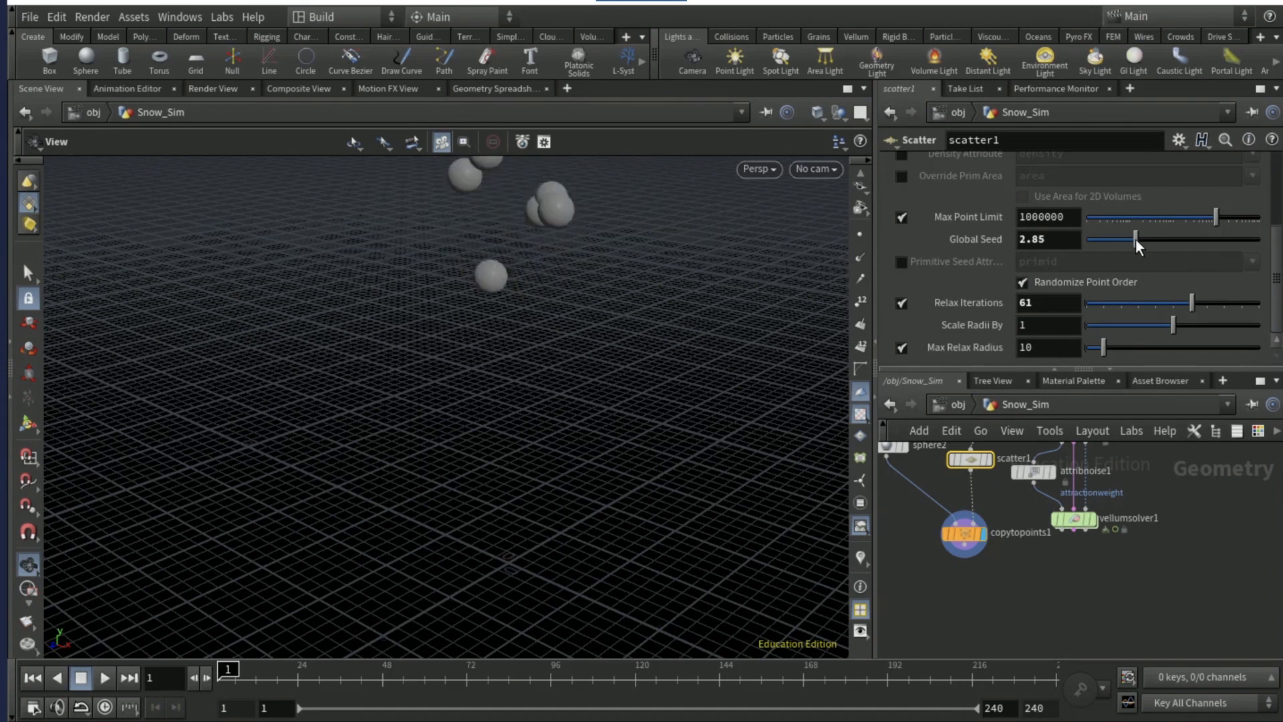
Randomize pscale with global scale 1.4 and add Attribute Noise with amplitude 0.05.
key(Tab)
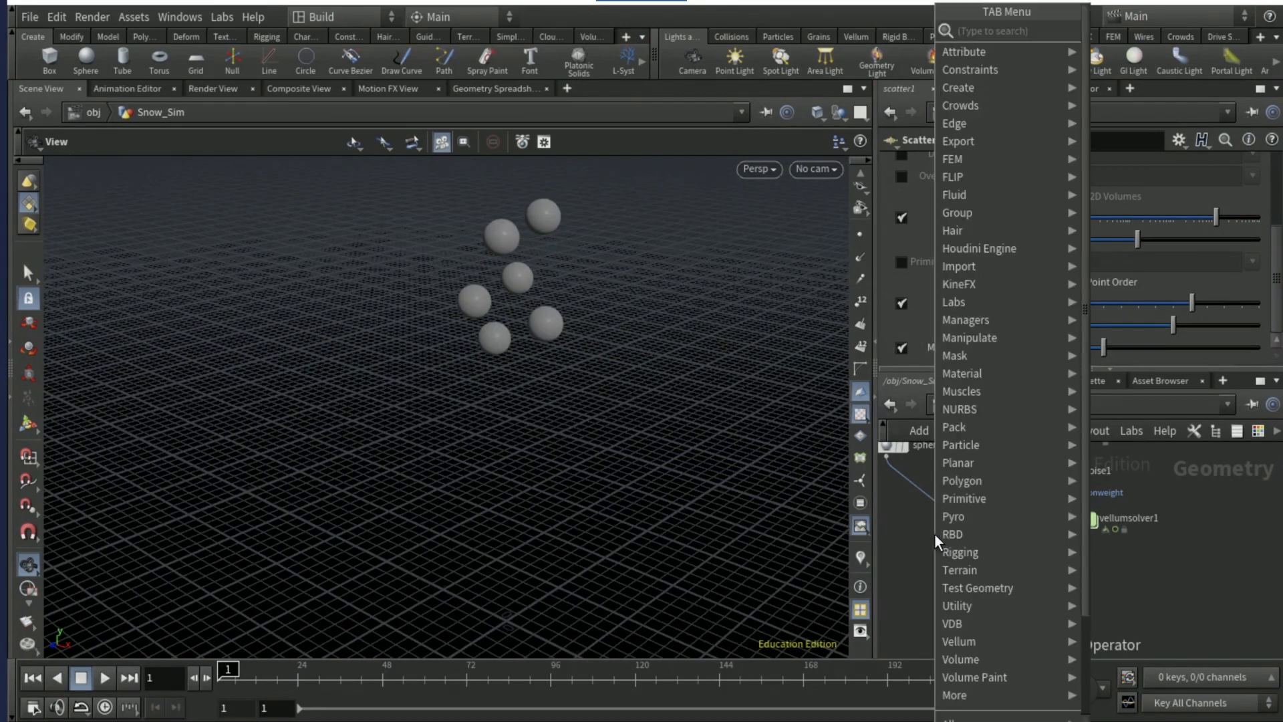
text(attribute)
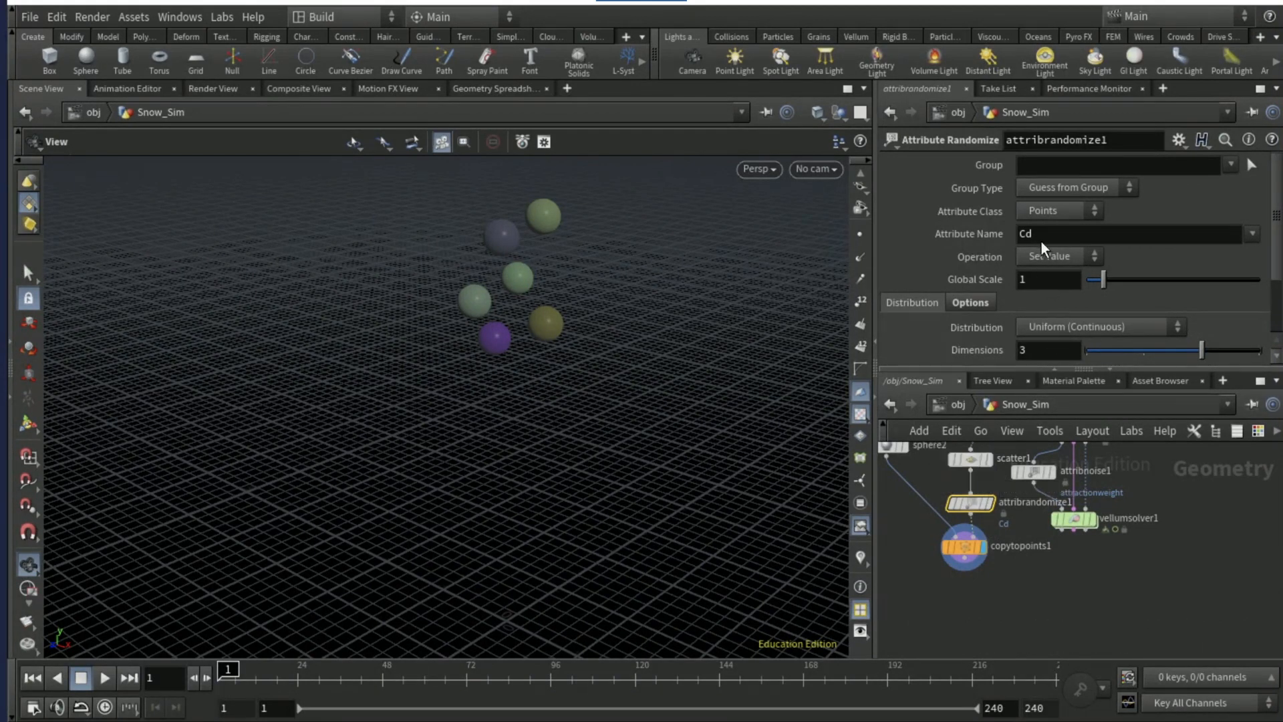
click(1129, 234)
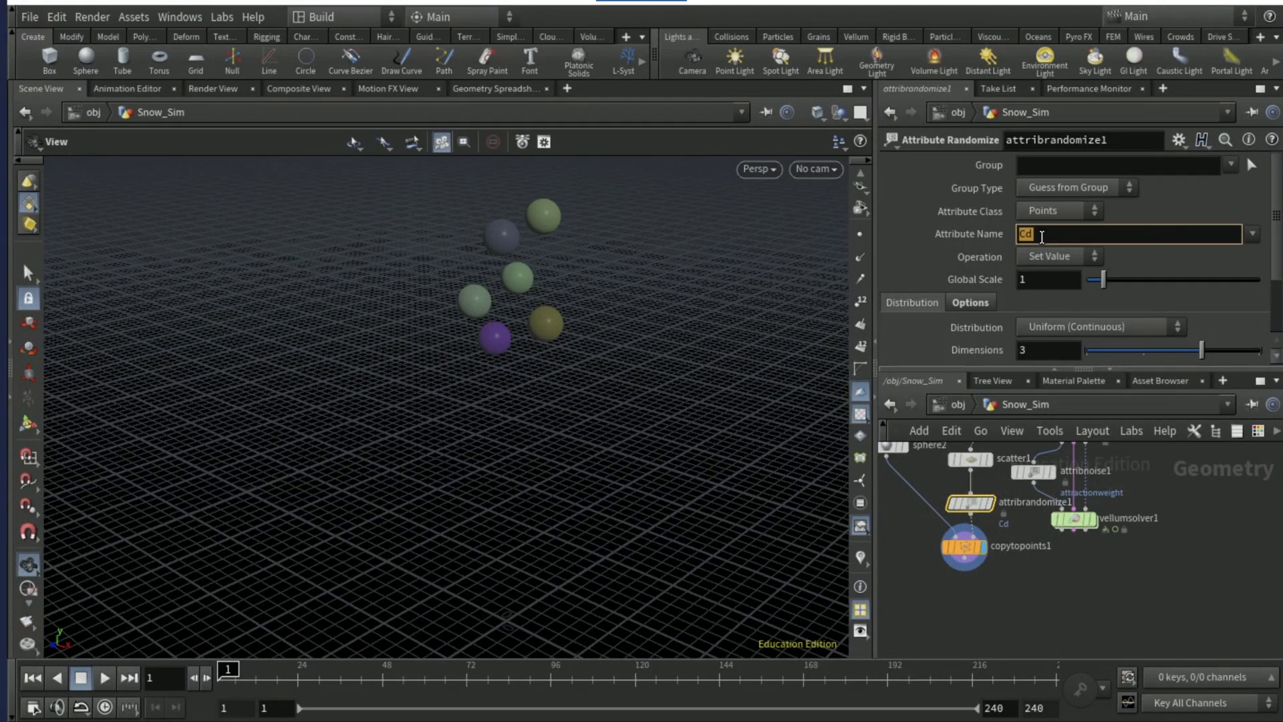
text(pscale)
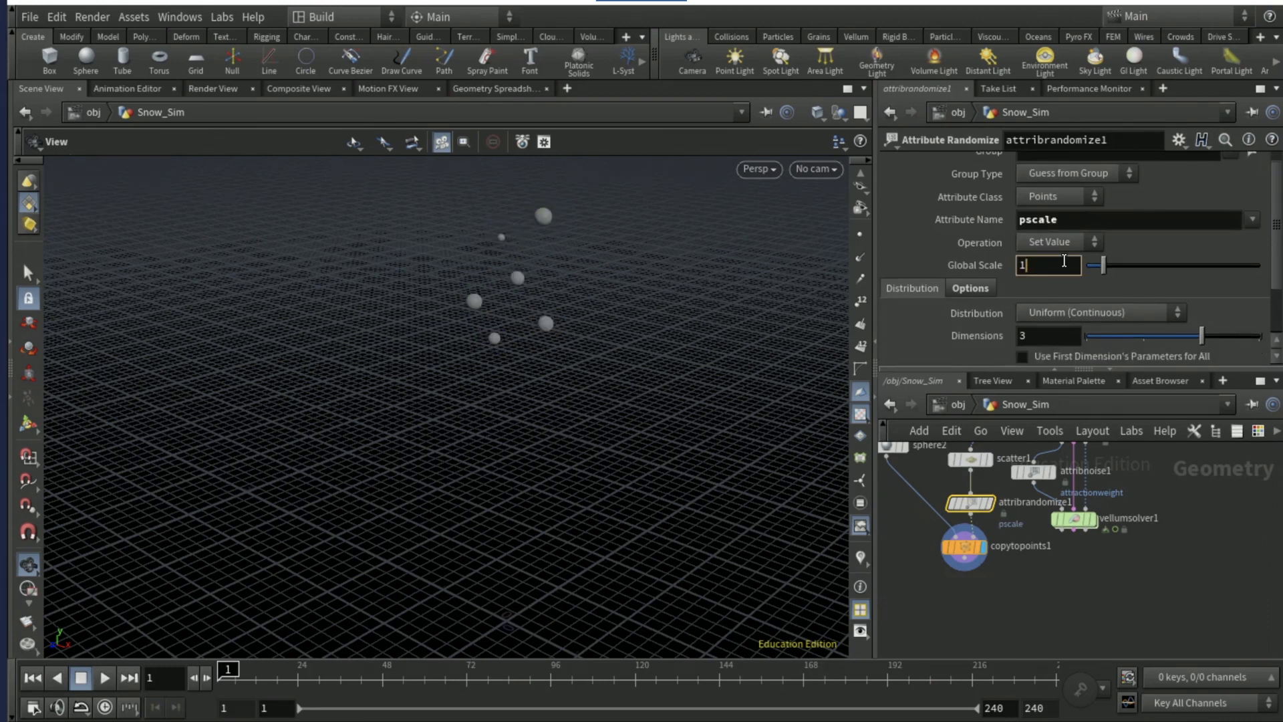
text(1.4)
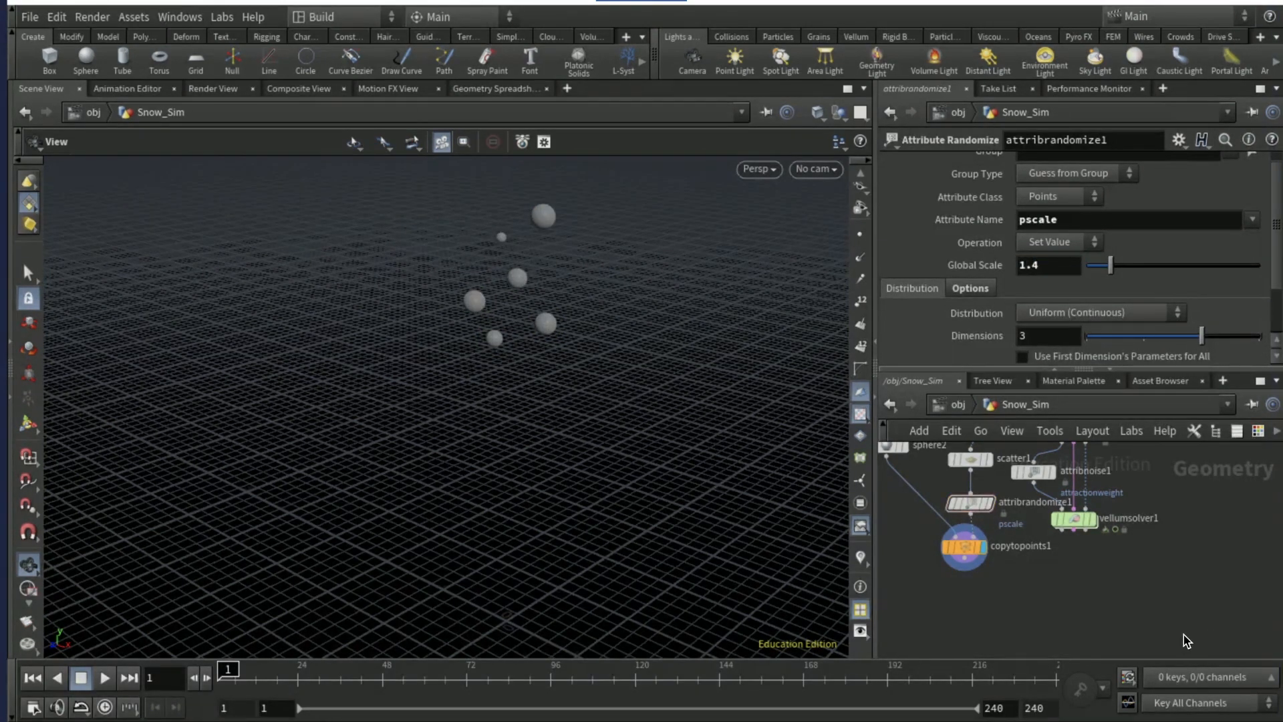
mouse_move(965, 573)
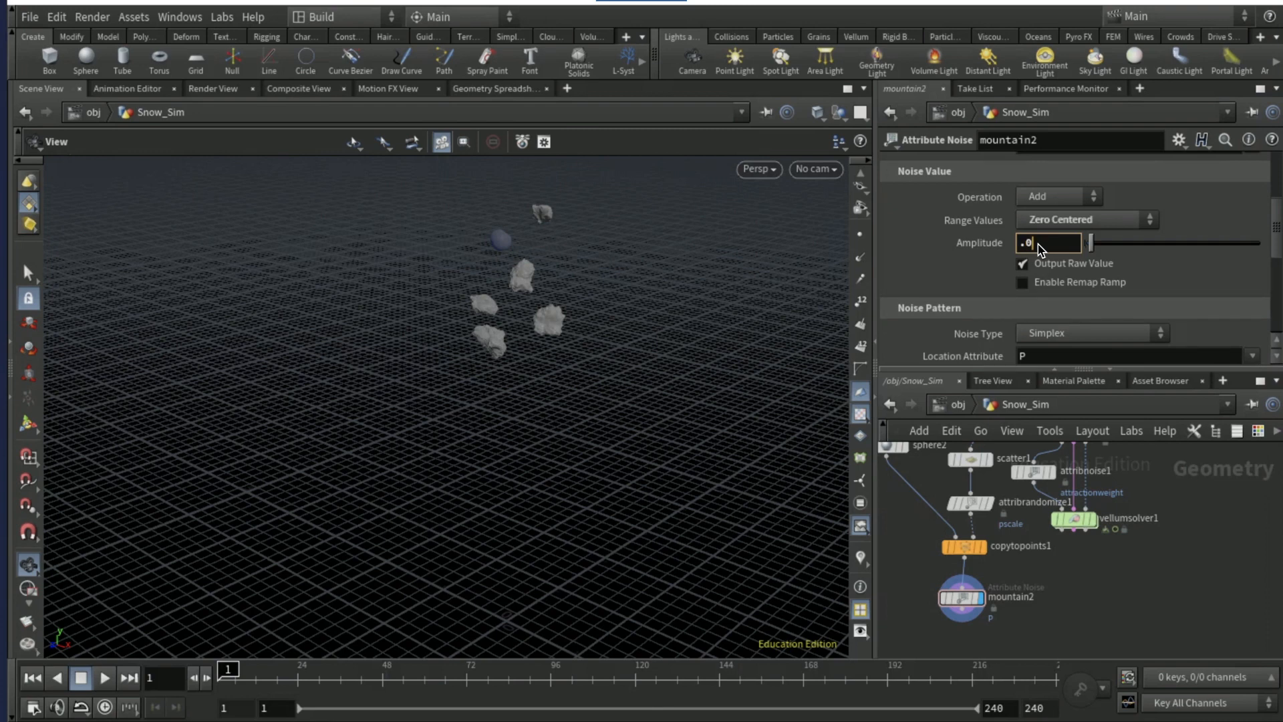
text(.05)
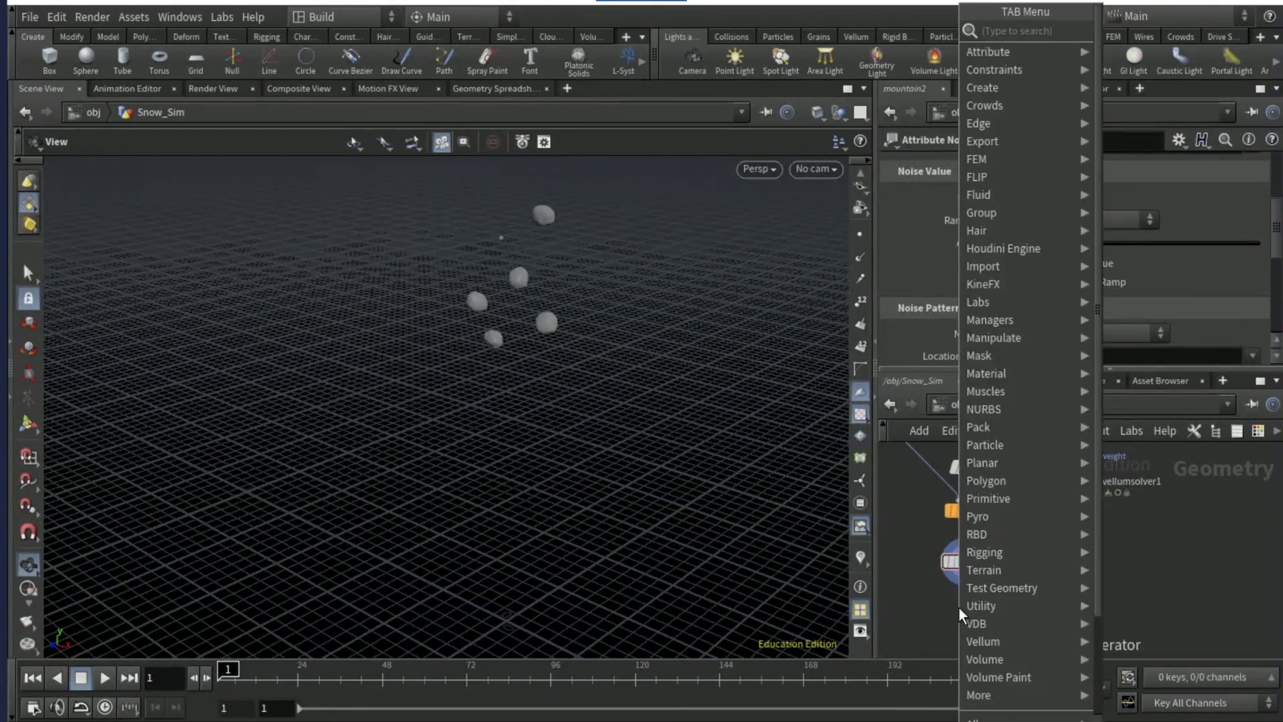
Add Points from Volume below the noise node, then an Attribute Create named attractionweight.
text(points from)
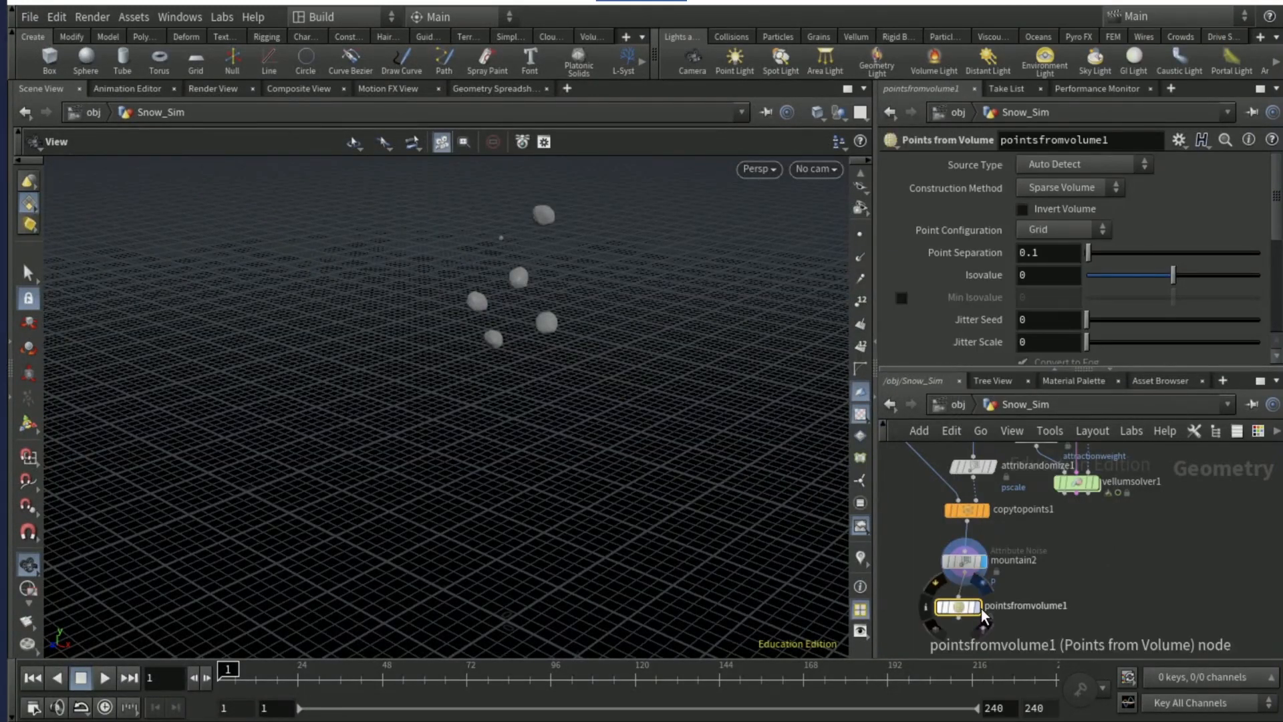
click(958, 608)
text(0.01)
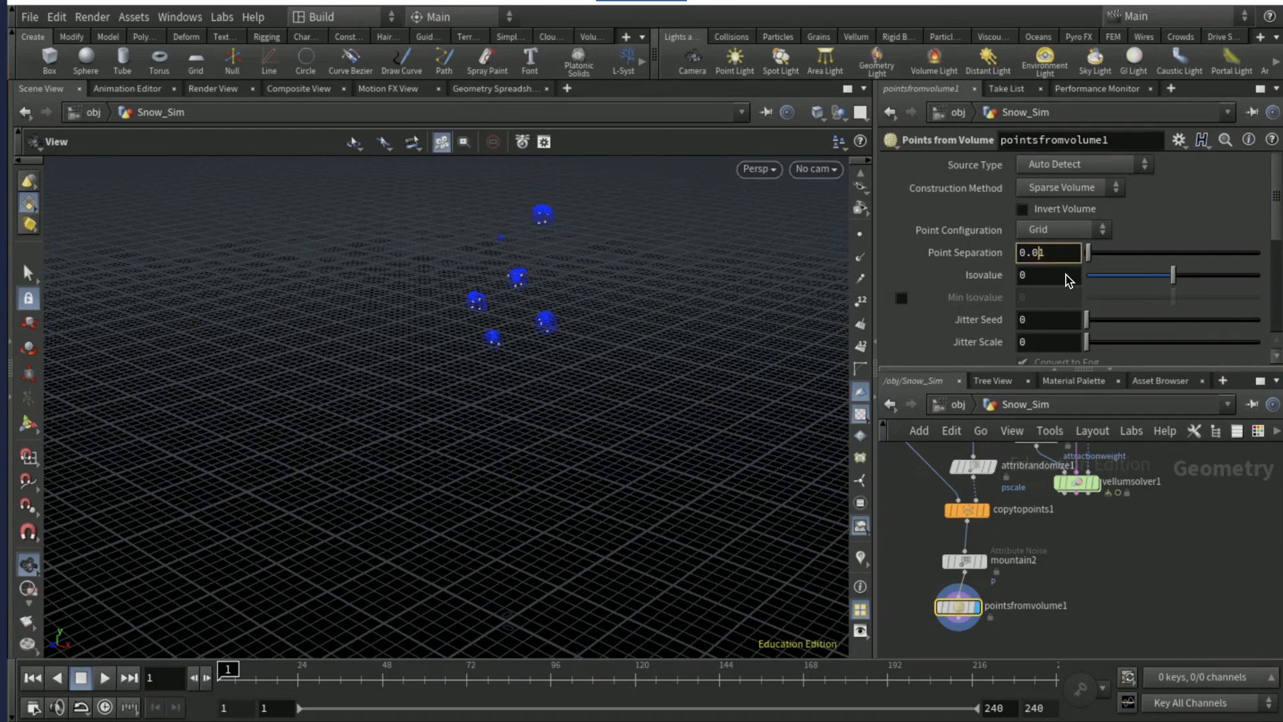
mouse_move(1101, 362)
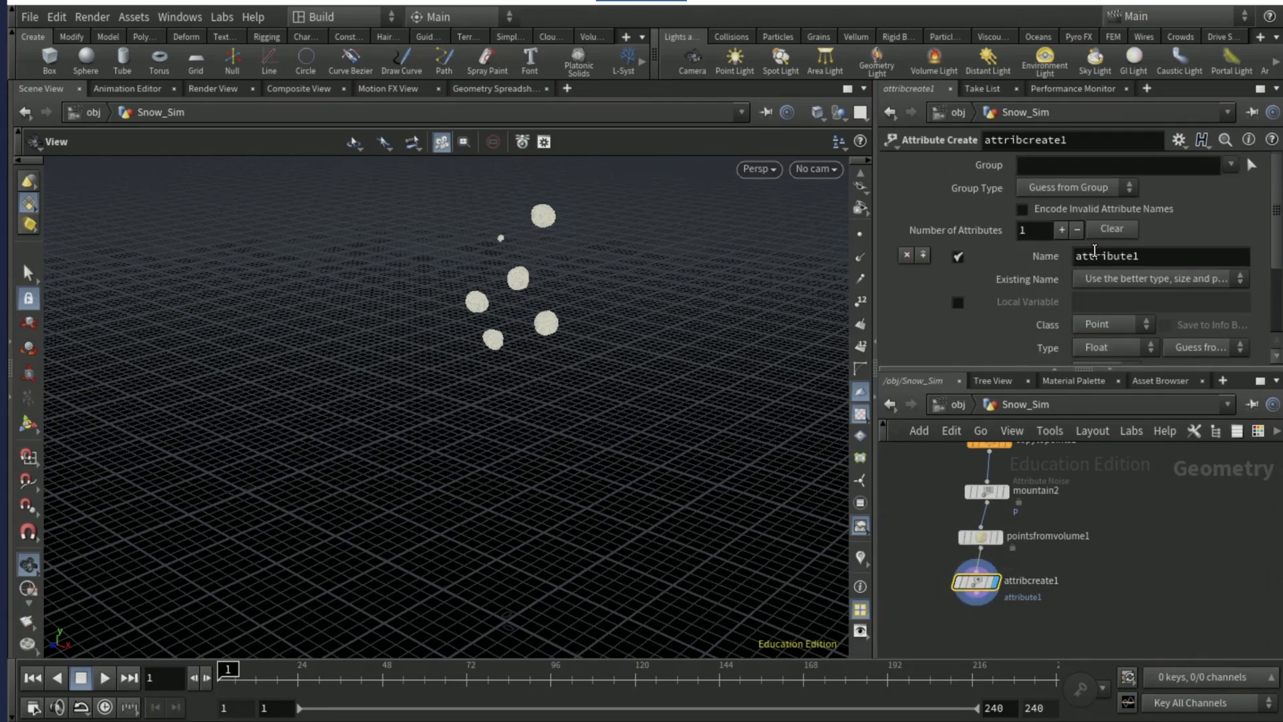
text(attractionweigh)
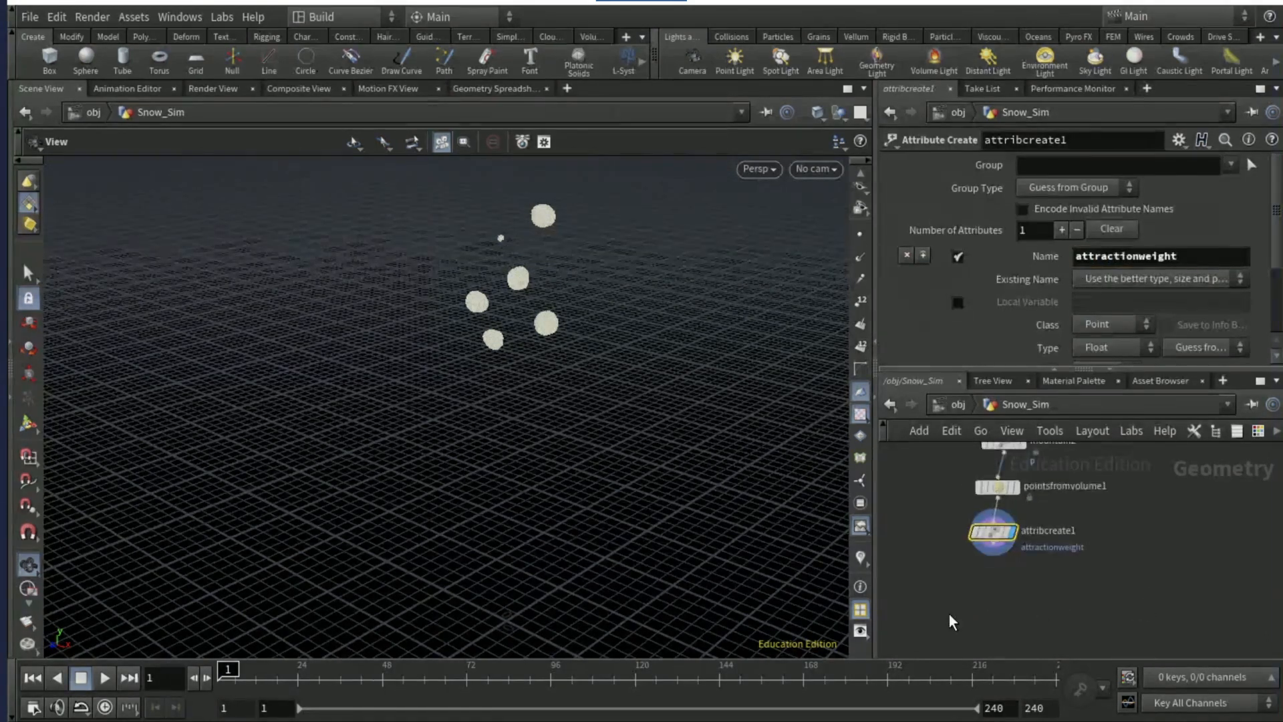
Add an Attribute Transfer fed by attribcreate1 with distance threshold 0.015.
text(attribut)
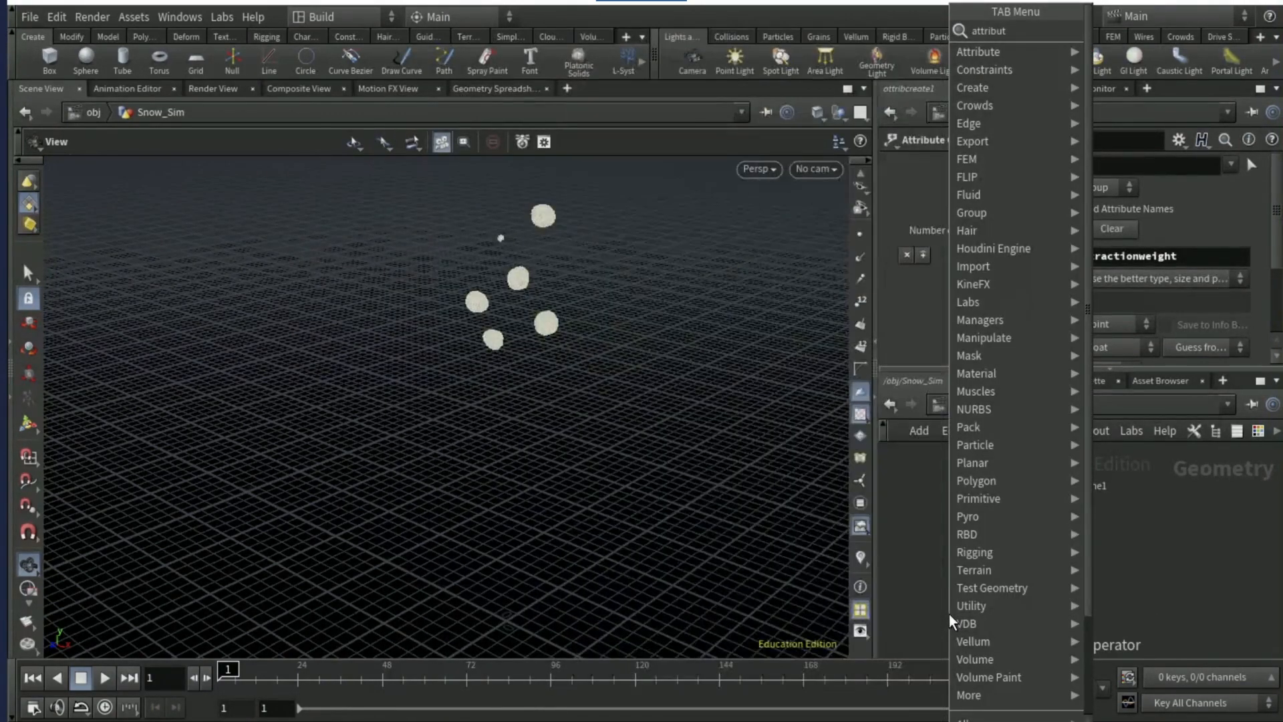
click(976, 51)
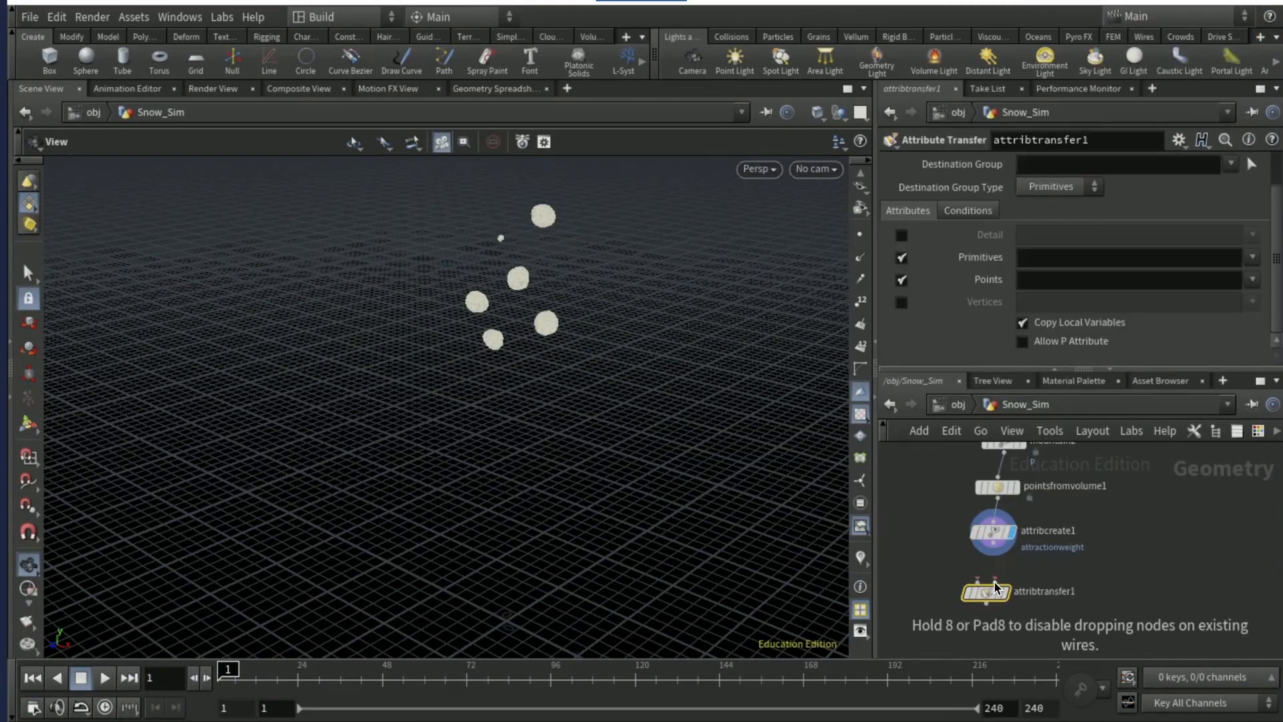
mouse_move(995, 591)
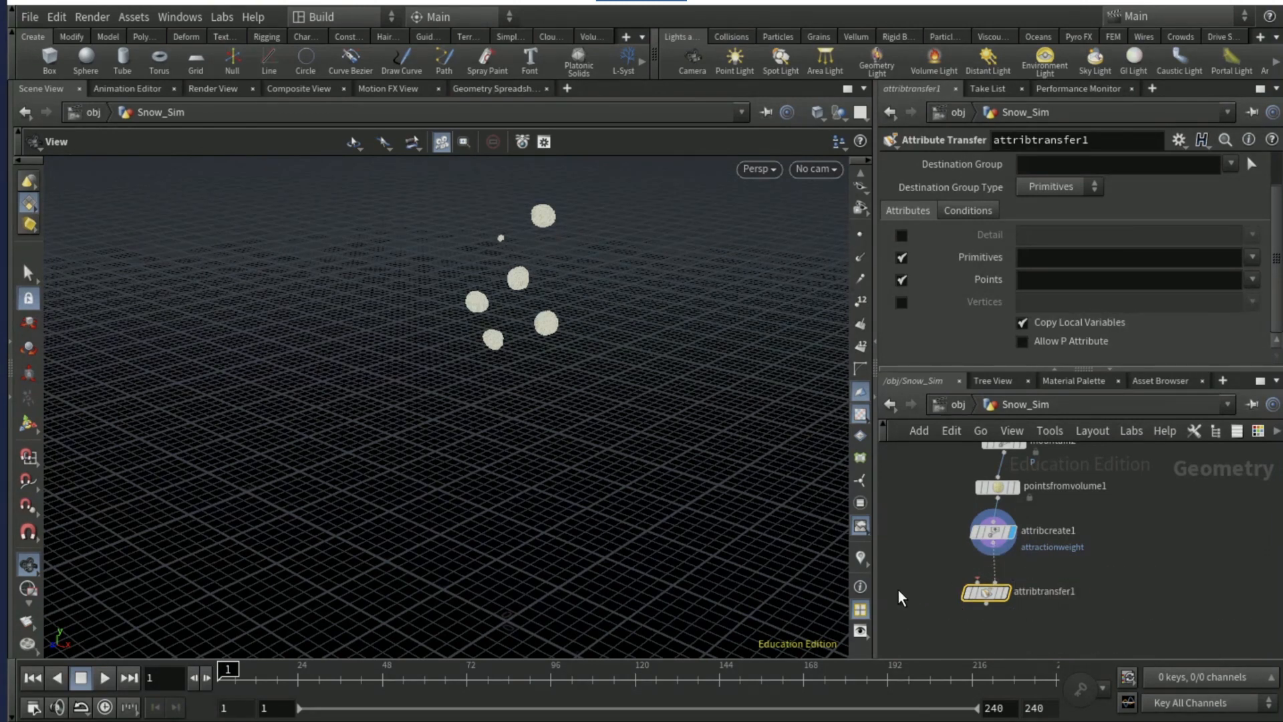
mouse_move(972, 579)
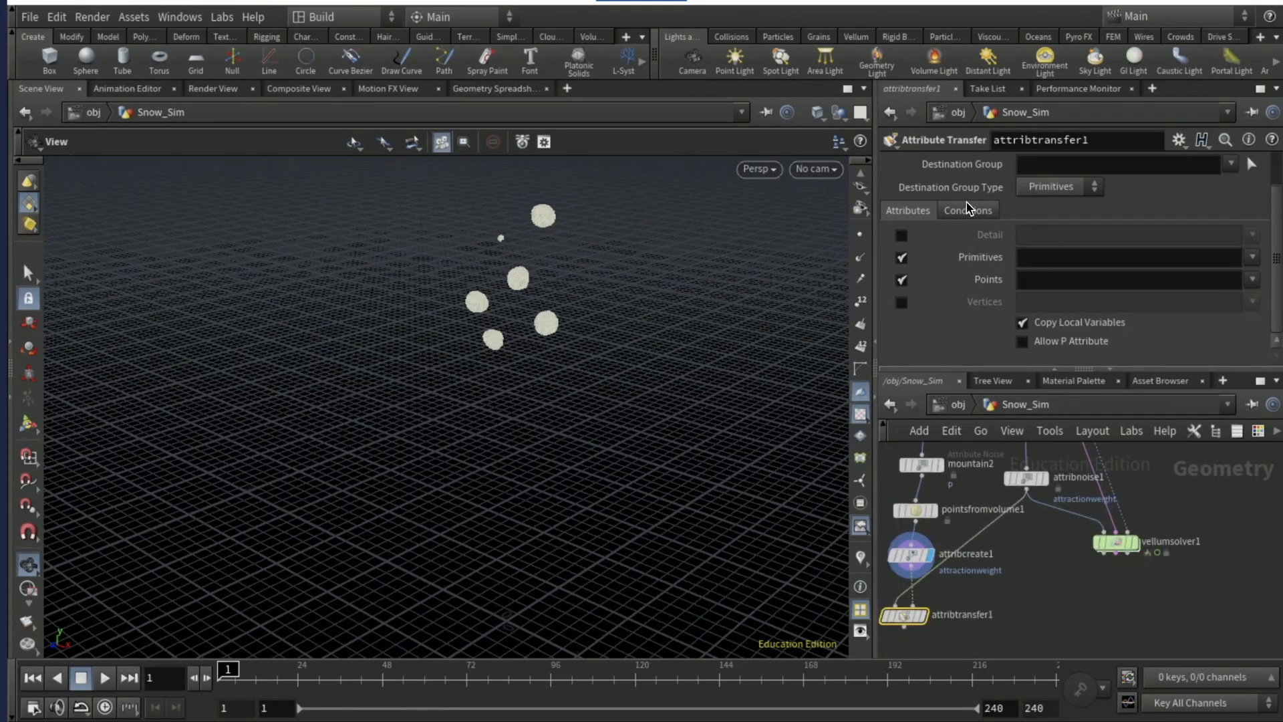
click(967, 209)
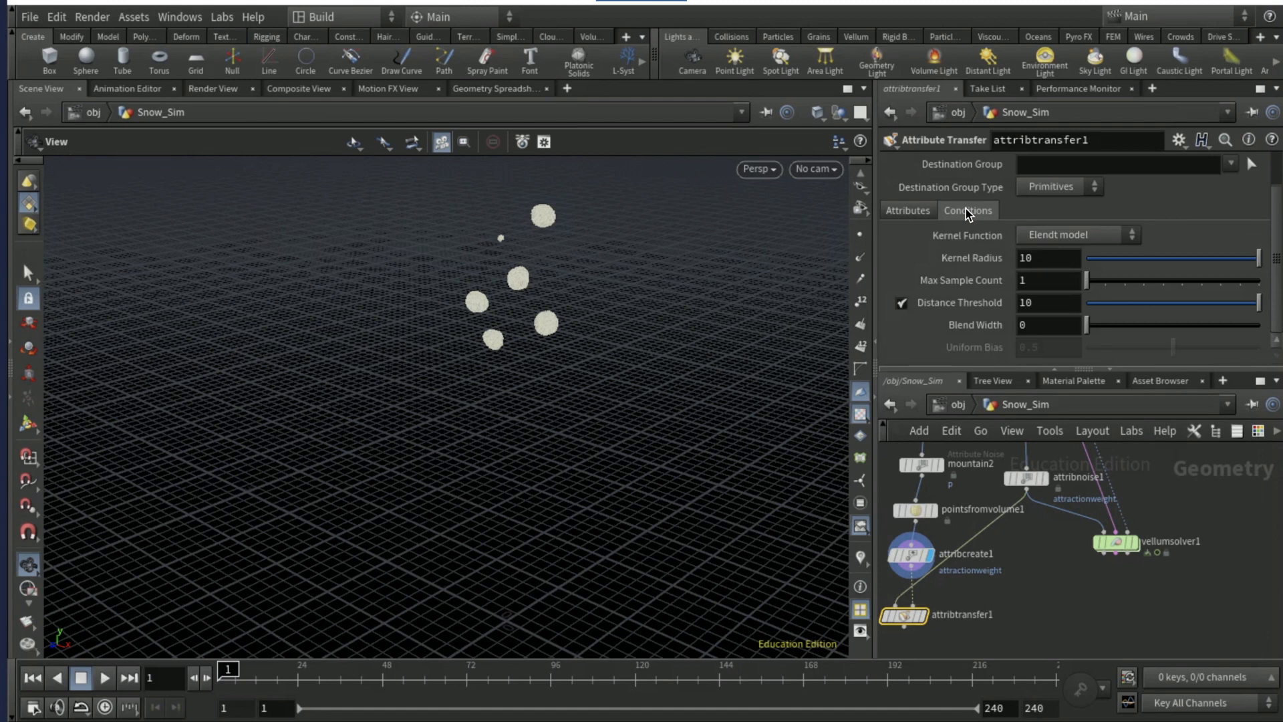
mouse_move(972, 325)
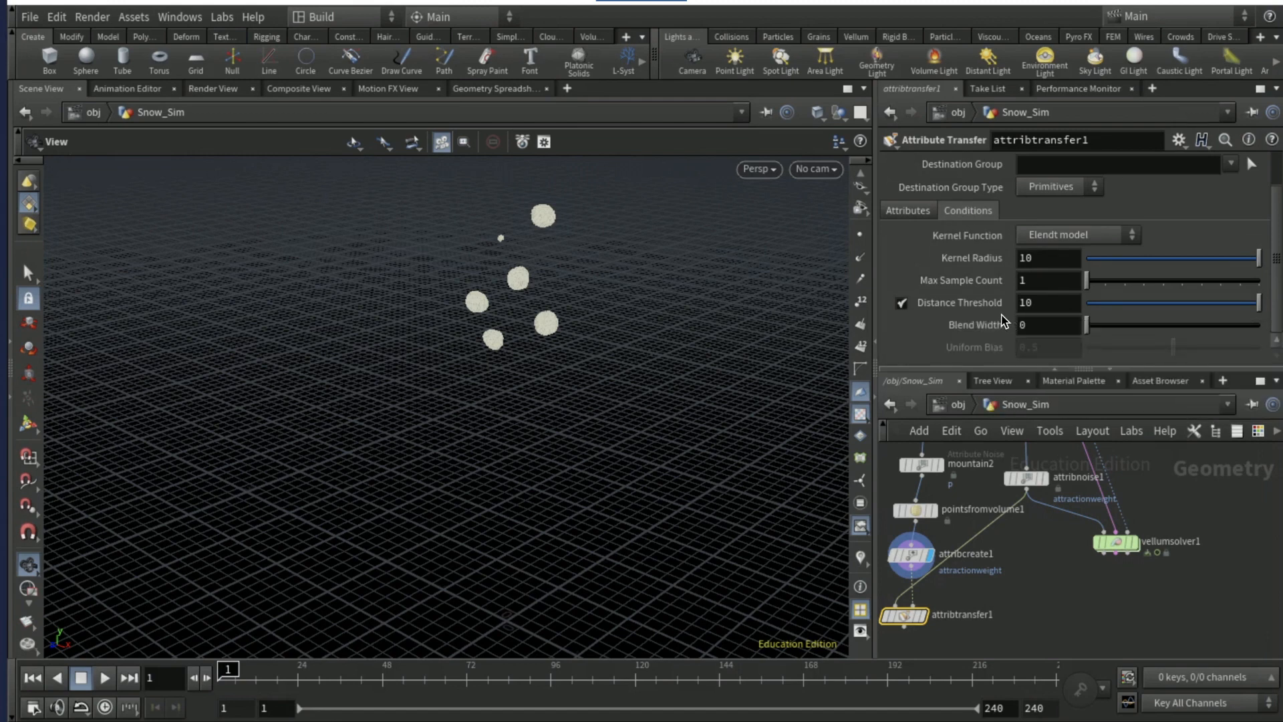
mouse_move(1051, 278)
text(.015)
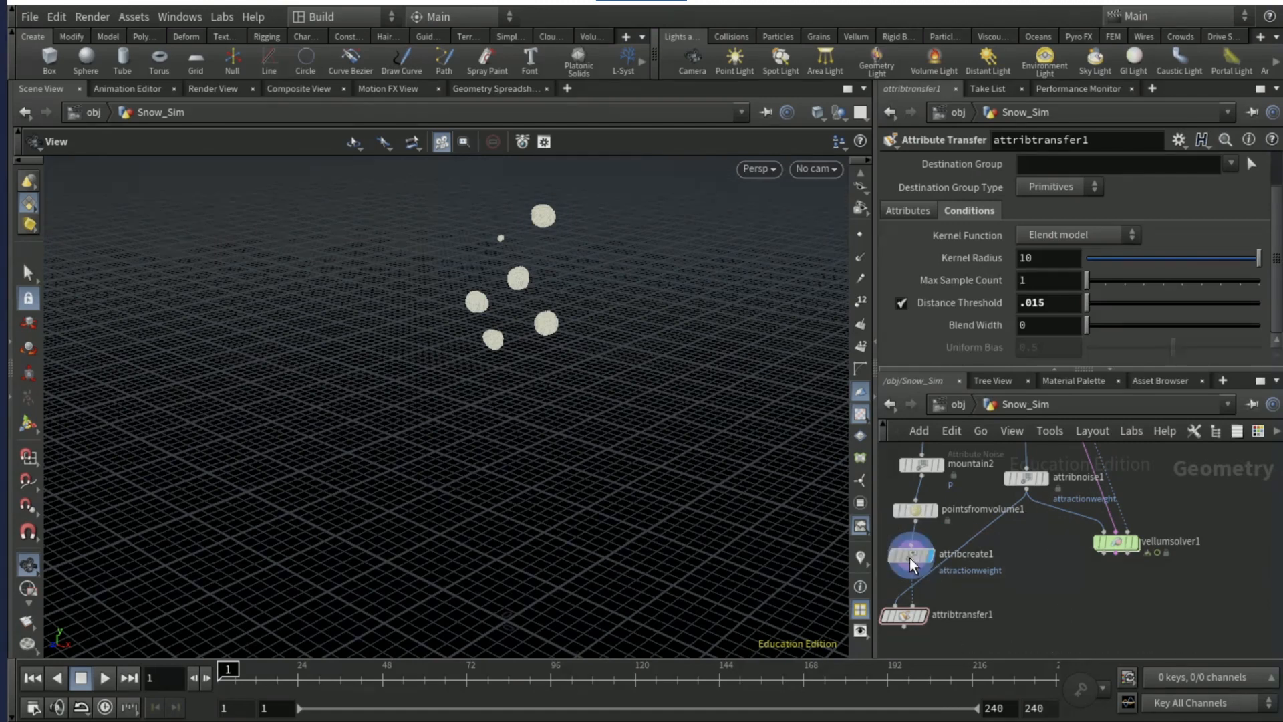
click(908, 554)
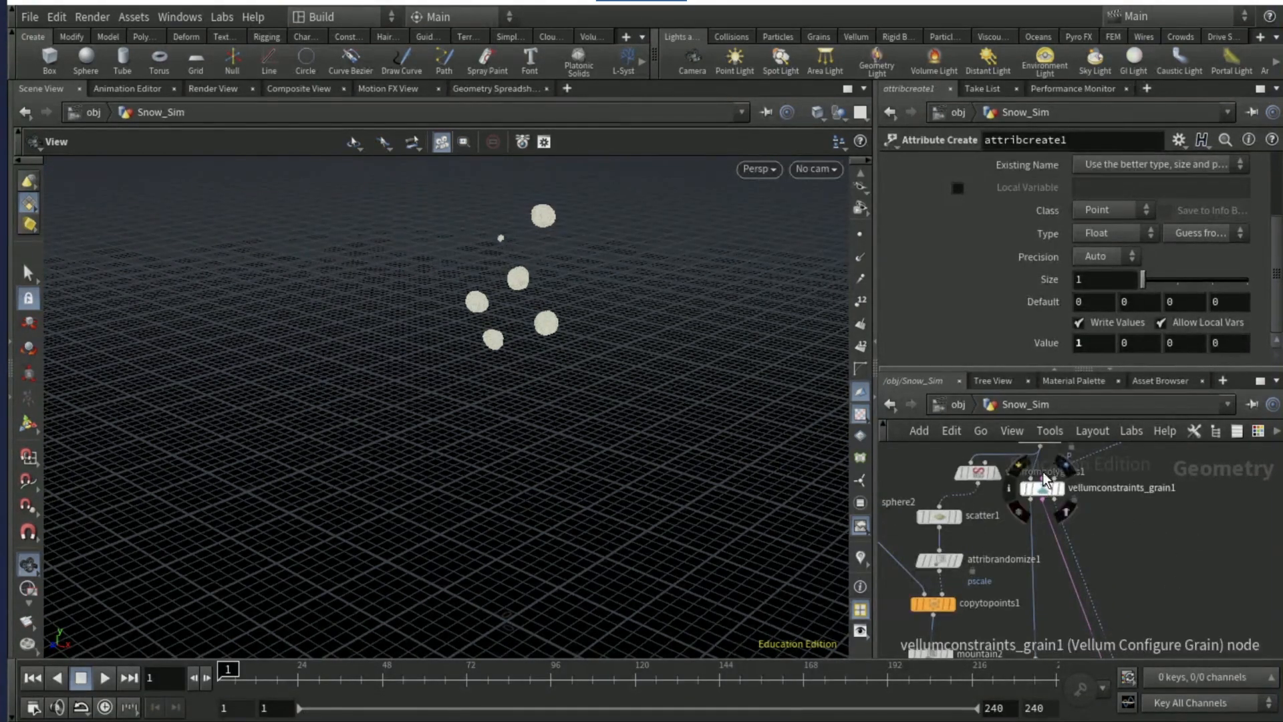
Set grain particle size 0.015 and wire attribtransfer1 into vellumsolver1.
click(1042, 487)
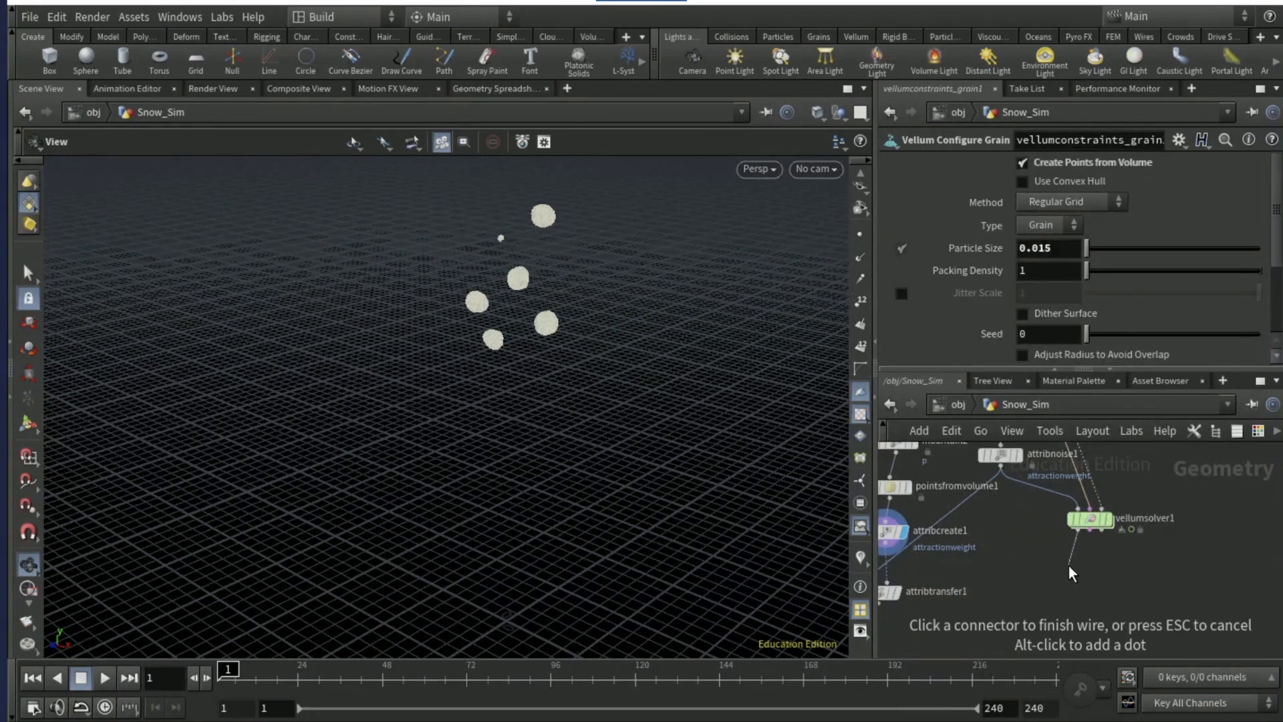
text(attrib)
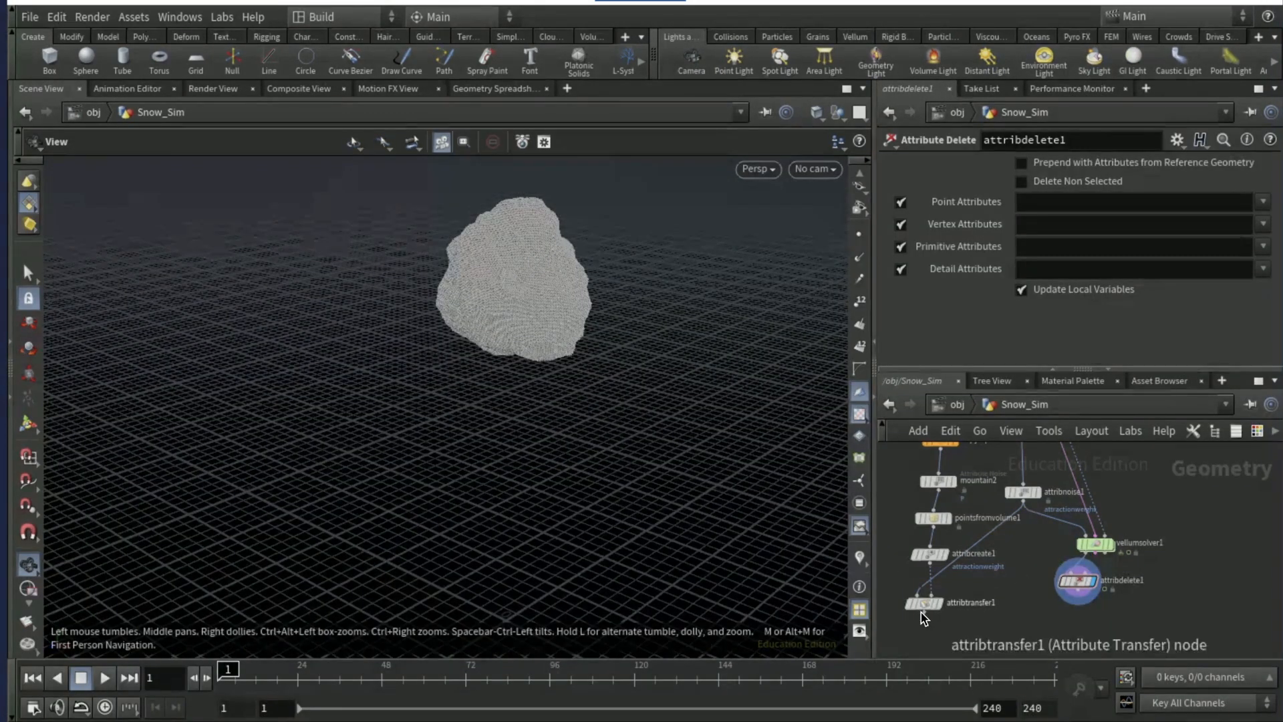
click(923, 612)
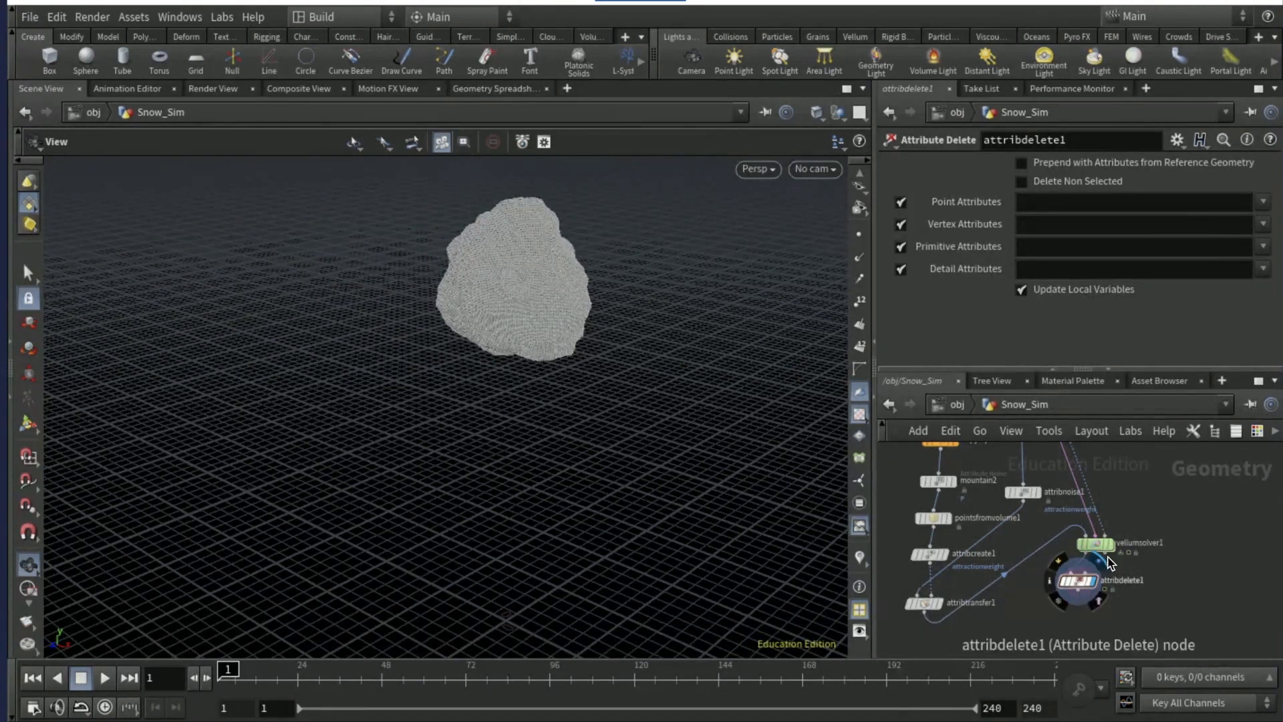
click(1097, 543)
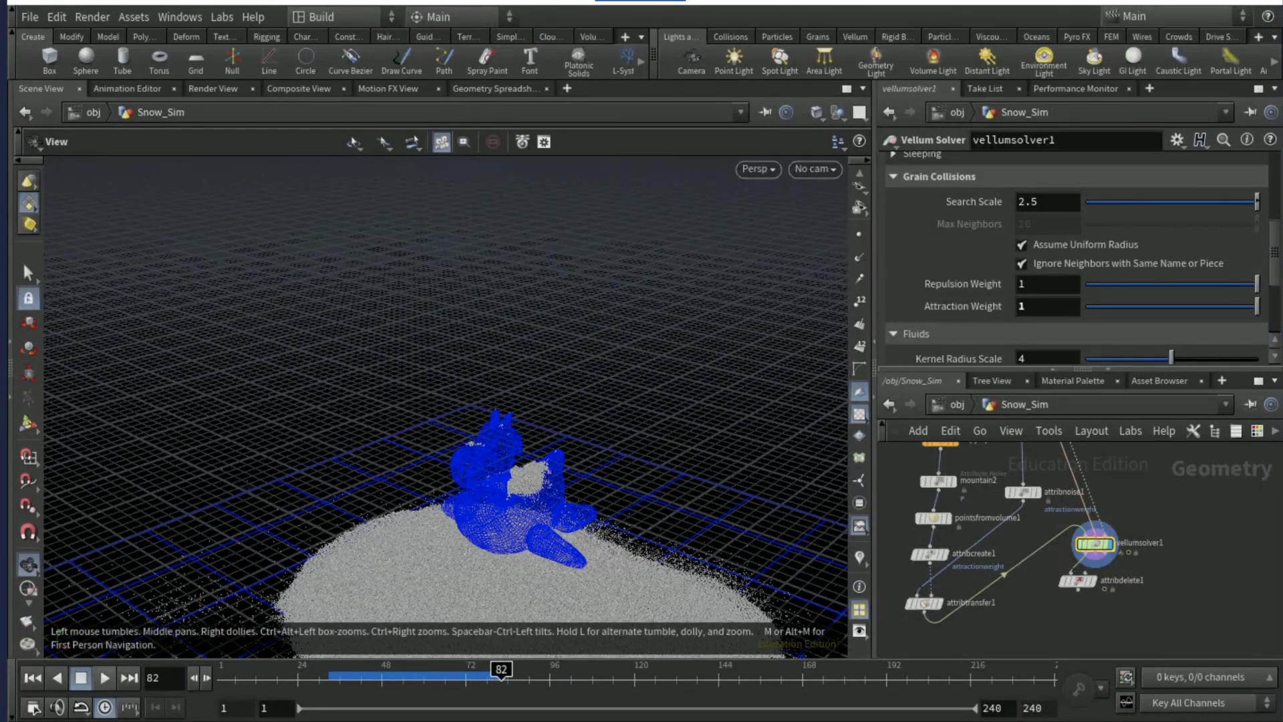
Make attribdelete1 remove all point attributes except pscale, plus all vertex attributes.
click(1083, 580)
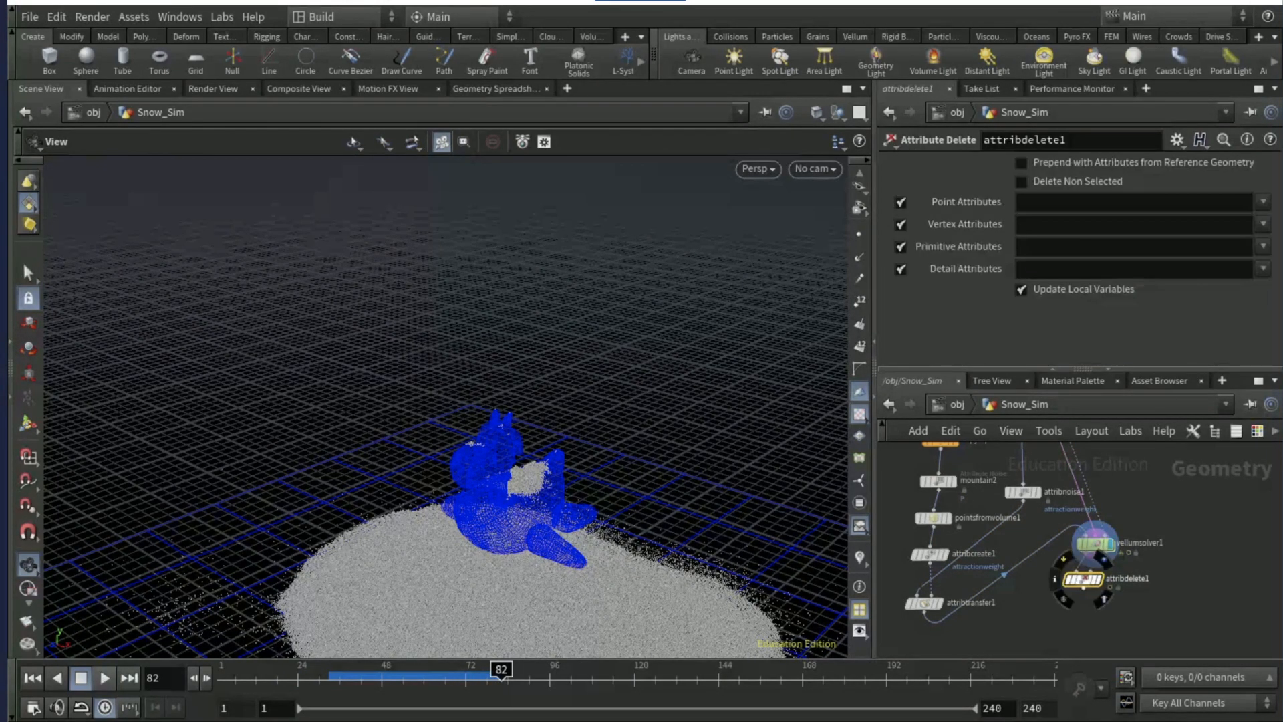
click(1134, 201)
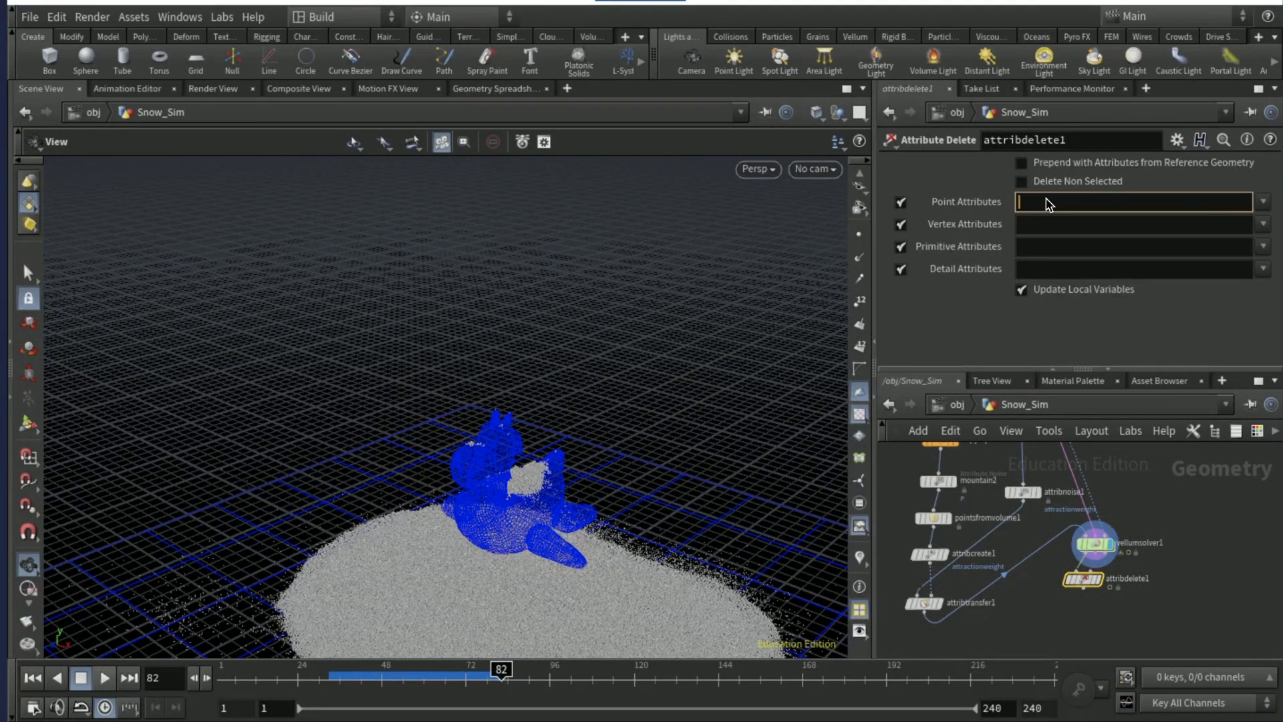
text(*)
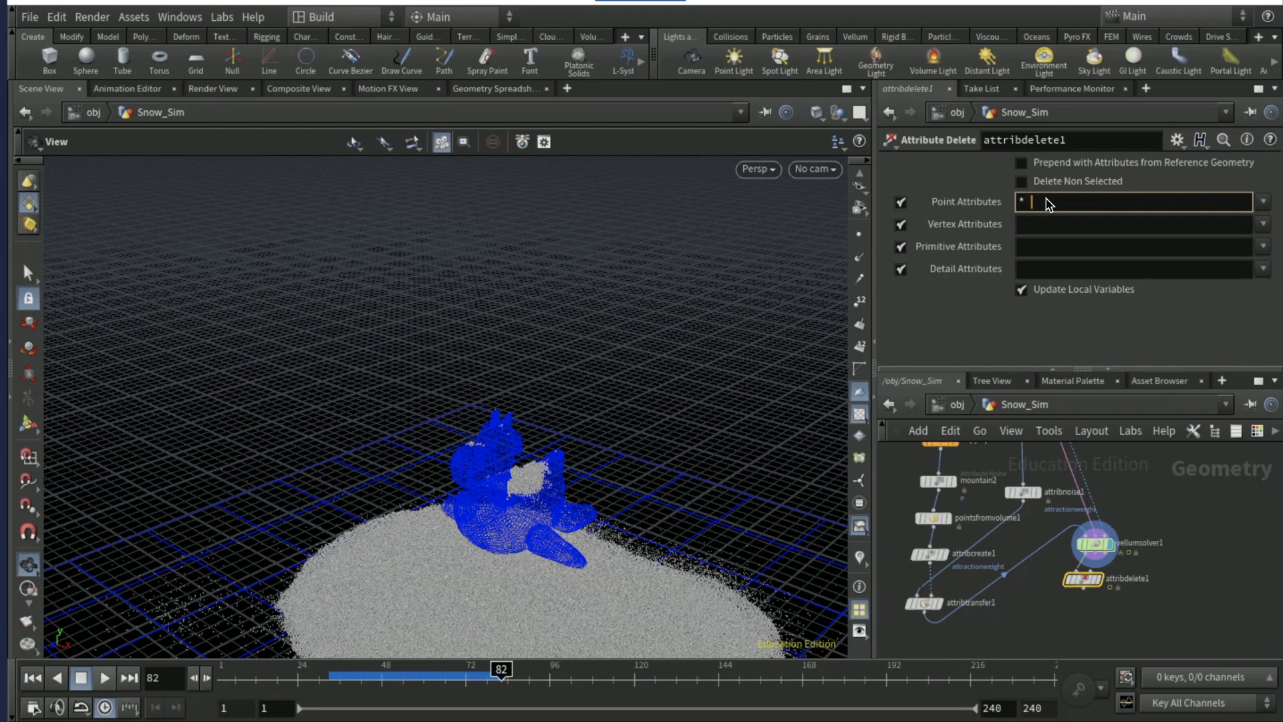
text(^pscale)
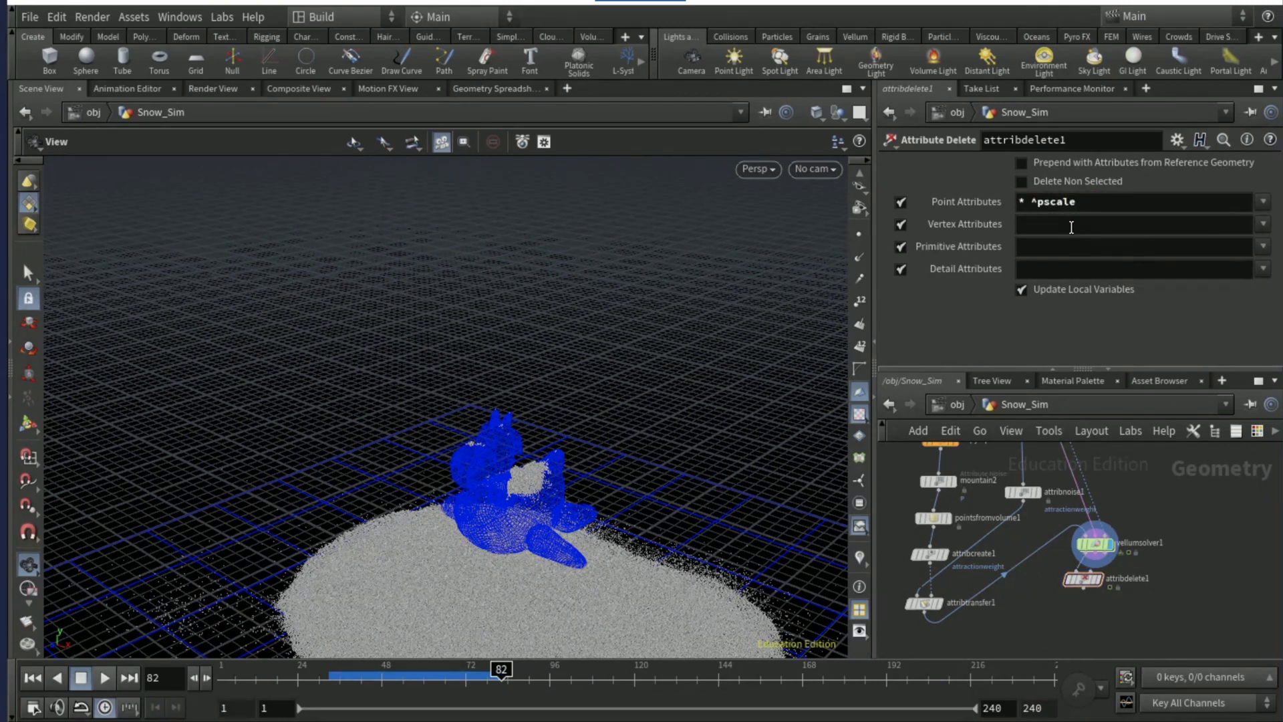
click(1133, 223)
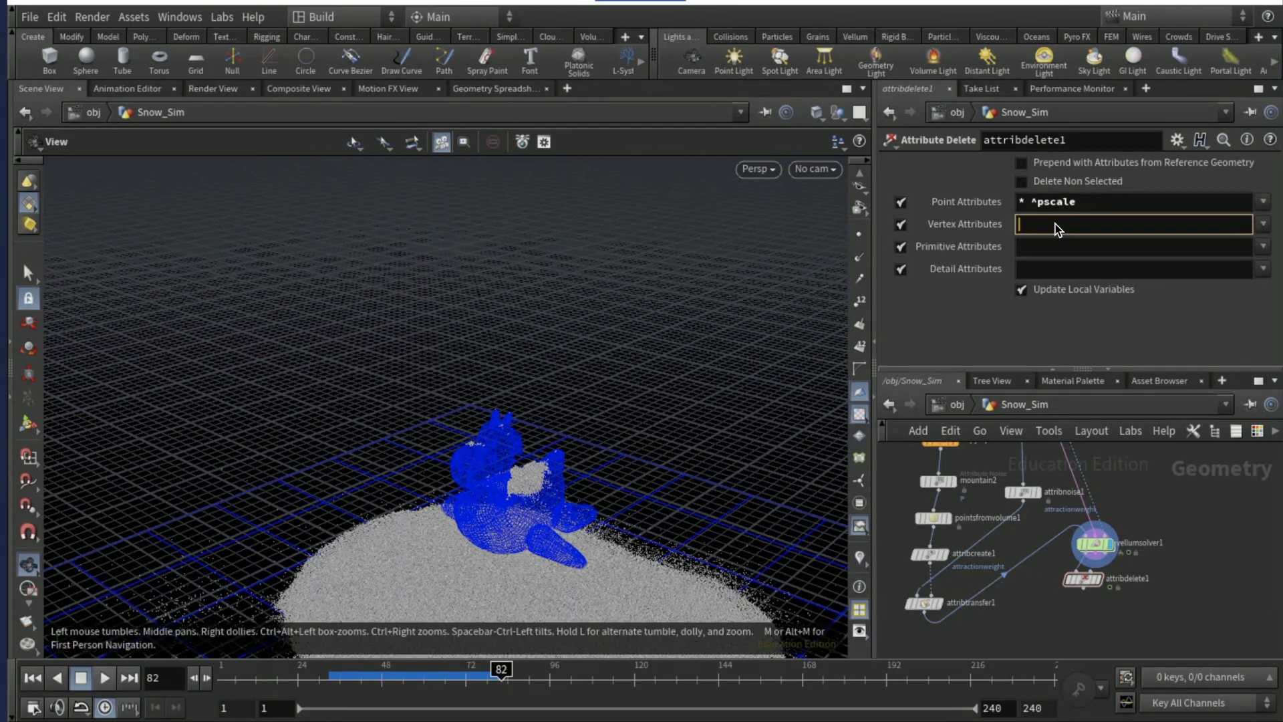
text(*)
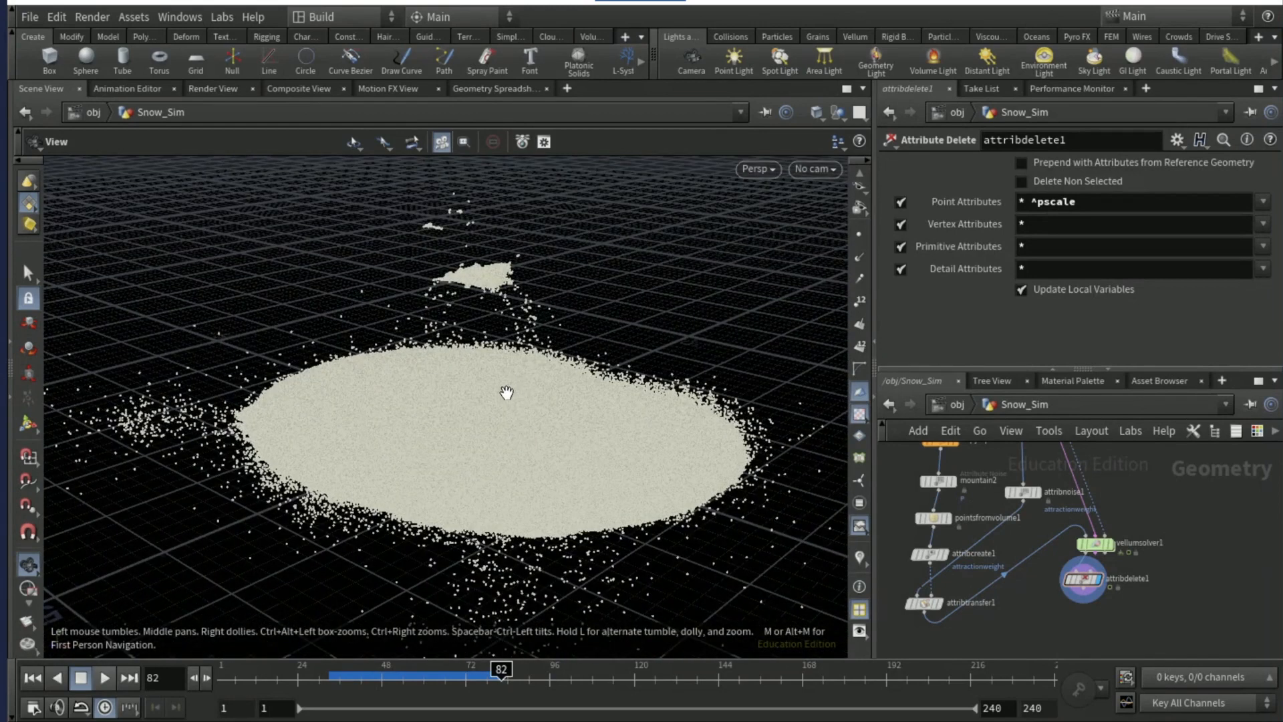
Set the viewport display options to draw particles as pixels.
click(543, 142)
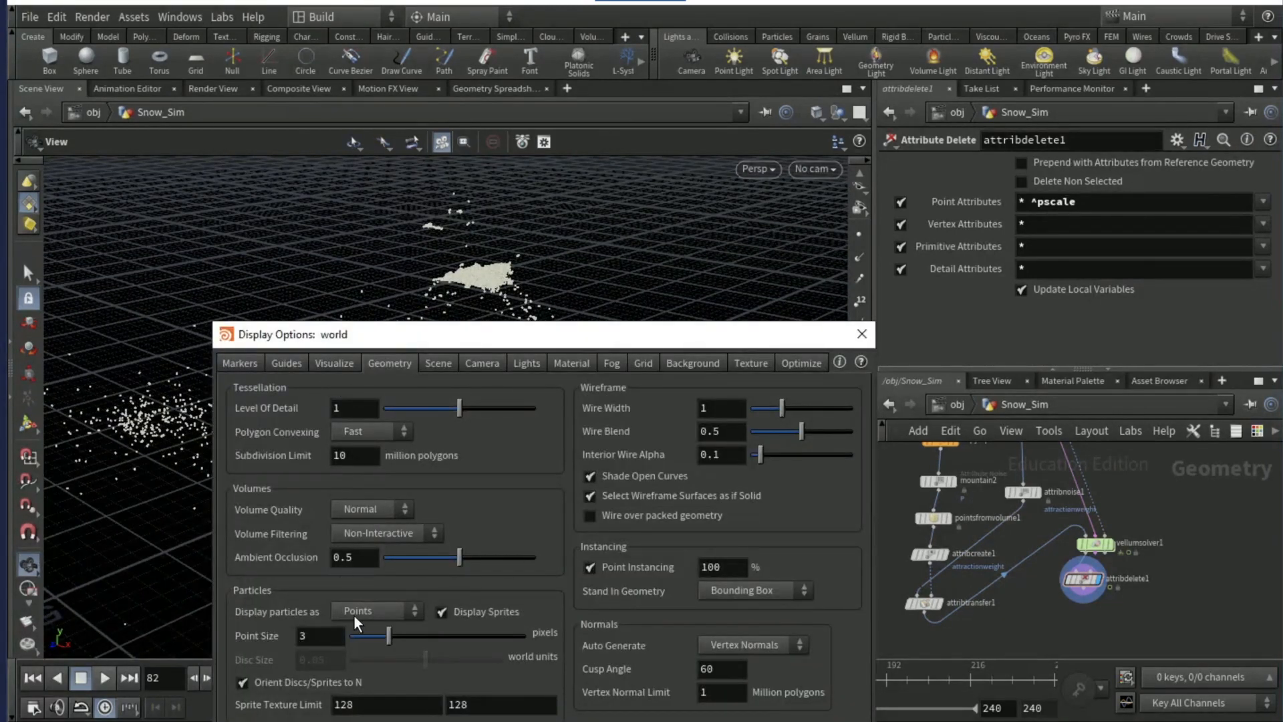
click(374, 610)
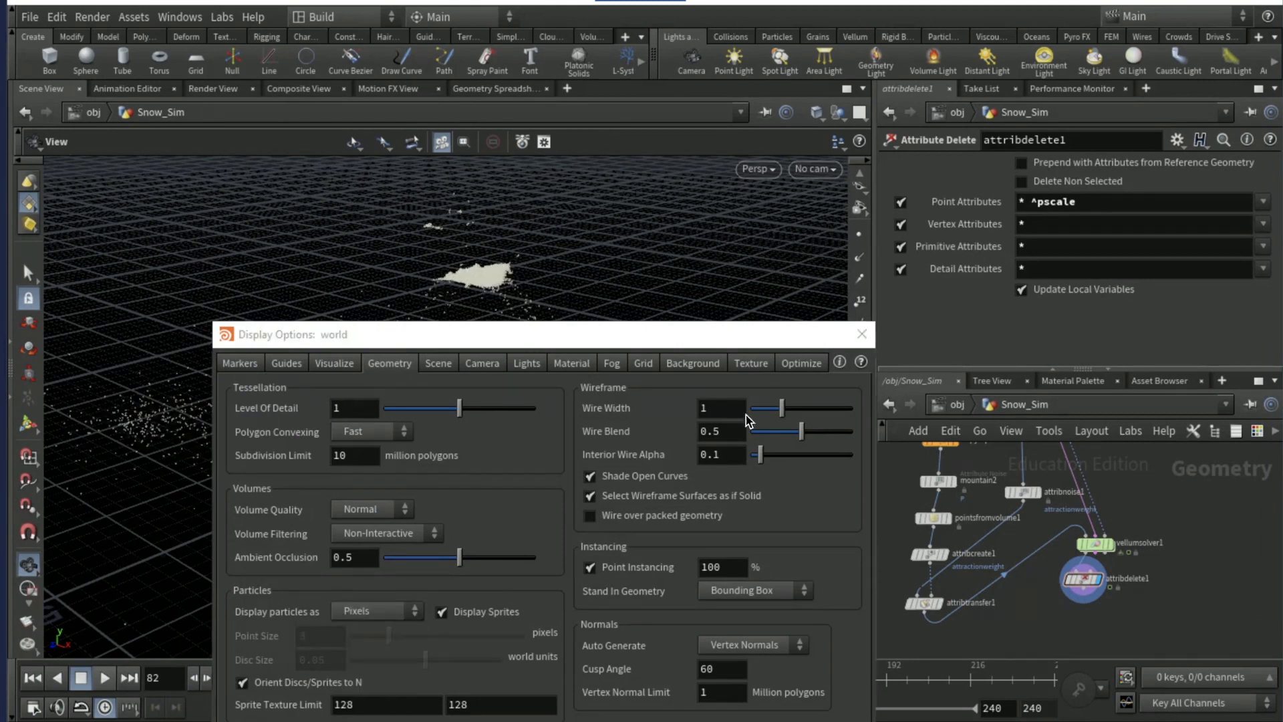
click(862, 335)
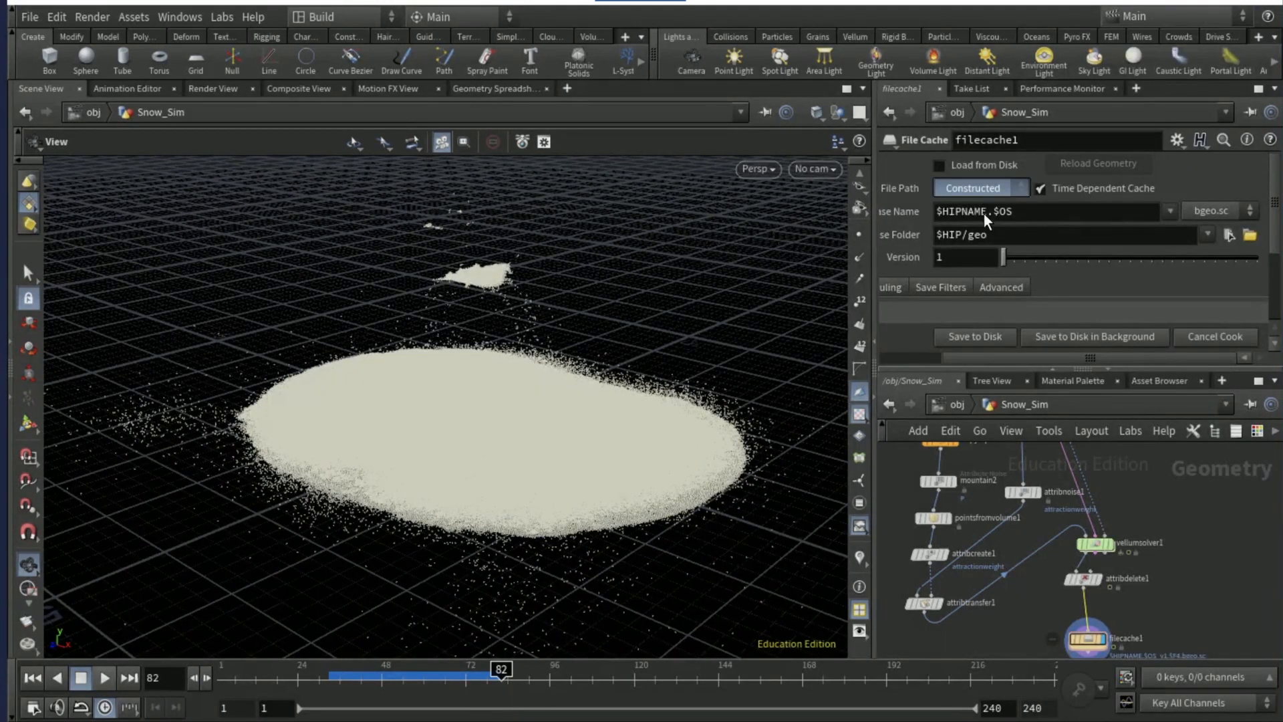
Cache snow to D:/render/geo/$HIPNAME.$OS.$F.bgeo.sc, save to disk, then enable Load from Disk.
click(978, 187)
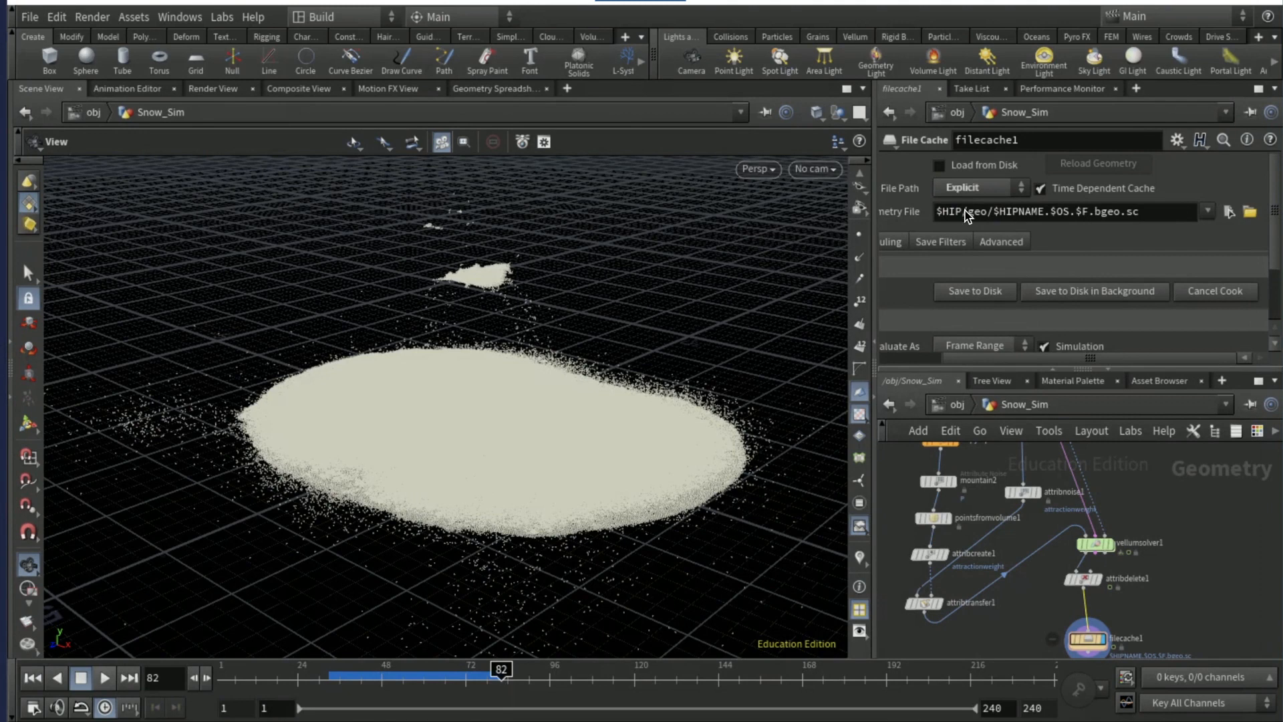
click(1248, 211)
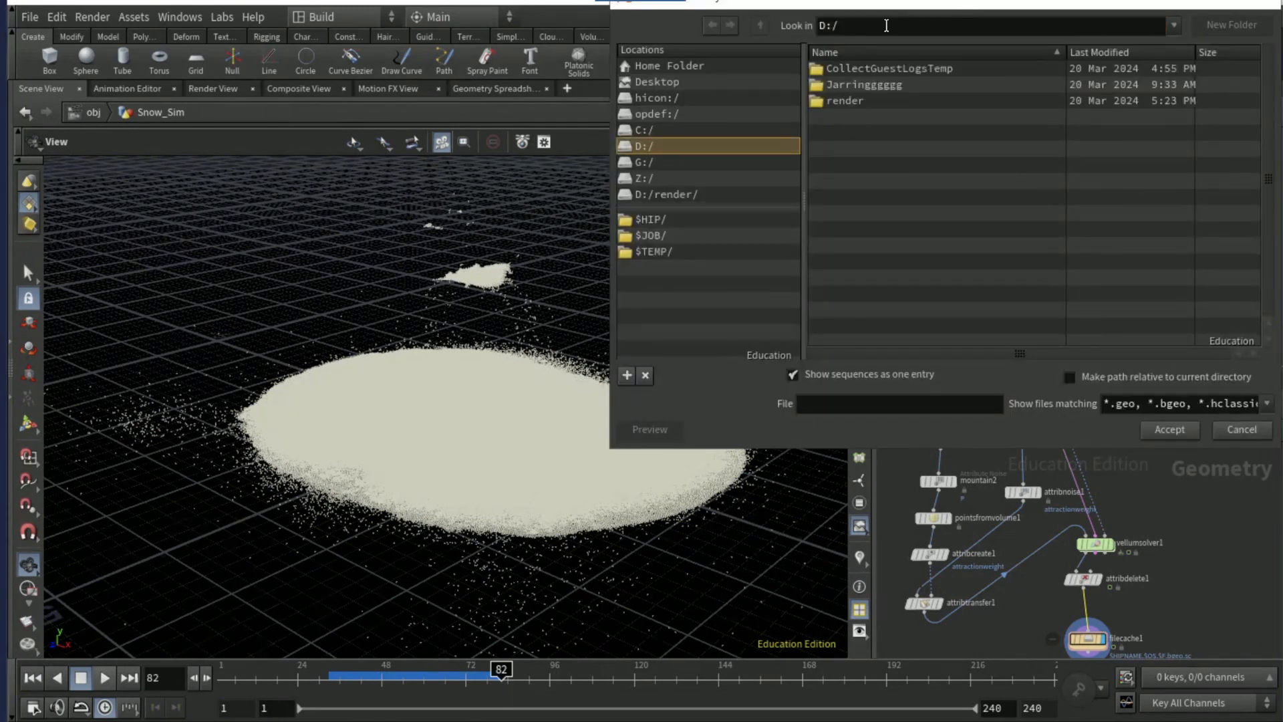
double_click(844, 100)
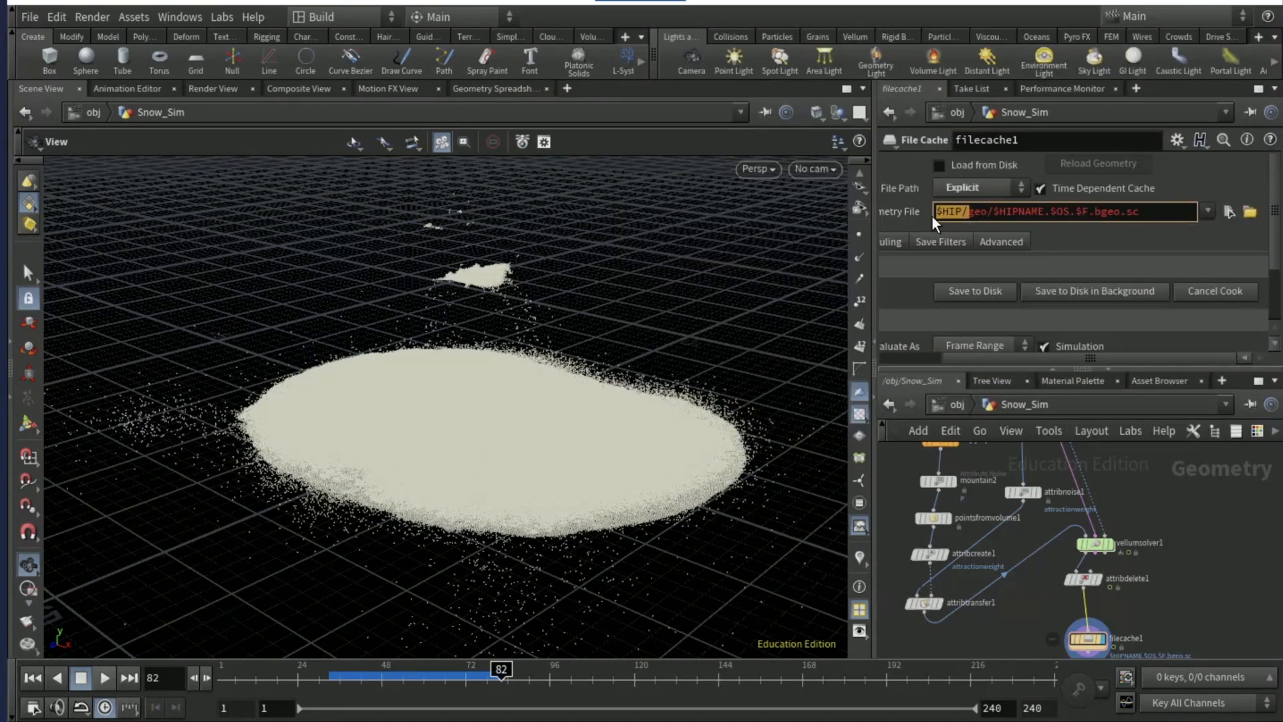
text(D:/render/geo/$HIPNAME.$OS.$F.bgeo.sc)
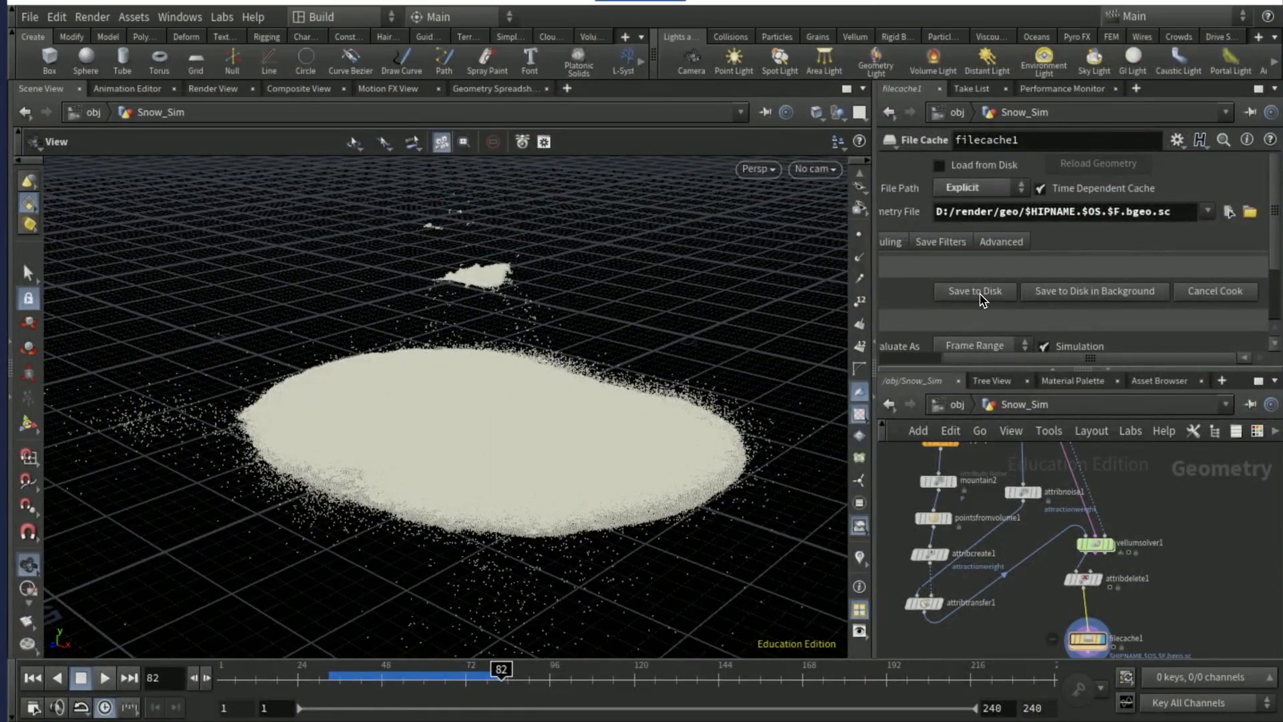
click(974, 291)
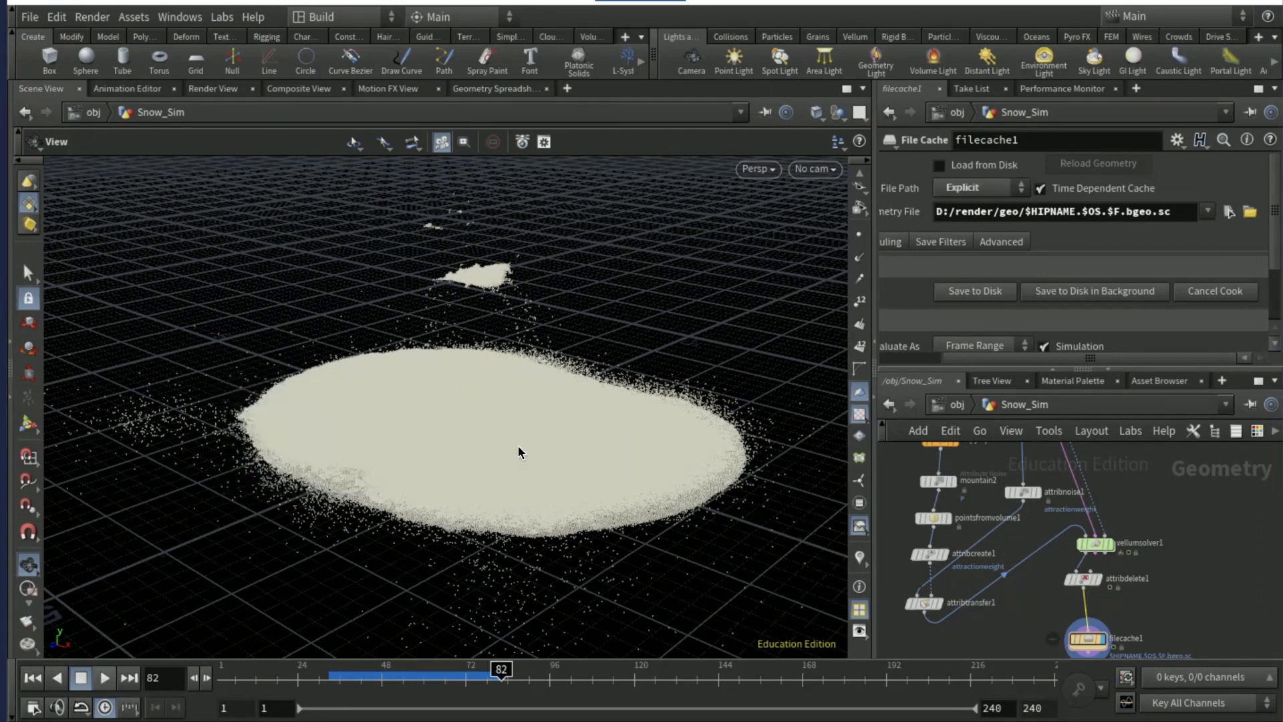
click(940, 165)
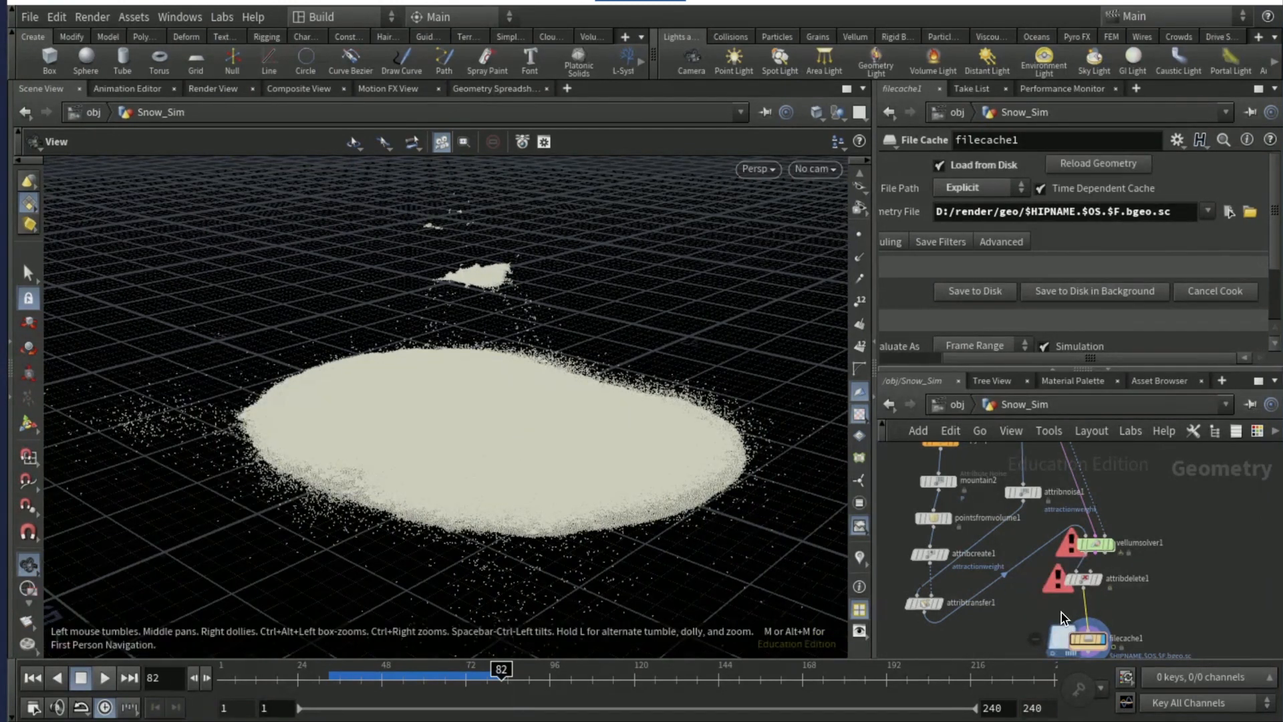
mouse_move(474, 678)
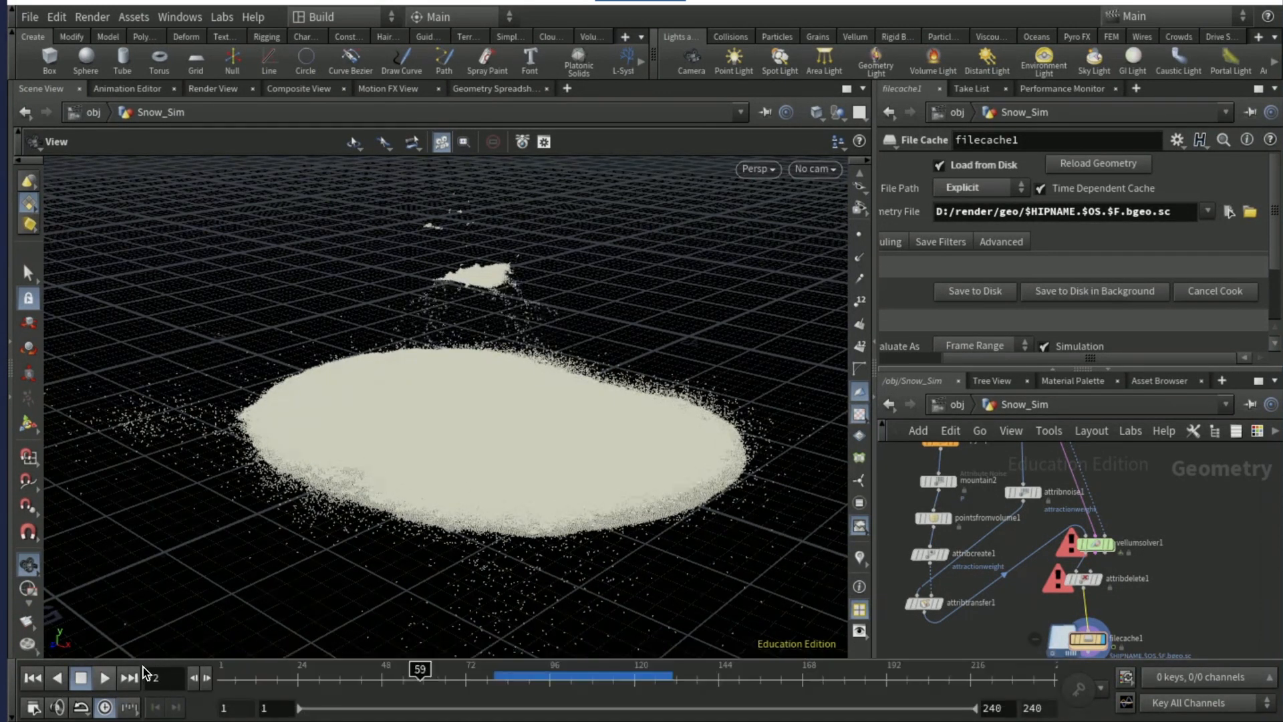
Set the timeline end frame to 129 and play back the cached snow.
click(32, 677)
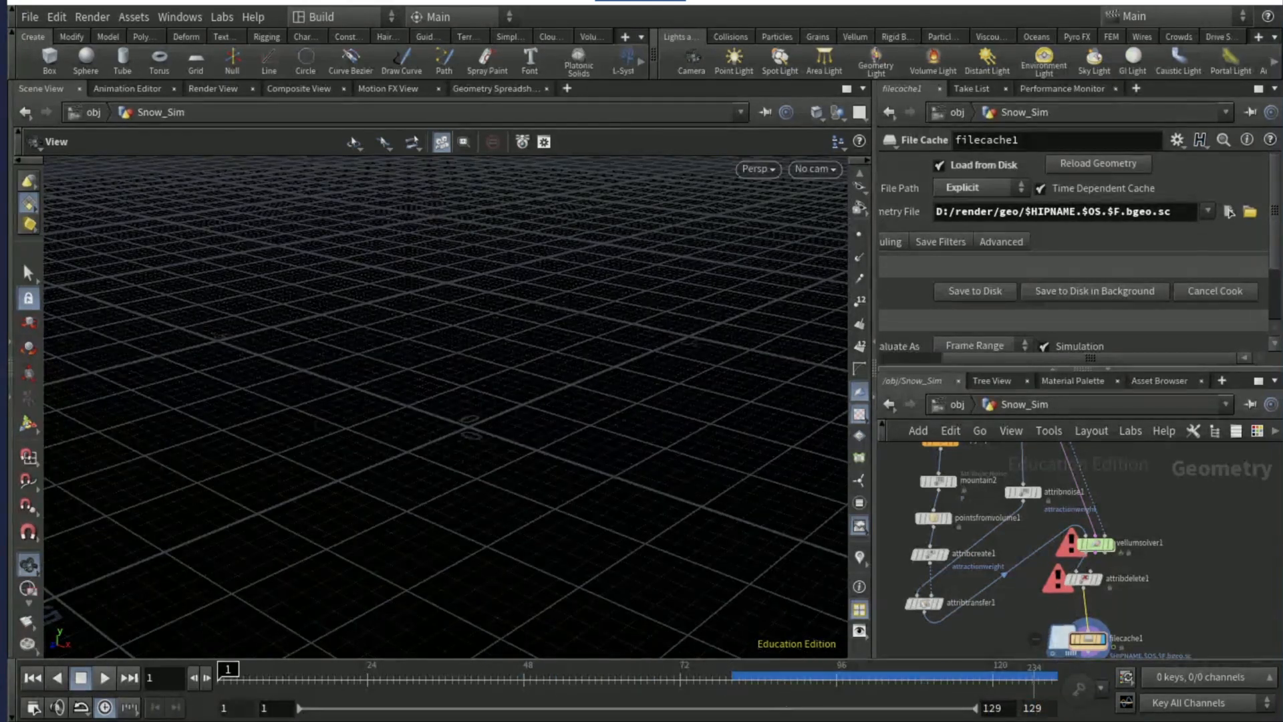
click(105, 678)
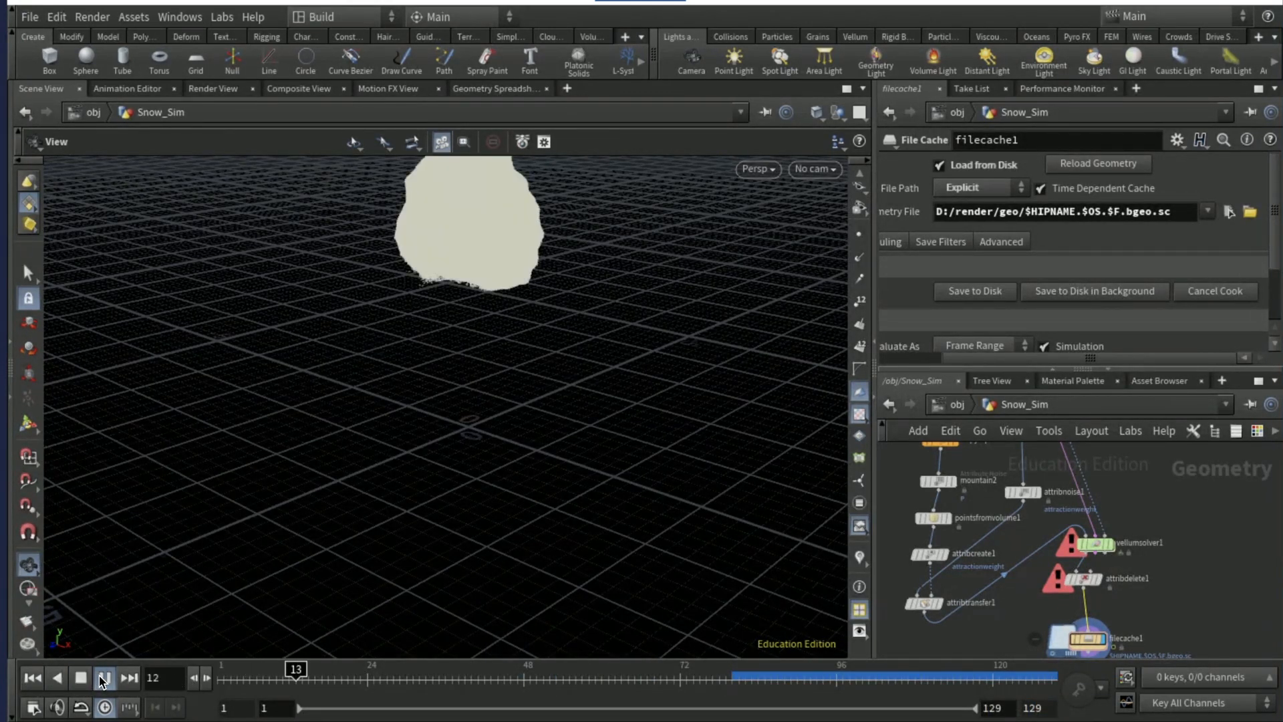
click(104, 677)
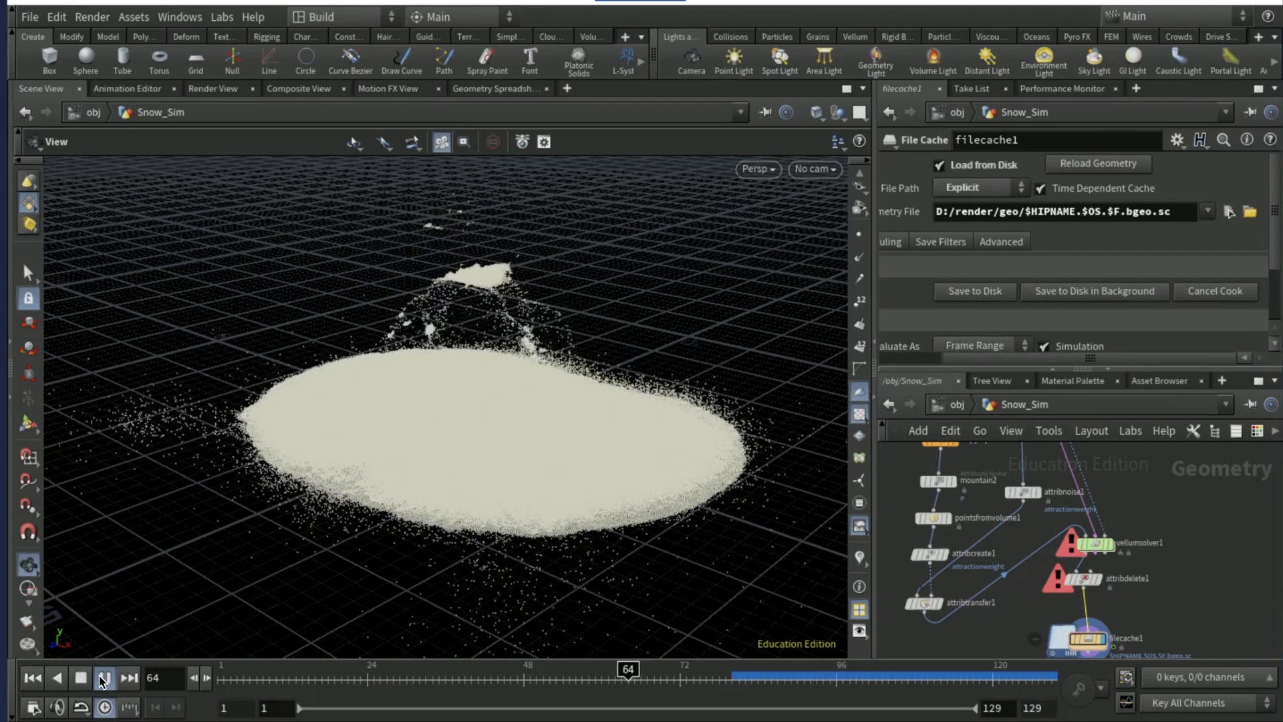
click(80, 678)
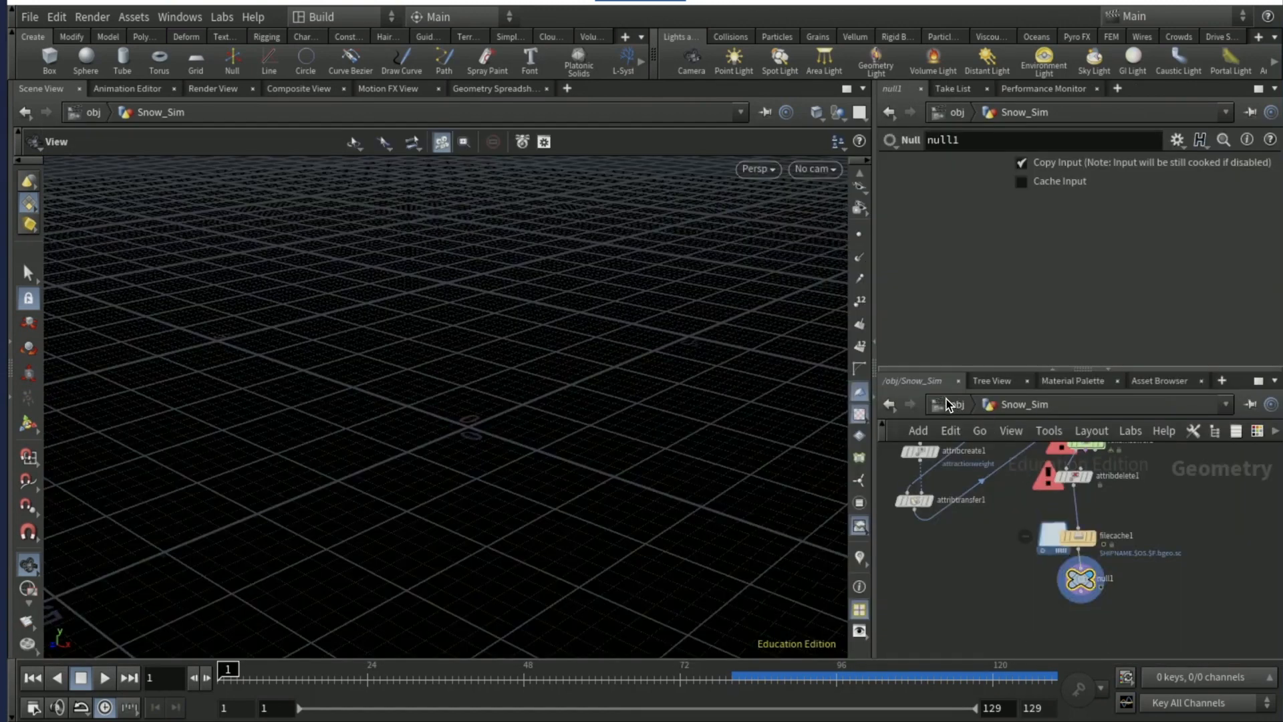
Add a Geometry object below Snow_Sim at /obj and rename it snow_render.
click(1023, 508)
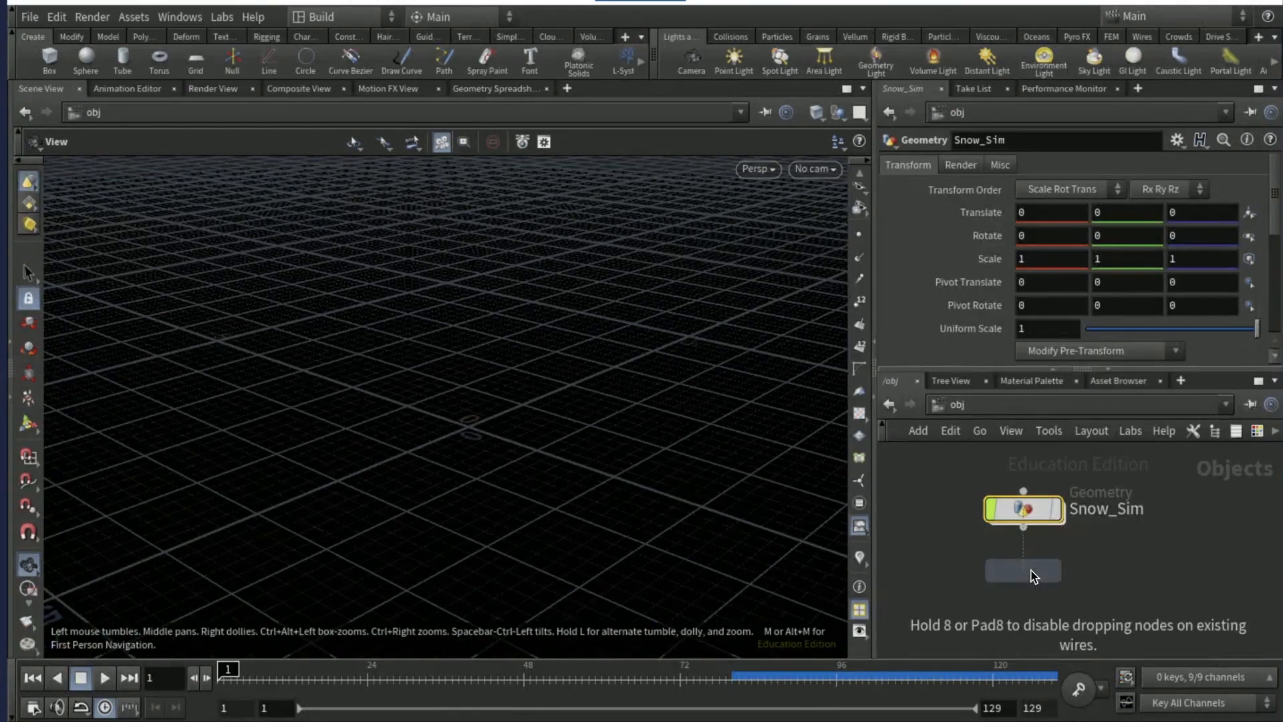
click(1021, 570)
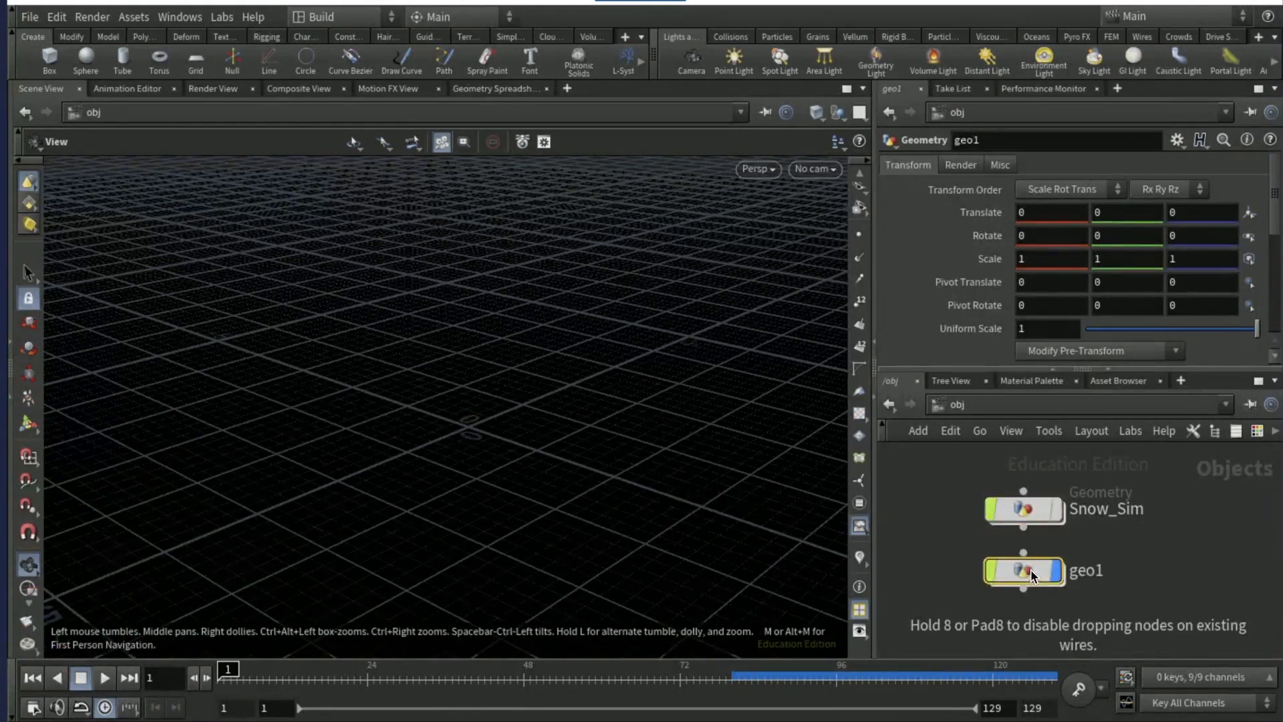
double_click(1086, 570)
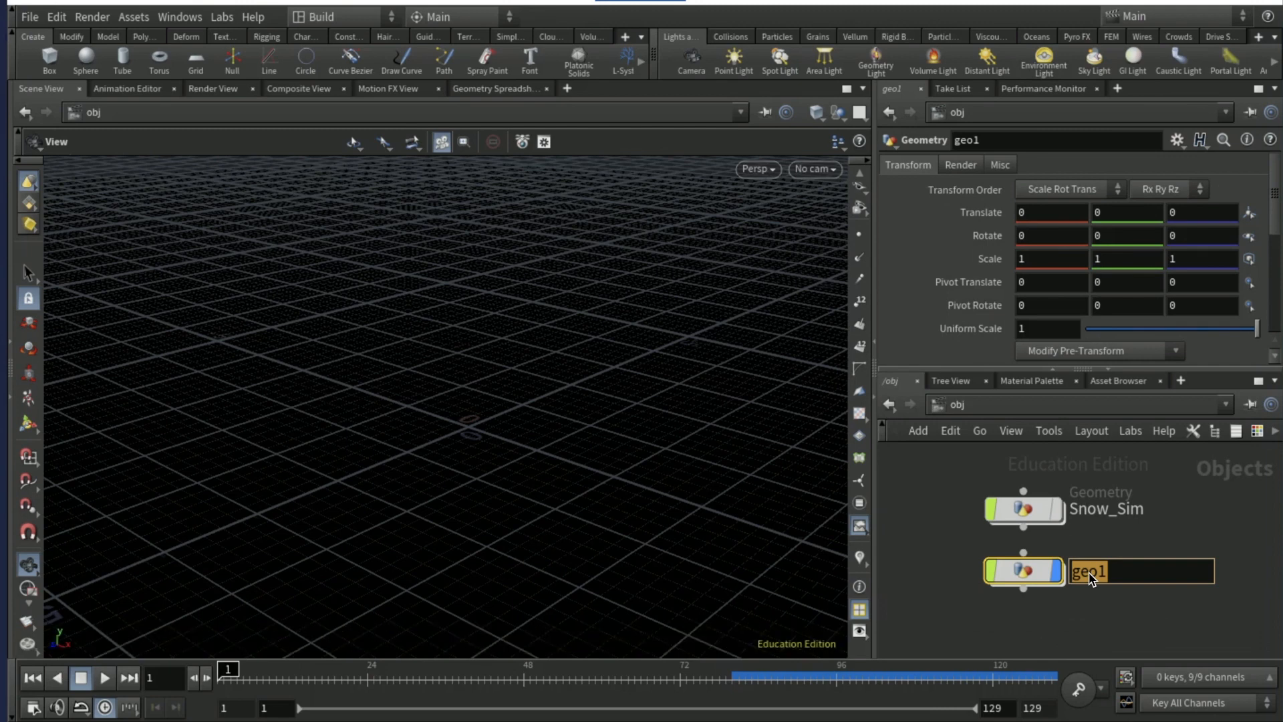
text(snow_rend)
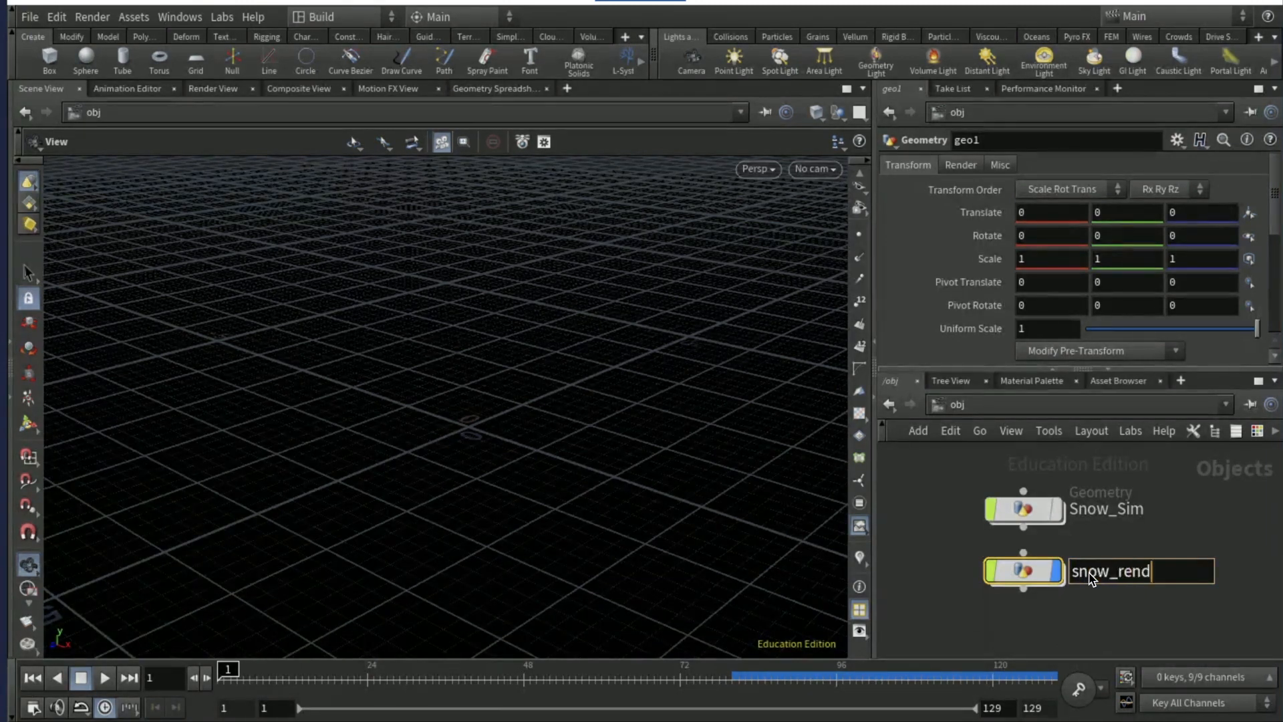
key(Return)
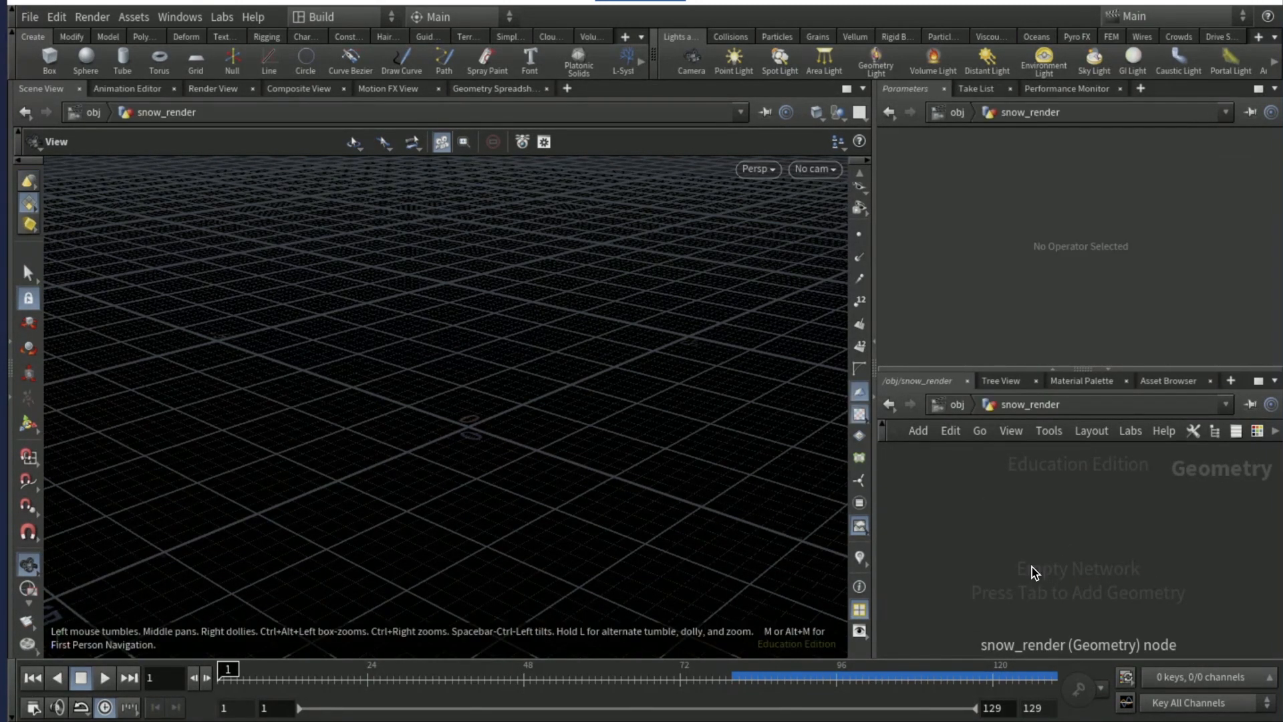
Add an Object Merge node that pulls in /obj/Snow_Sim/null1.
key(Tab)
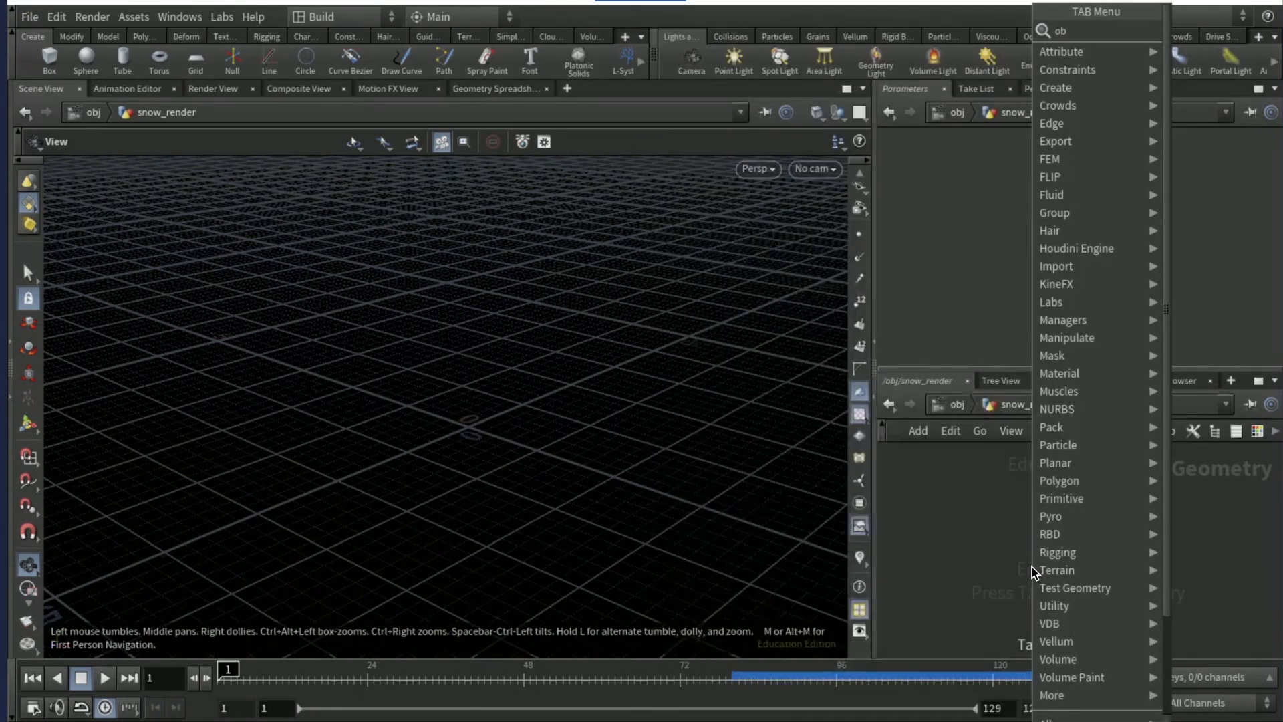
key(Escape)
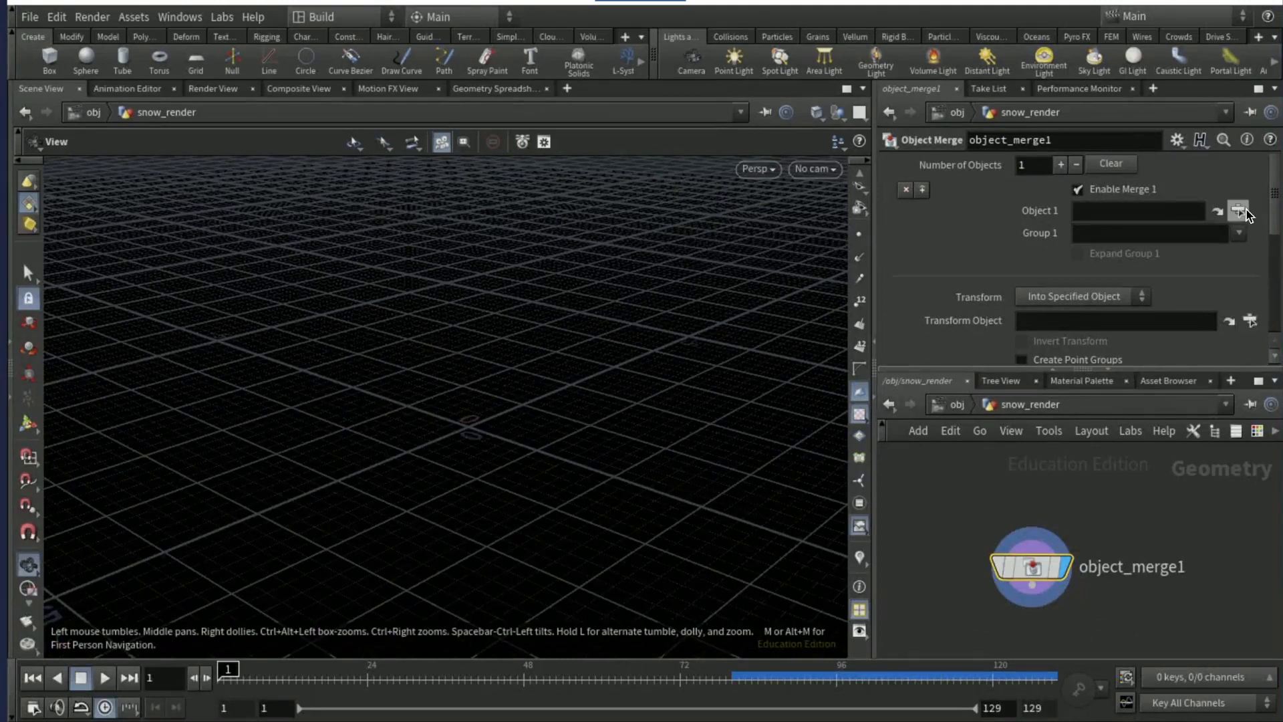
click(1238, 210)
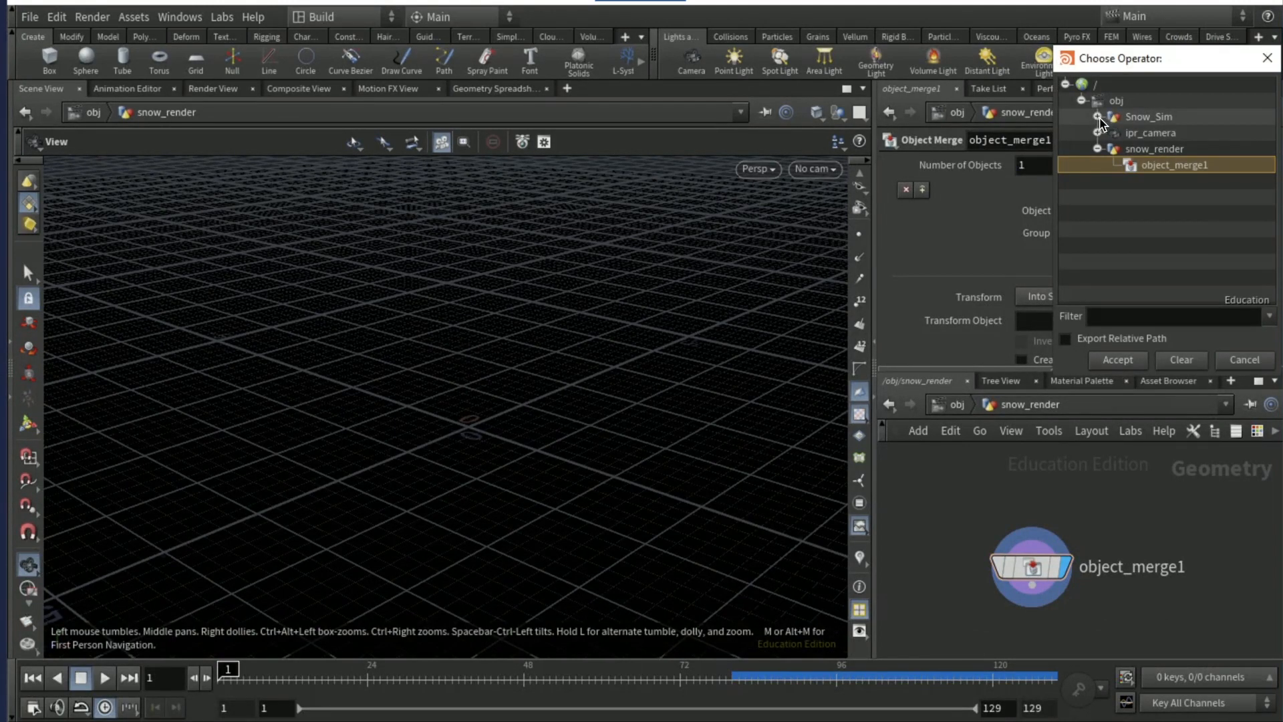
click(1107, 116)
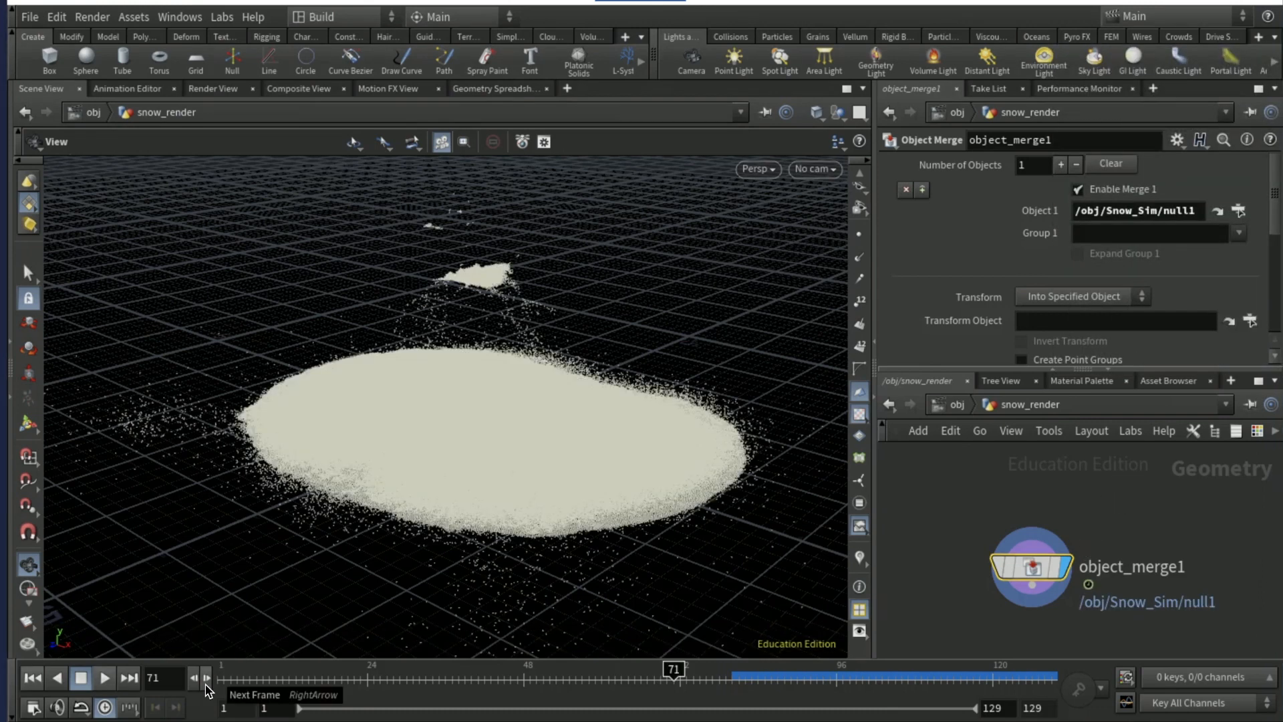
mouse_move(922, 598)
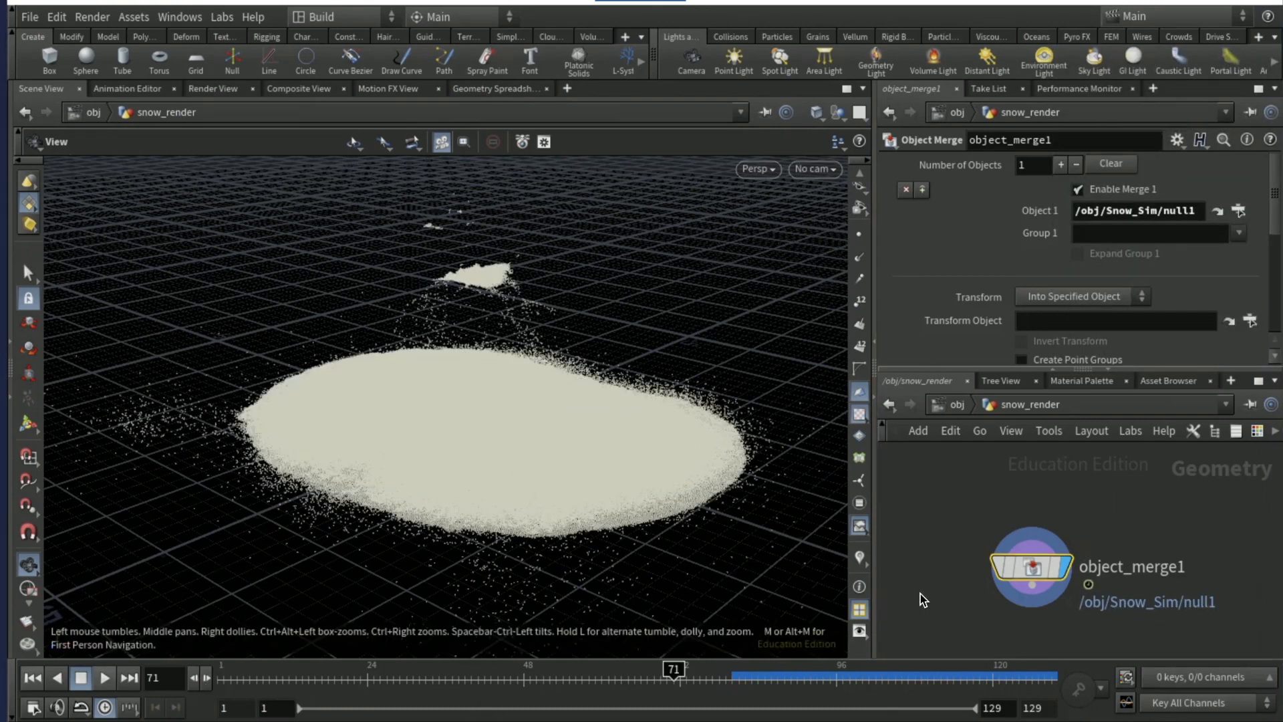
click(1027, 544)
text(attribute crea)
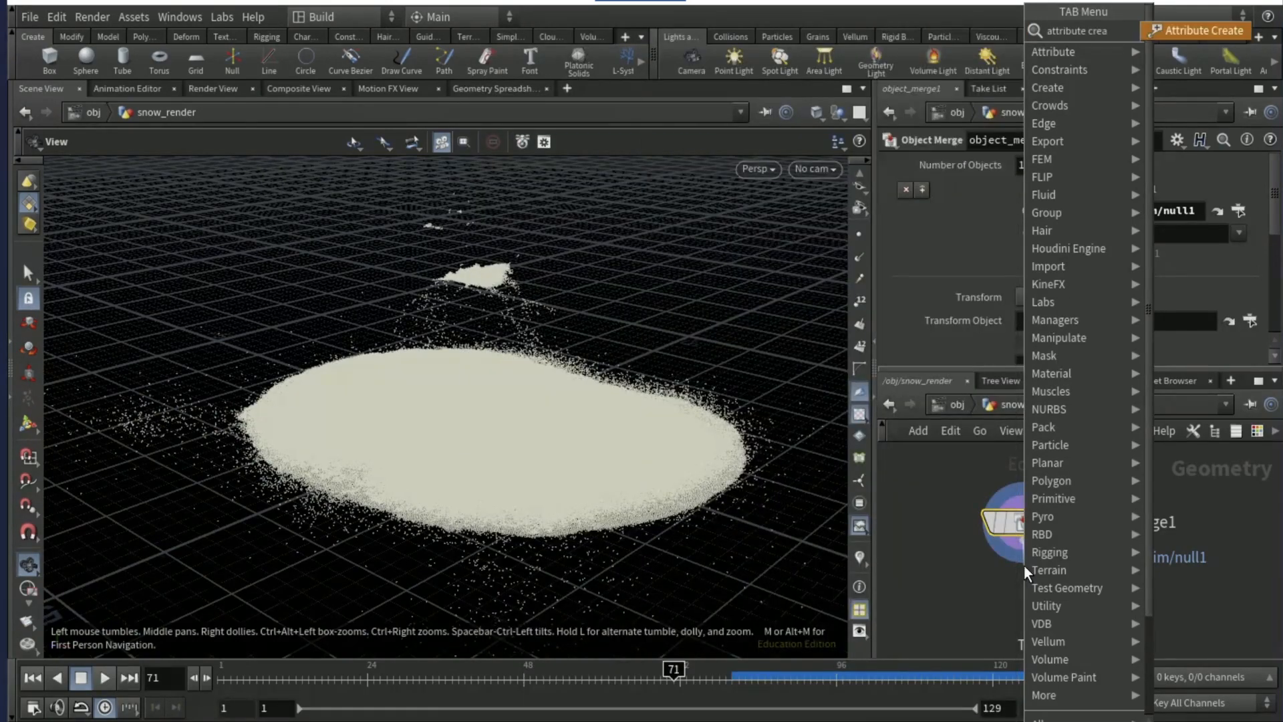
Add an Attribute Create node writing a density attribute with value 1.
click(1196, 30)
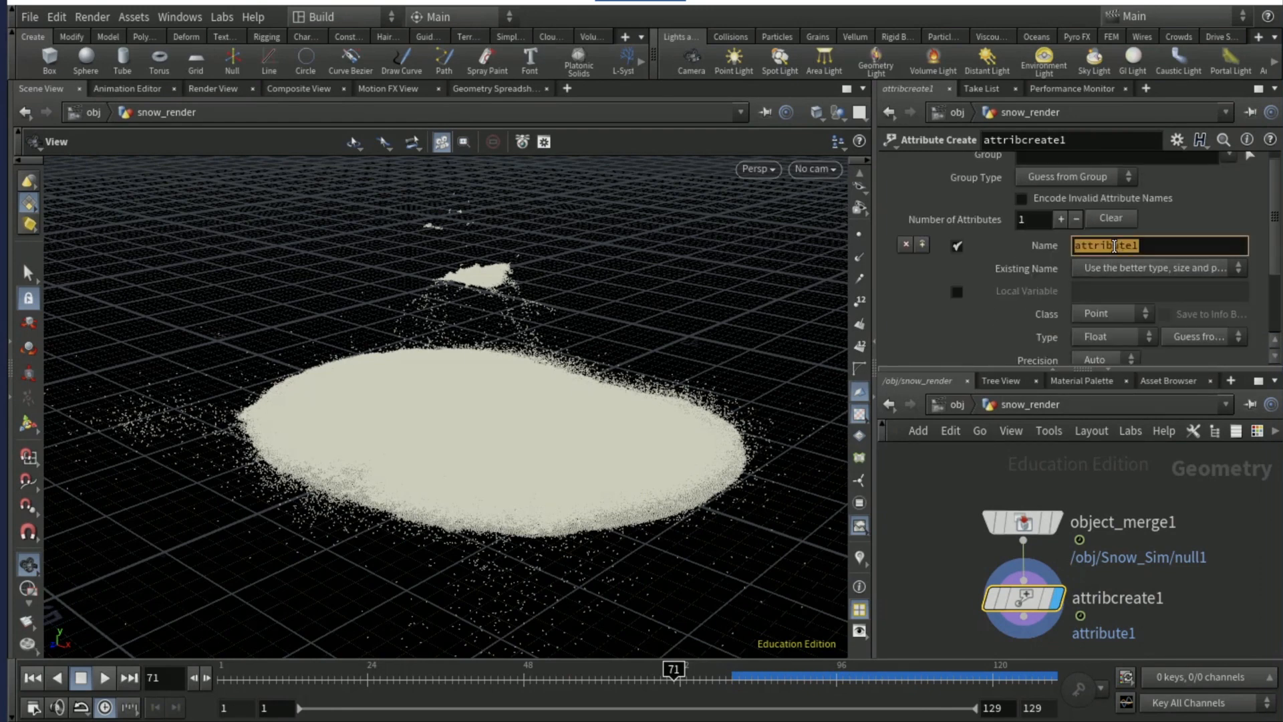
text(density)
text(1)
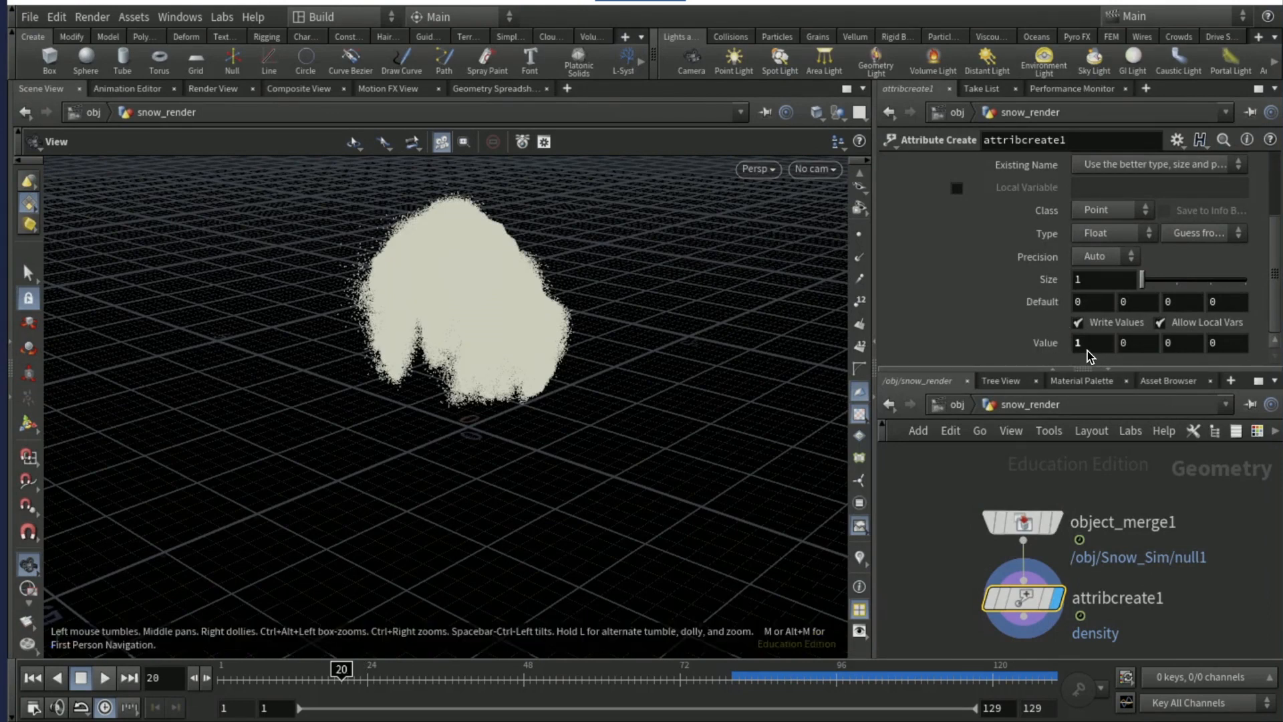
mouse_move(934, 514)
text(volumerasterize)
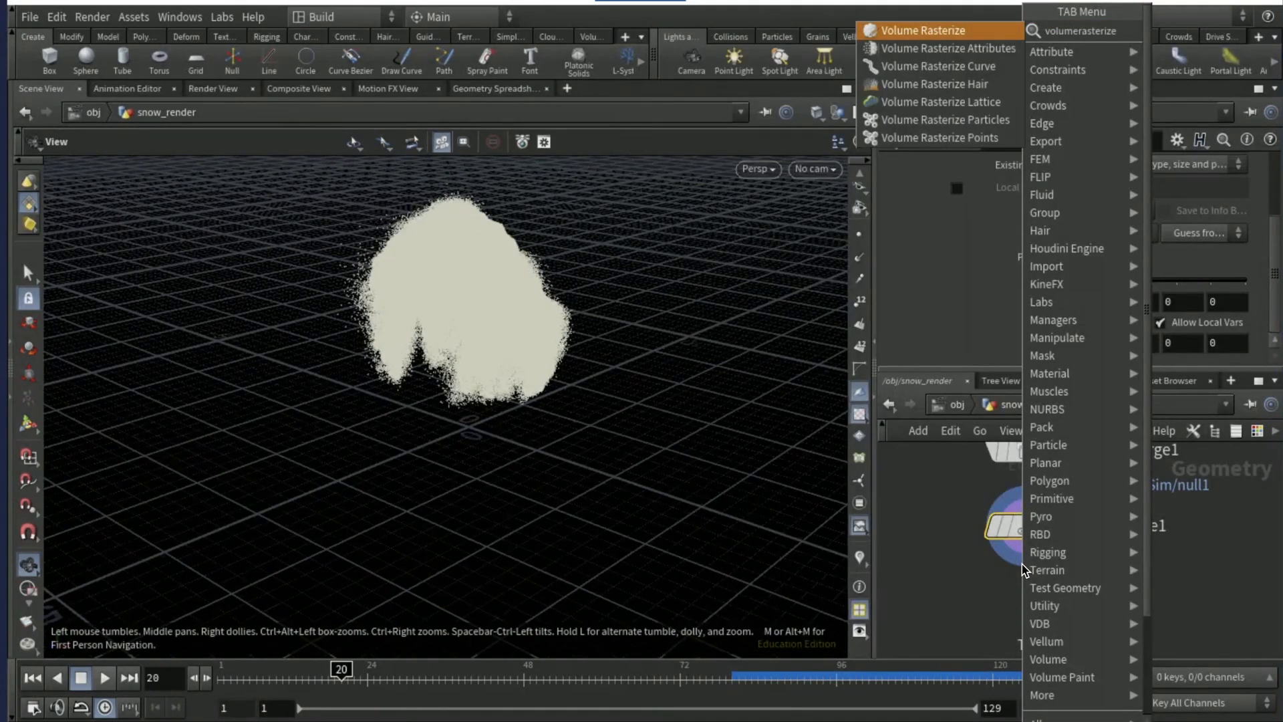
Rasterize density at voxel size 0.015, then add VDB Combine with Group A density, multiplier -1.
click(949, 48)
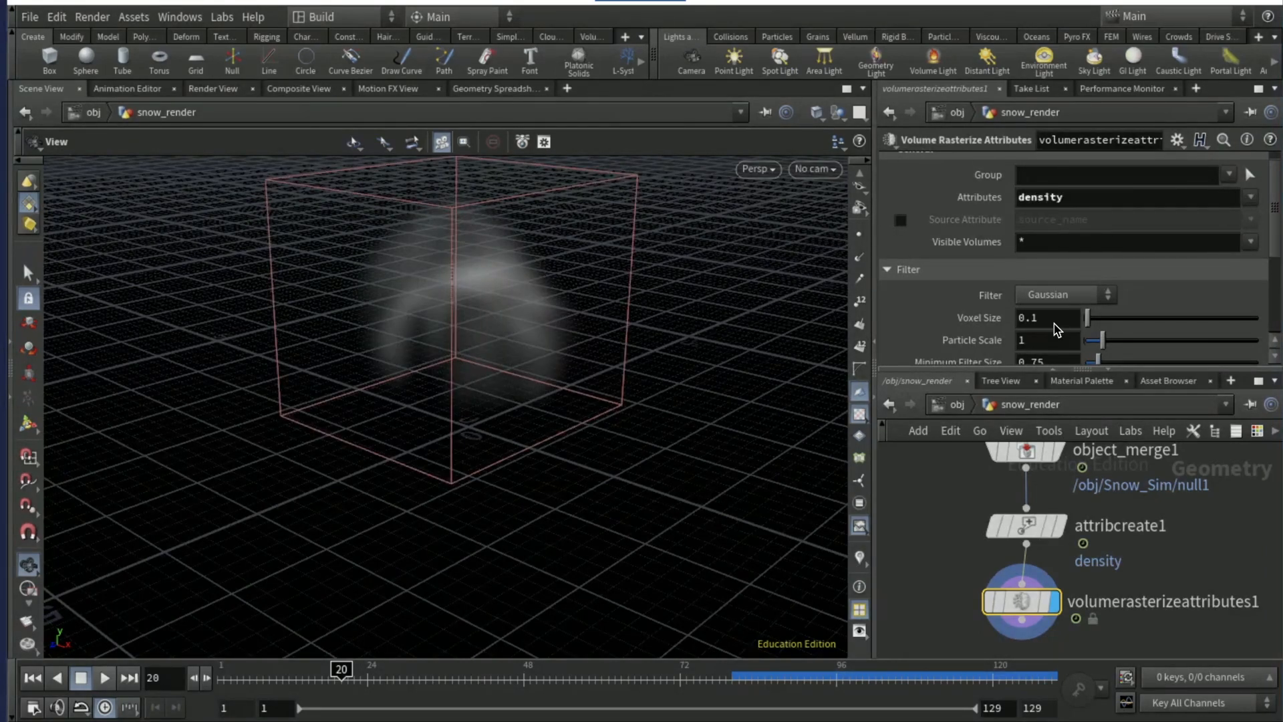
click(1047, 318)
text(0.015)
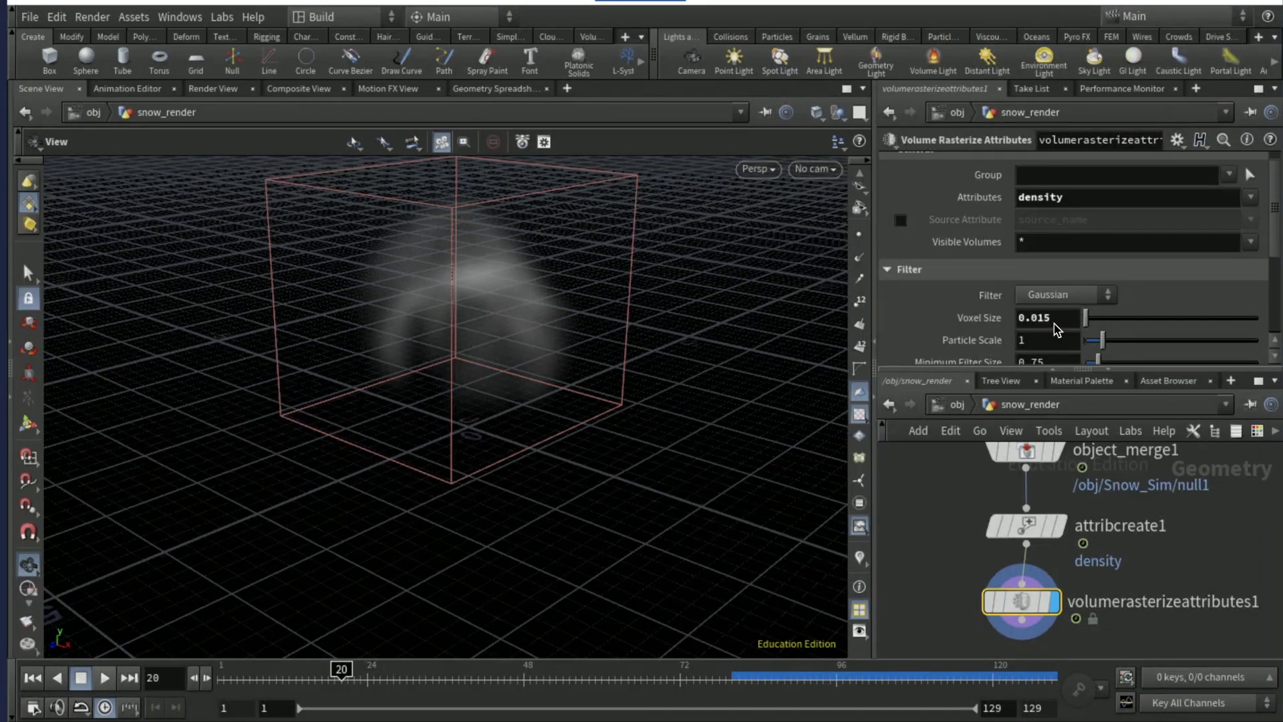
key(Tab)
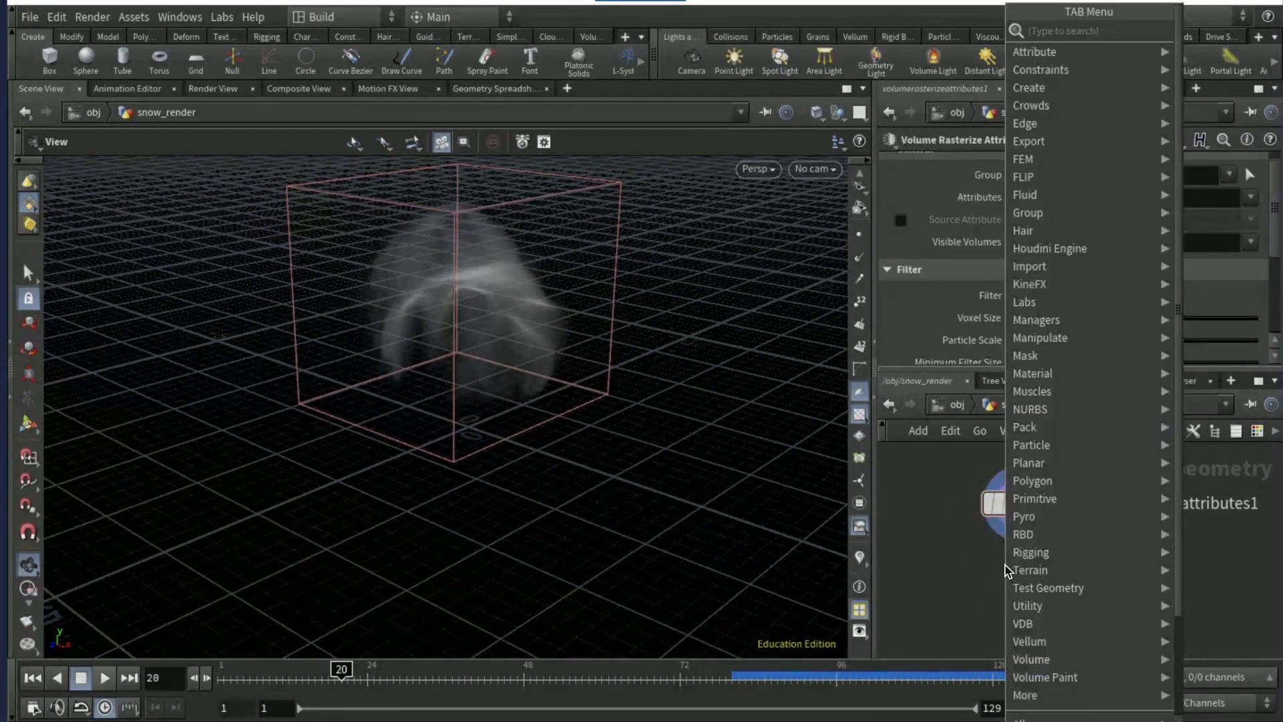
text(vdb comb)
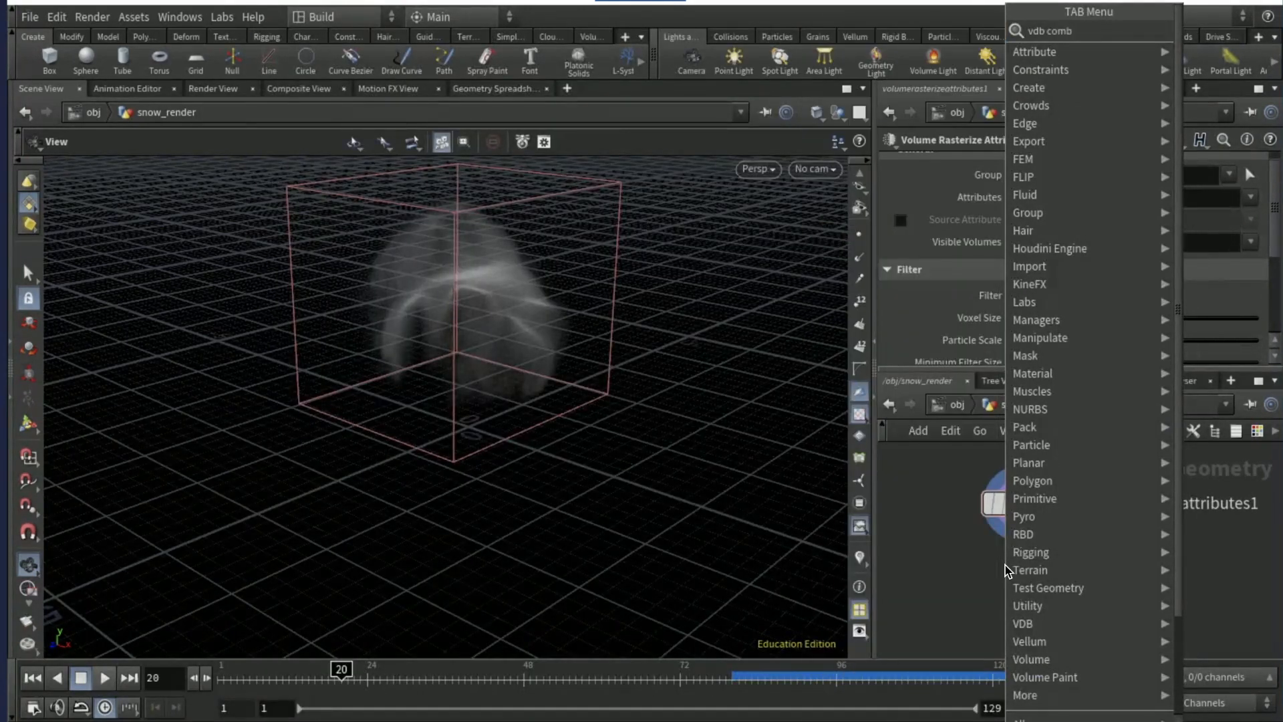
click(1021, 623)
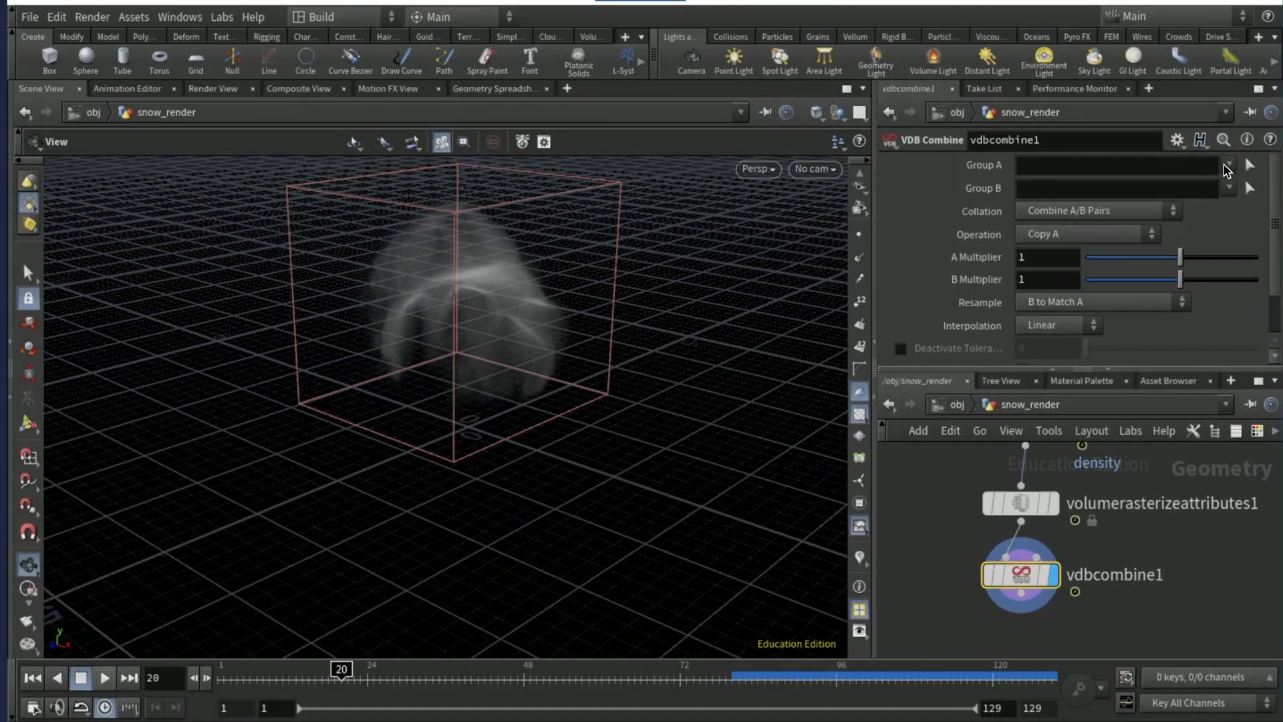
click(1226, 164)
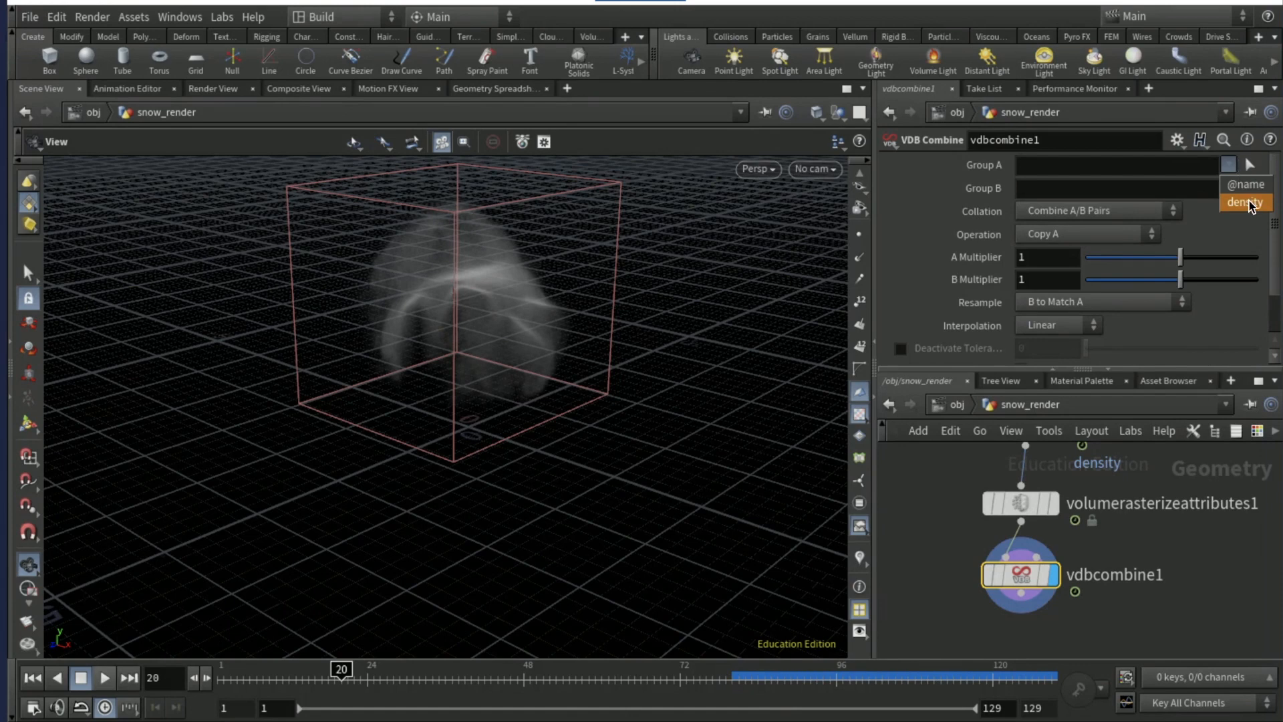
click(1244, 202)
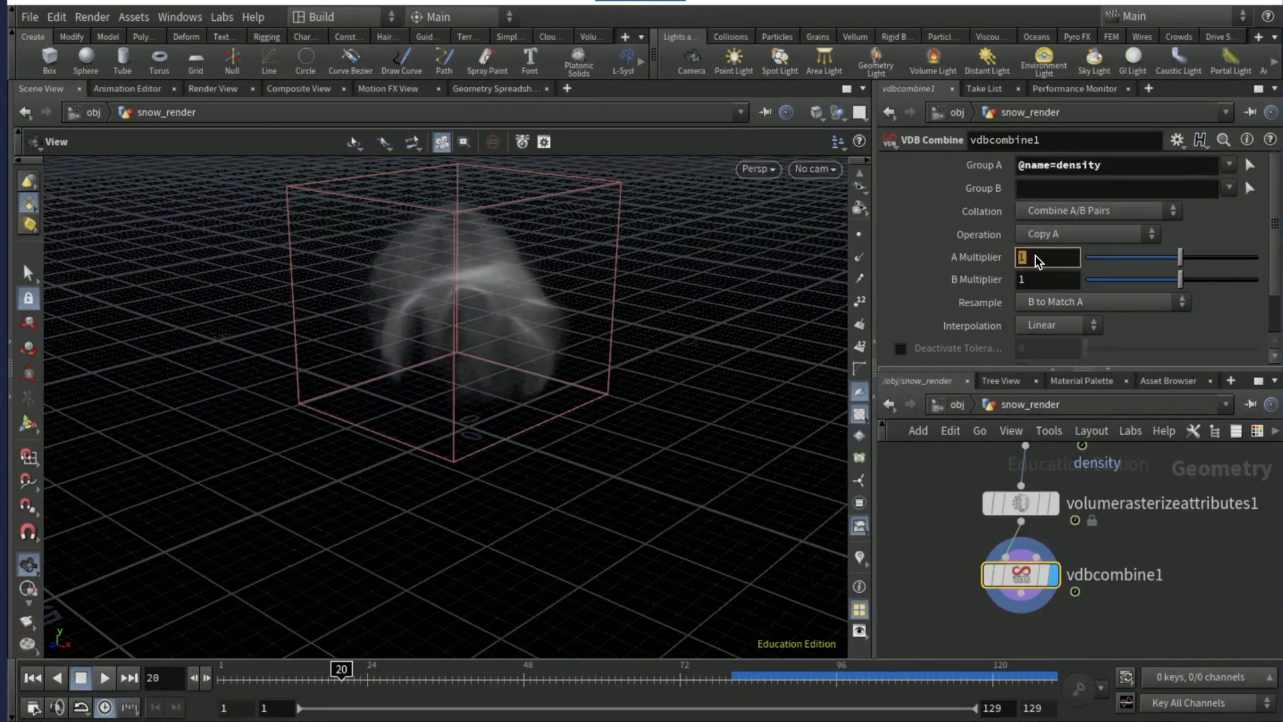
text(-1)
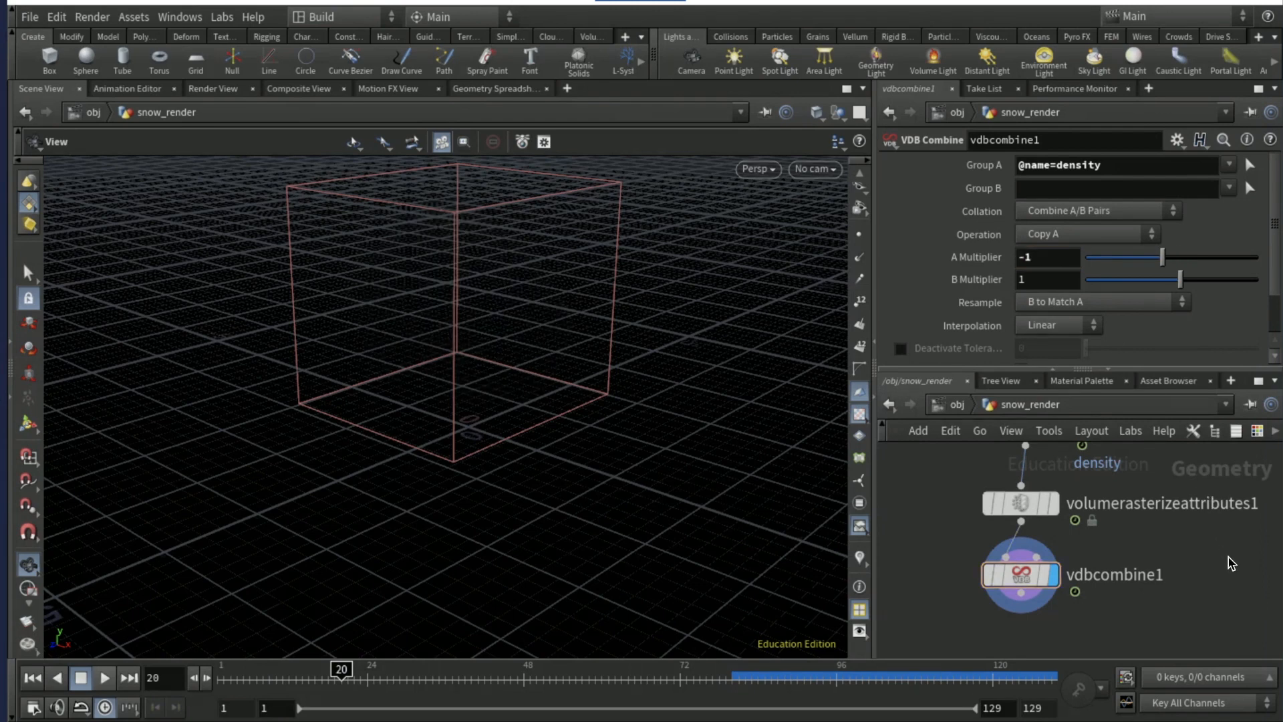
click(1020, 573)
text(vdb analys)
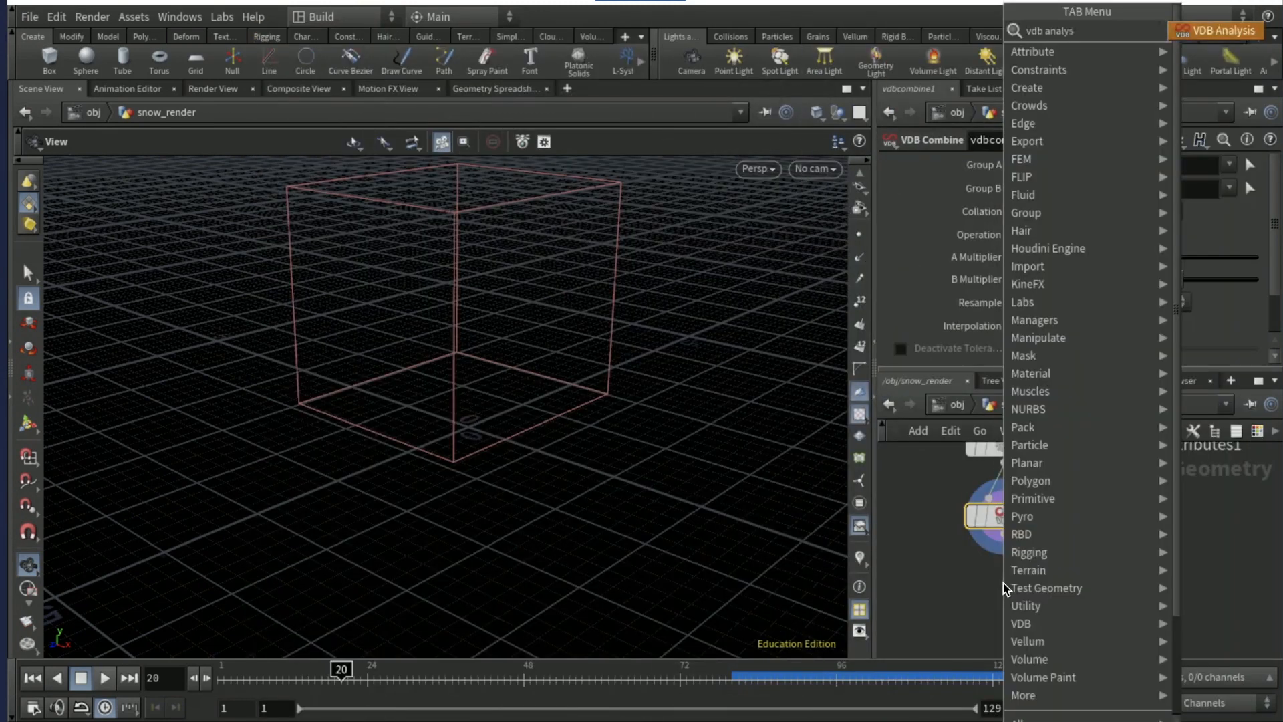
Add a VDB Analysis gradient node with a custom output name 'gradie'.
click(1219, 30)
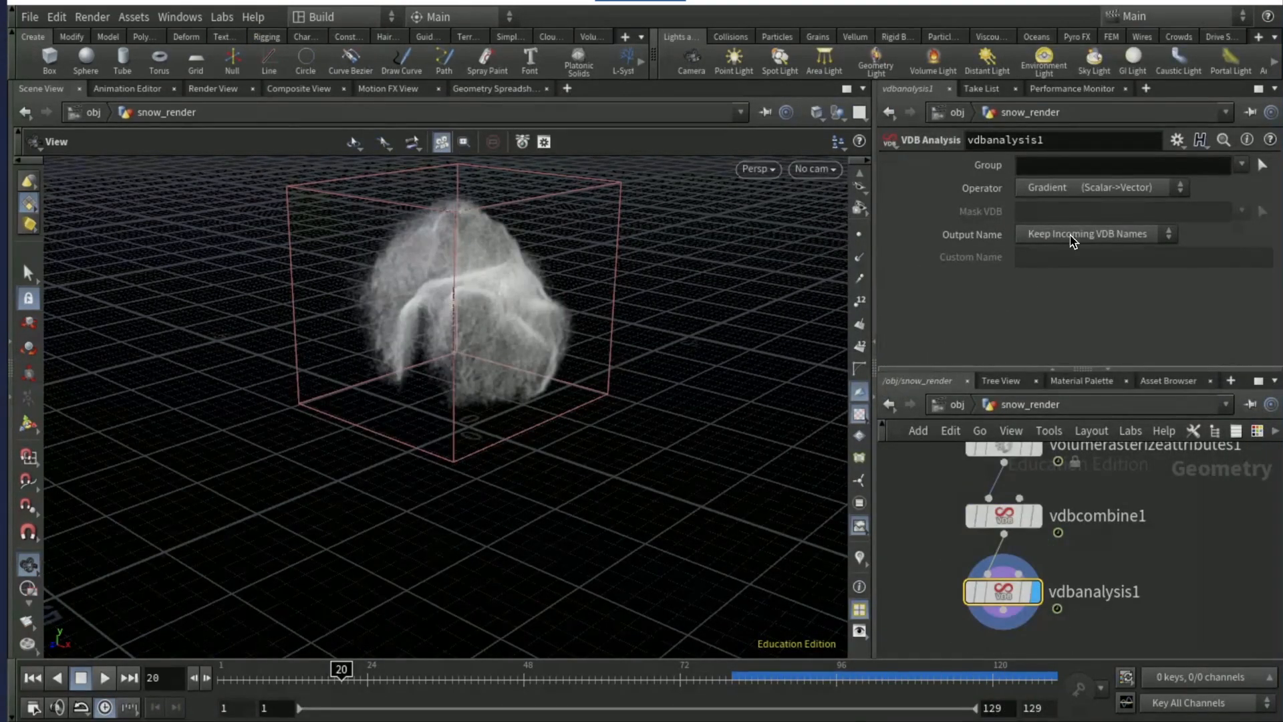
click(1093, 234)
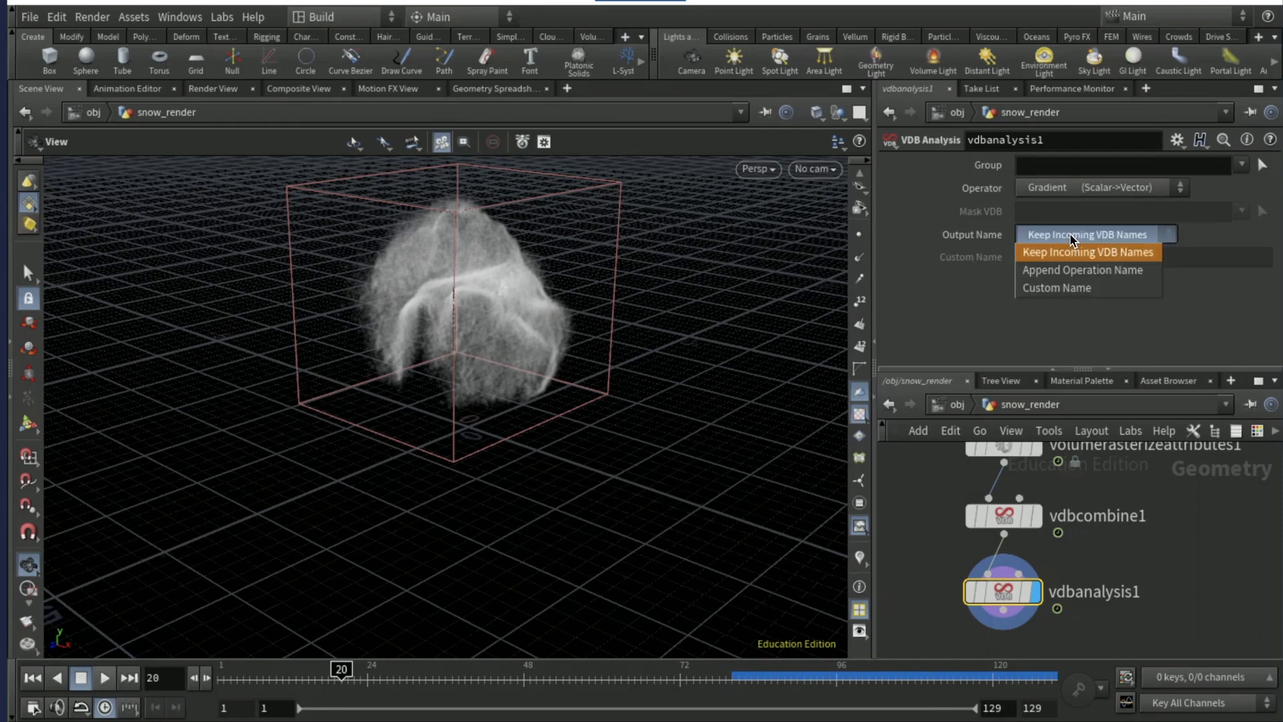
click(1056, 288)
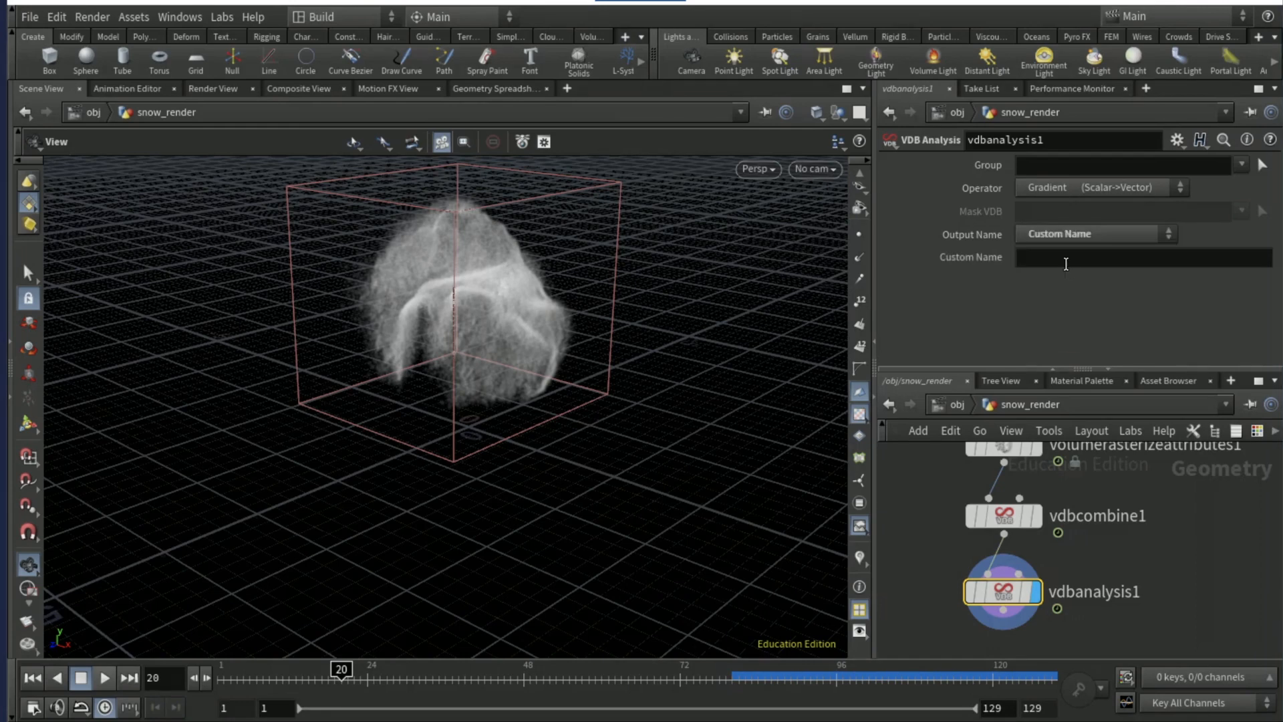
click(1144, 257)
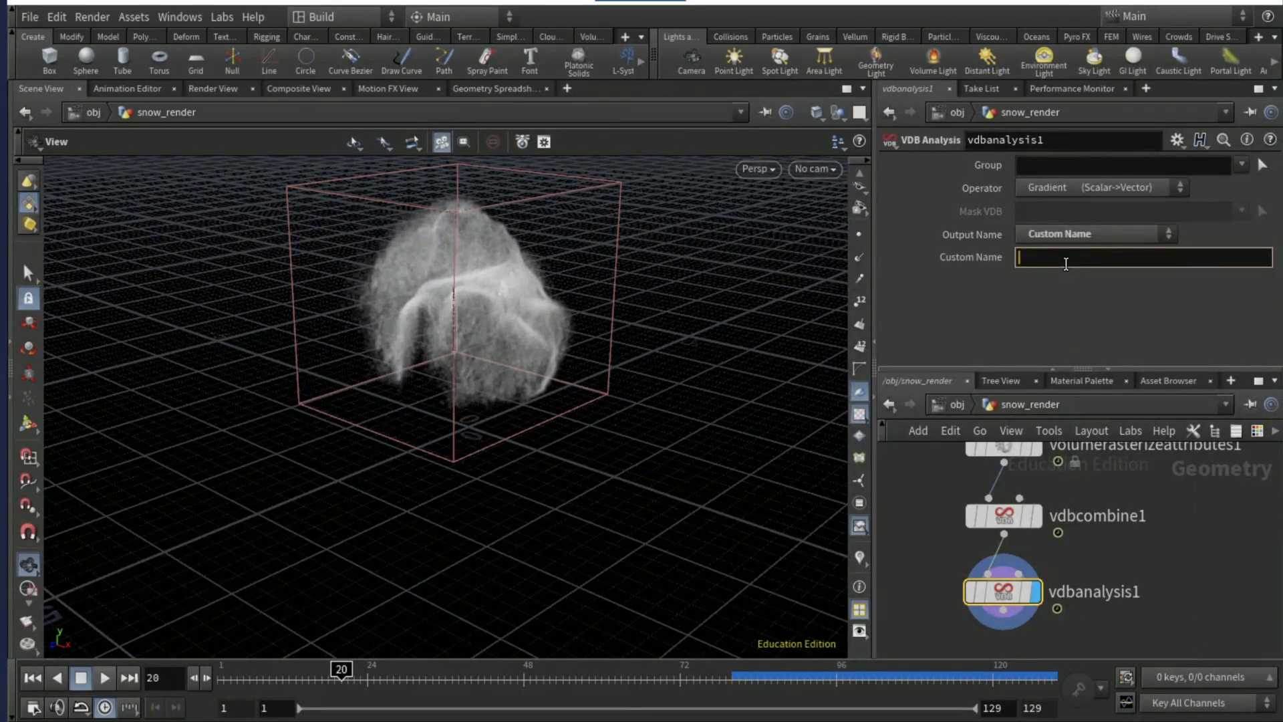
text(gradie)
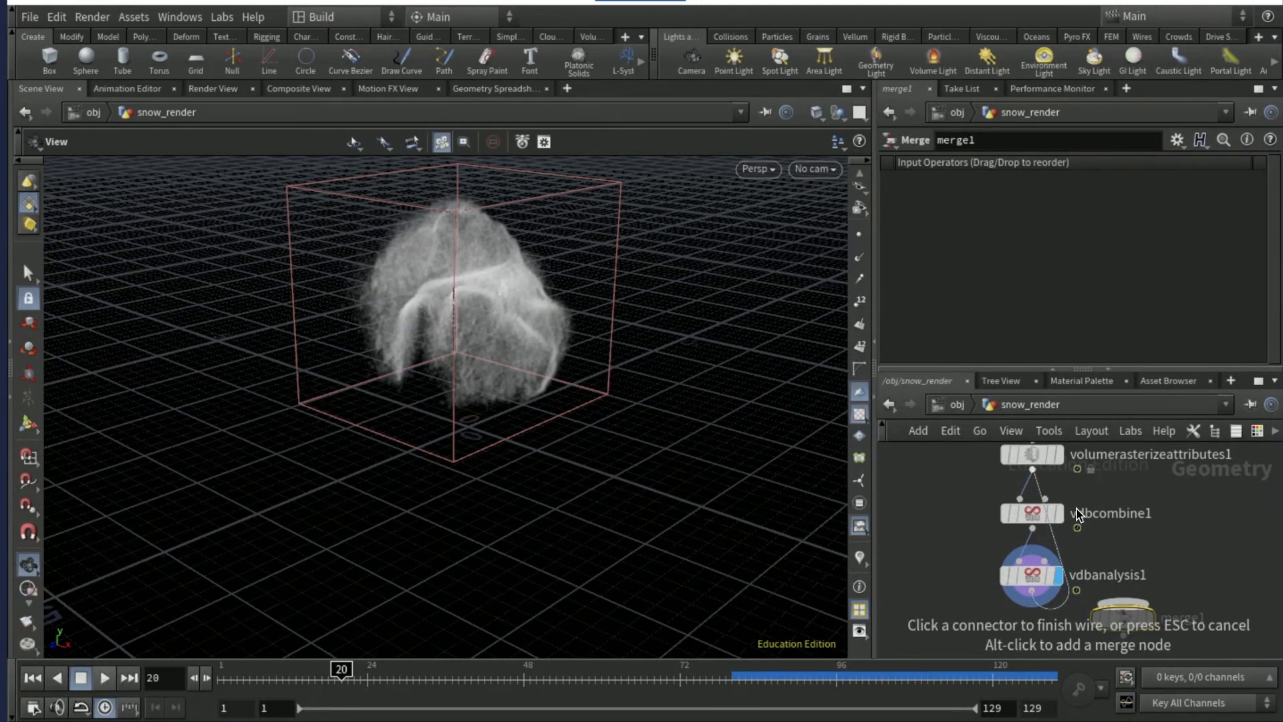
Wire vdbanalysis1 and volumerasterizeattributes1 into merge1.
click(1127, 617)
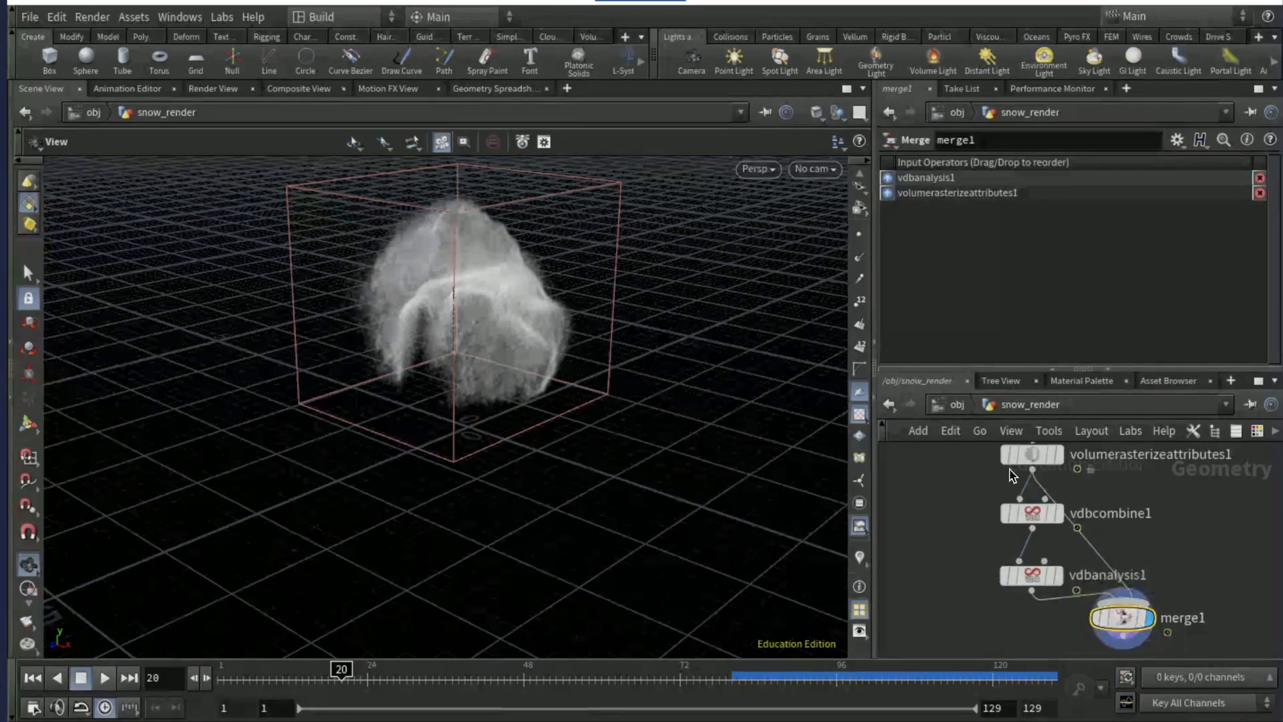
Add the Basic Whitewater material from the Material Palette with Density Scale 100.
click(1082, 380)
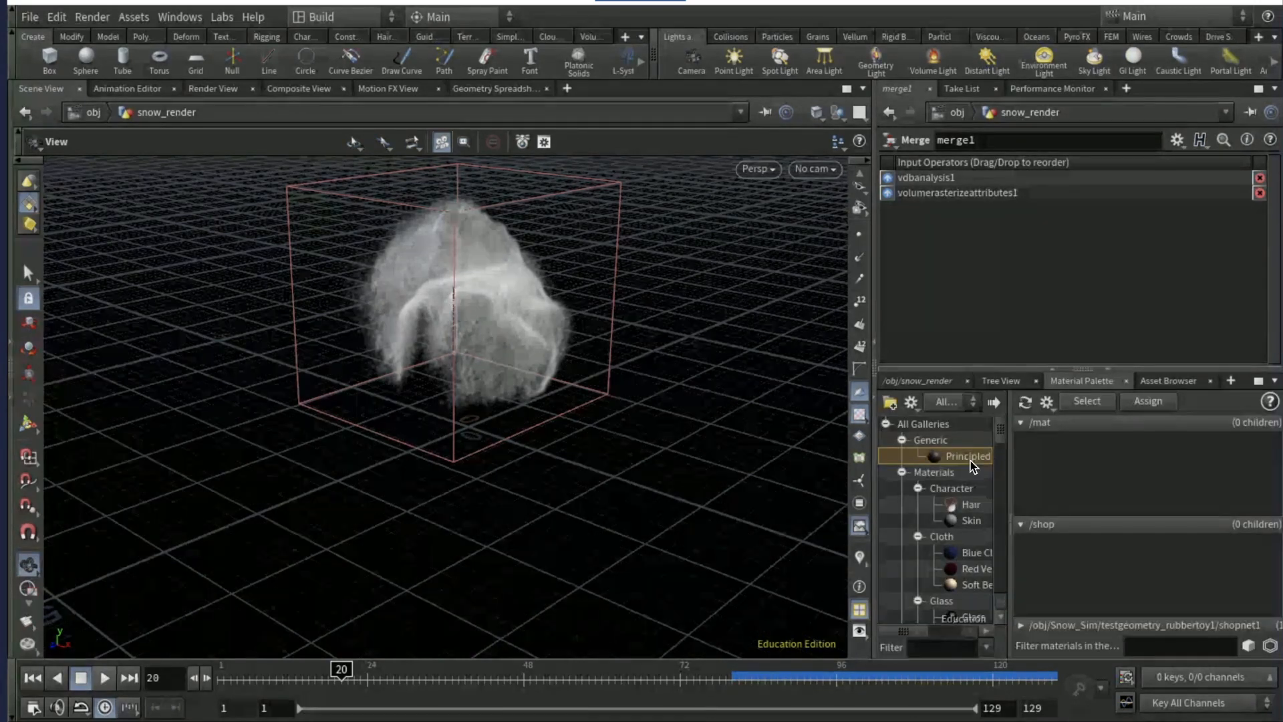
scroll(down, 3)
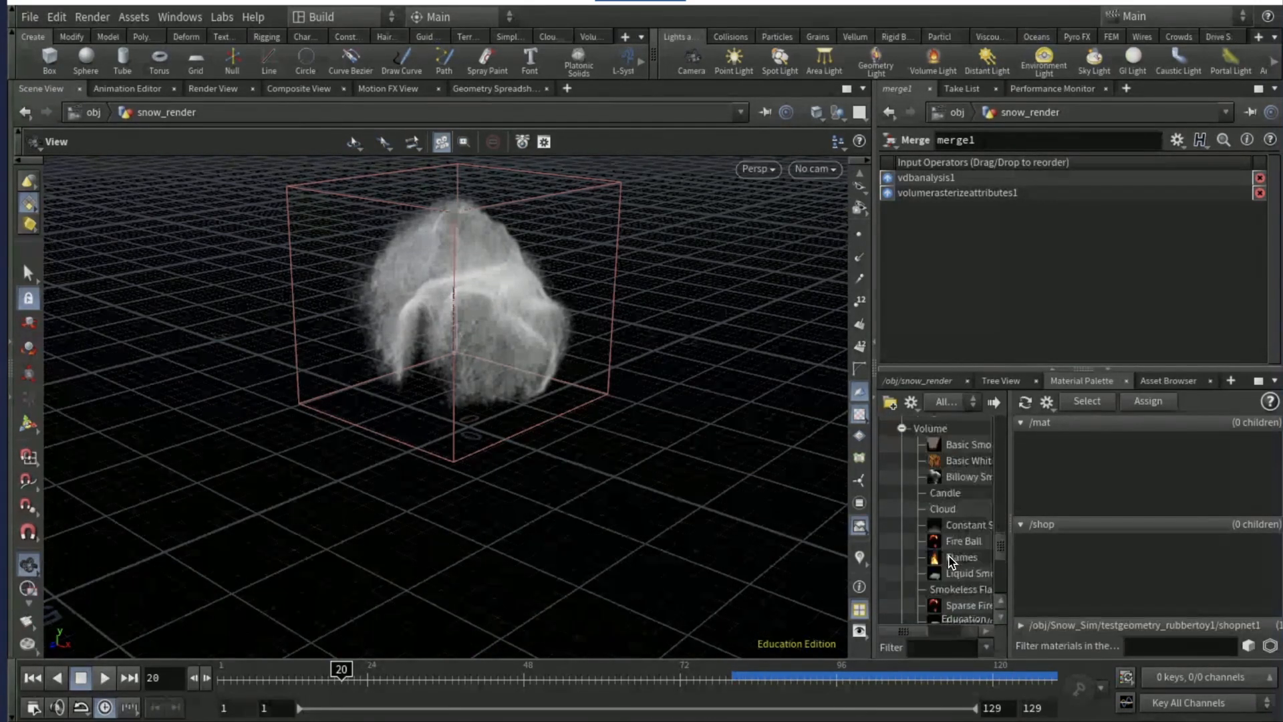
scroll(up, 3)
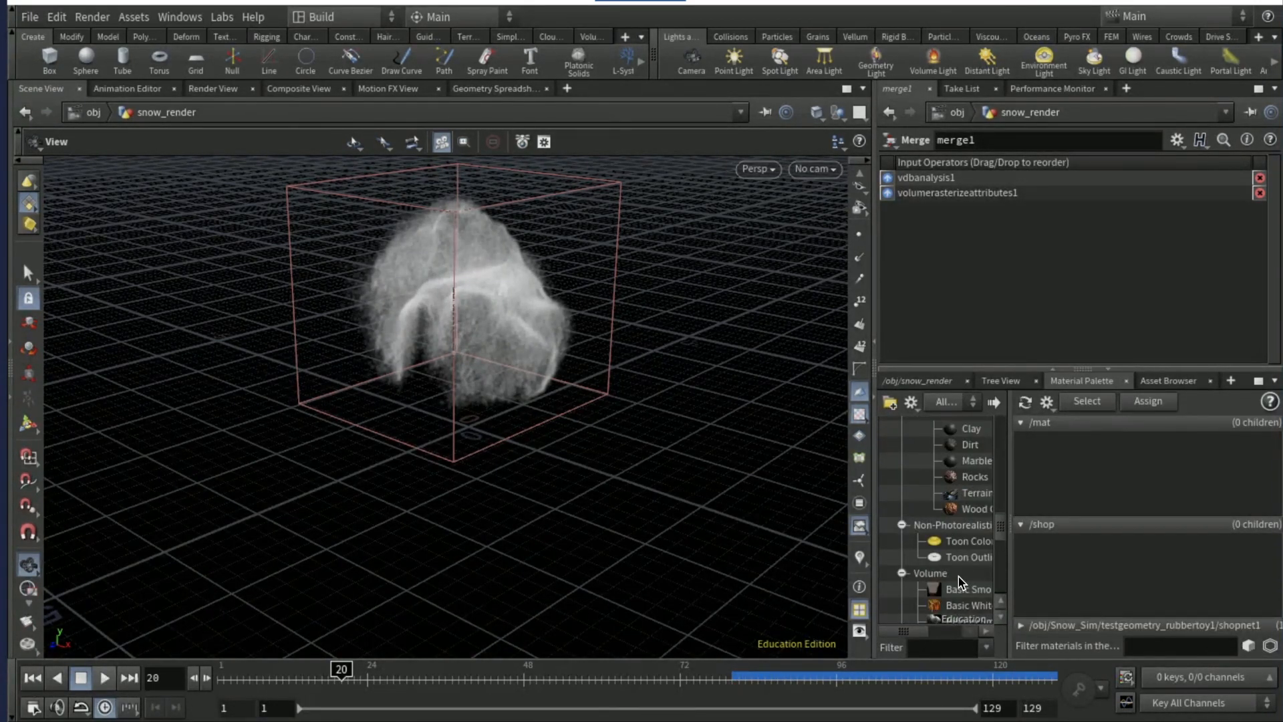
scroll(down, 3)
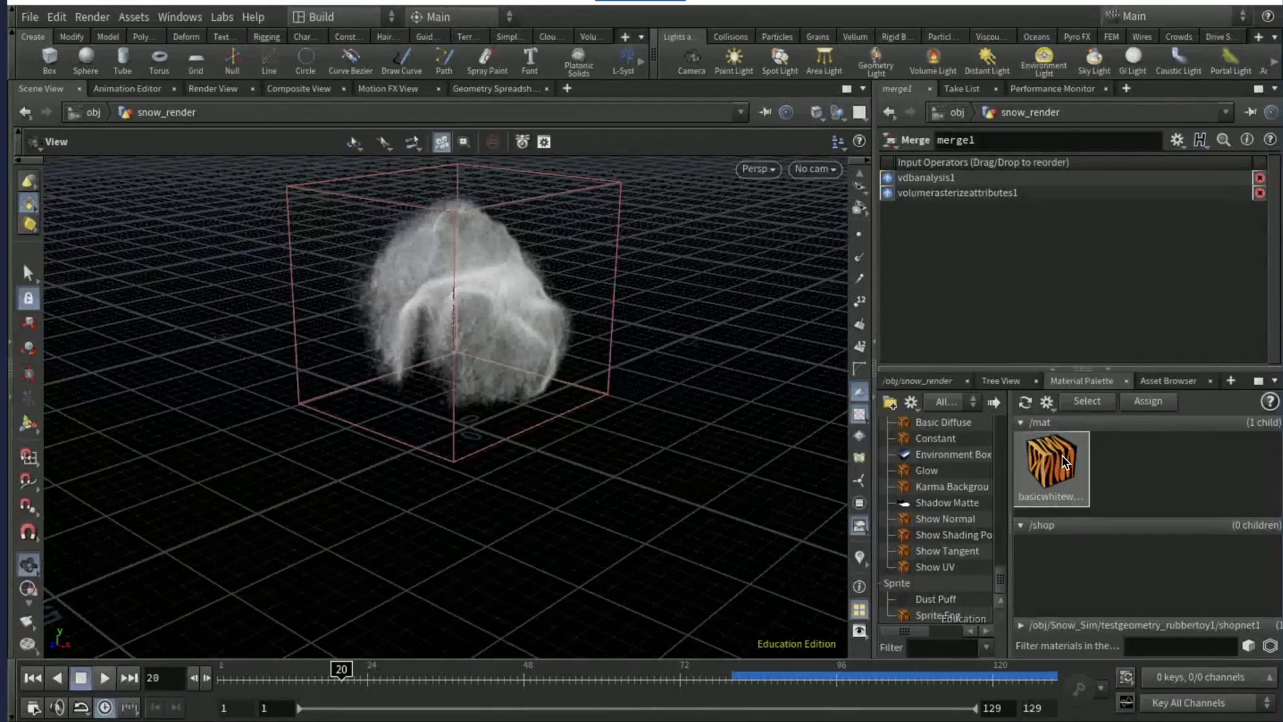
double_click(1051, 467)
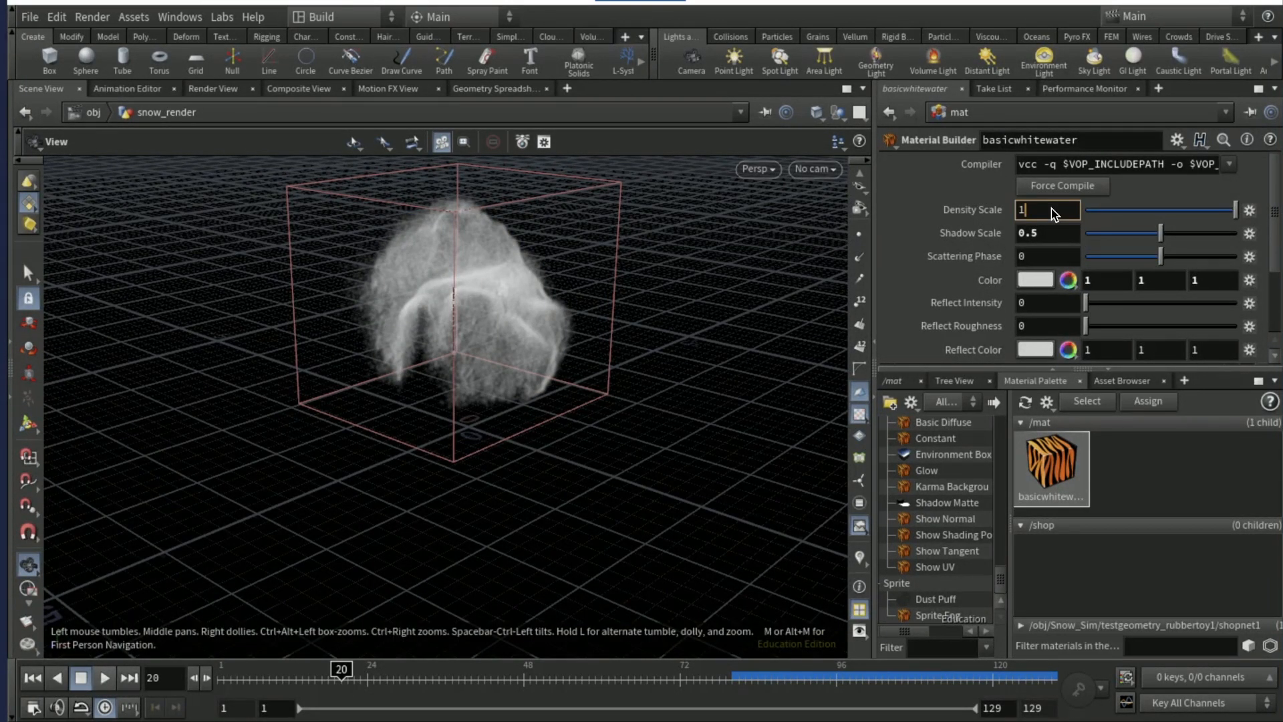
text(00)
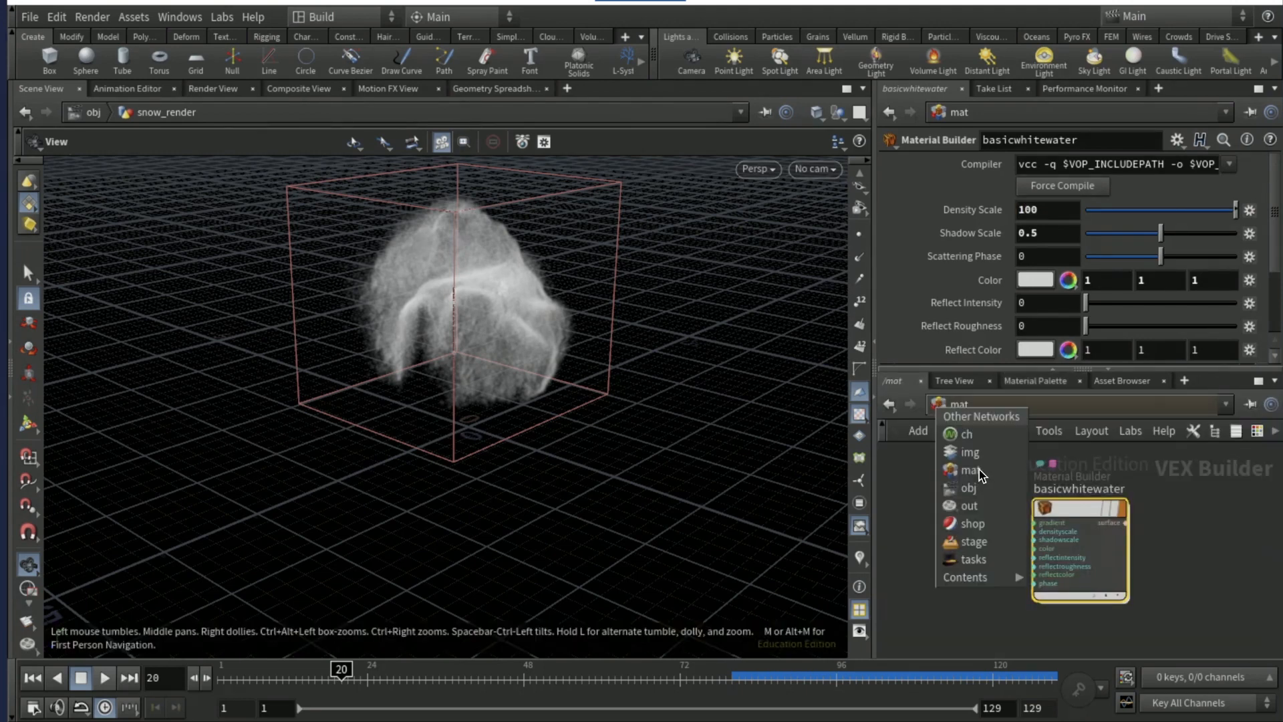
click(969, 488)
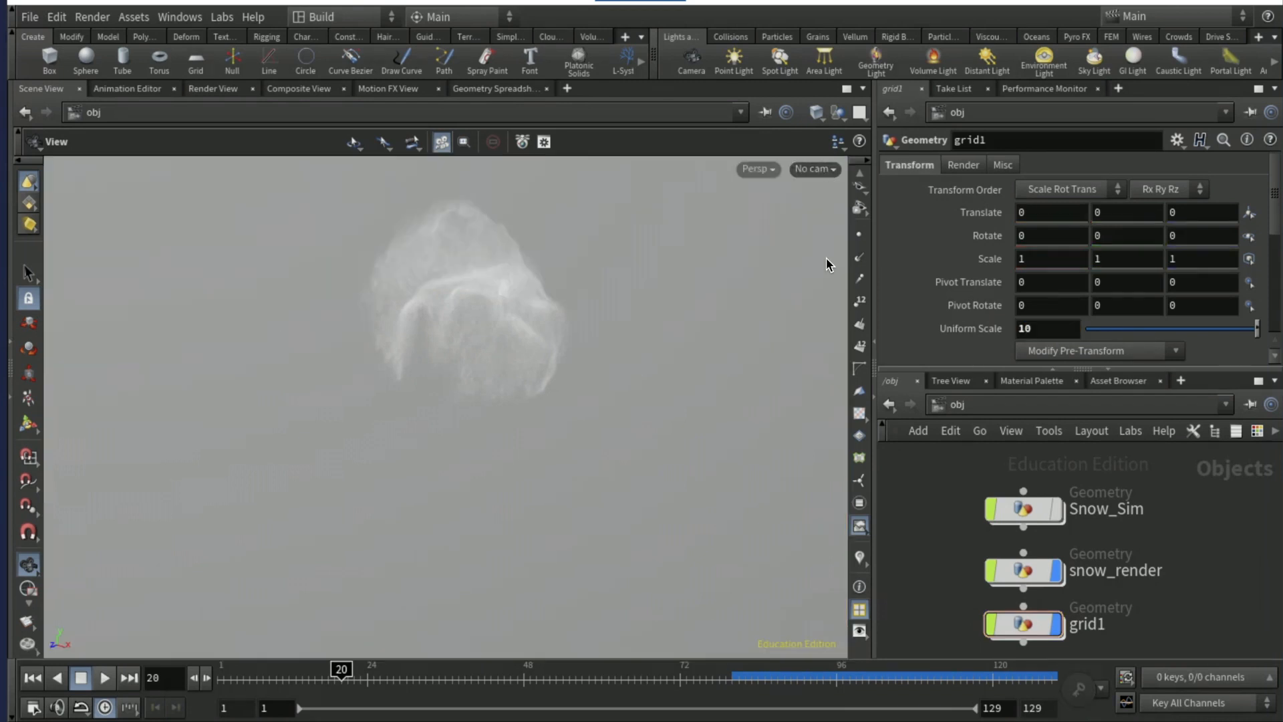
Create cam1 from the current viewport view with the Camera shelf tool.
click(813, 169)
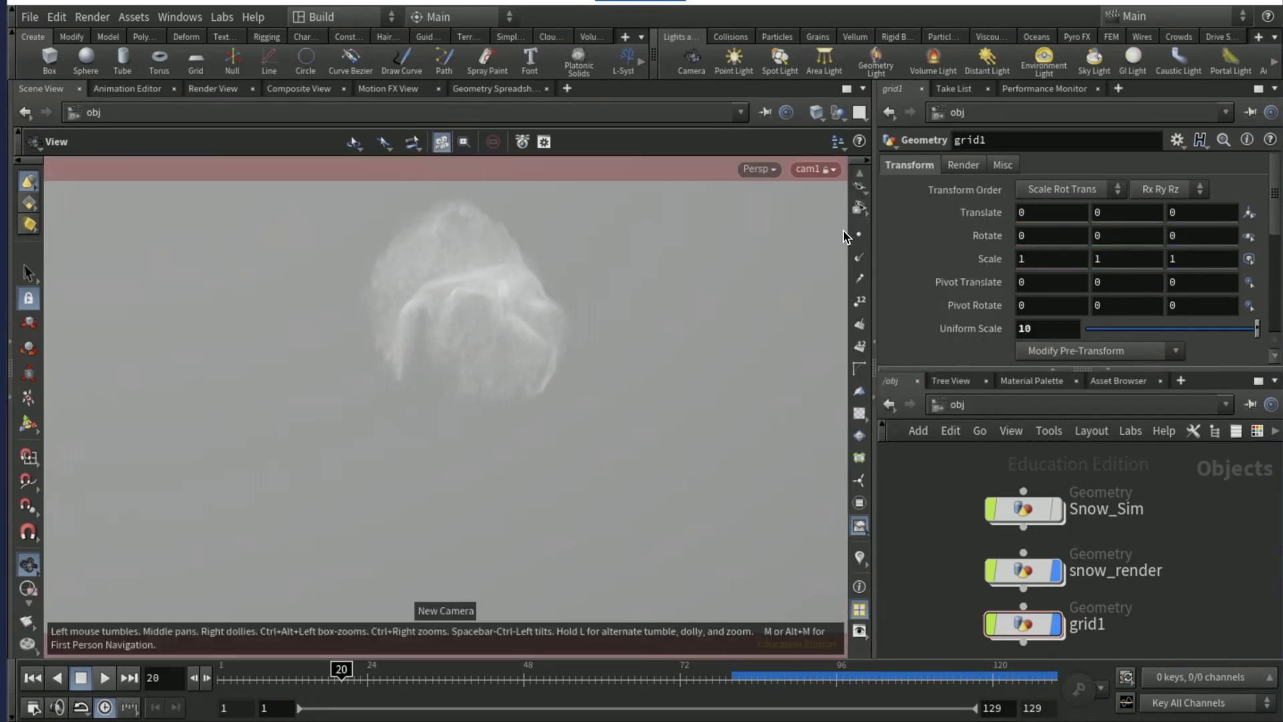
click(1023, 623)
text(test)
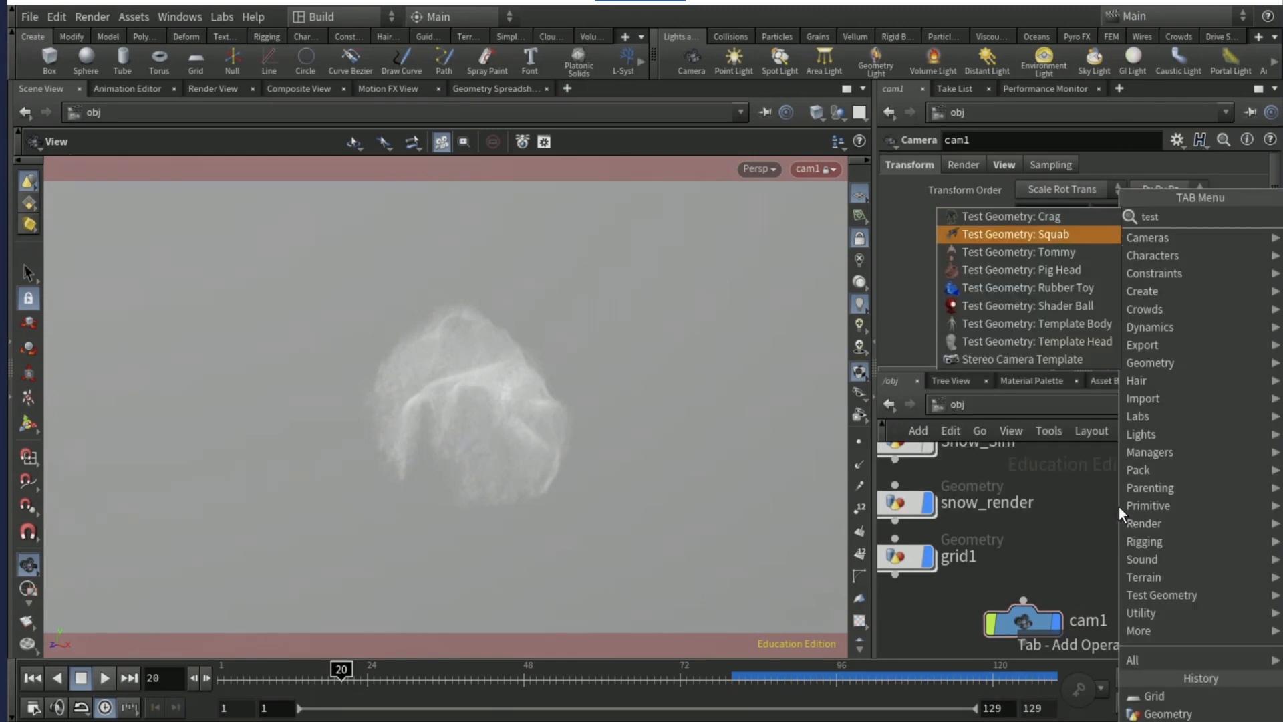
Place a Test Geometry: Rubber Toy object beneath the snow.
click(1028, 287)
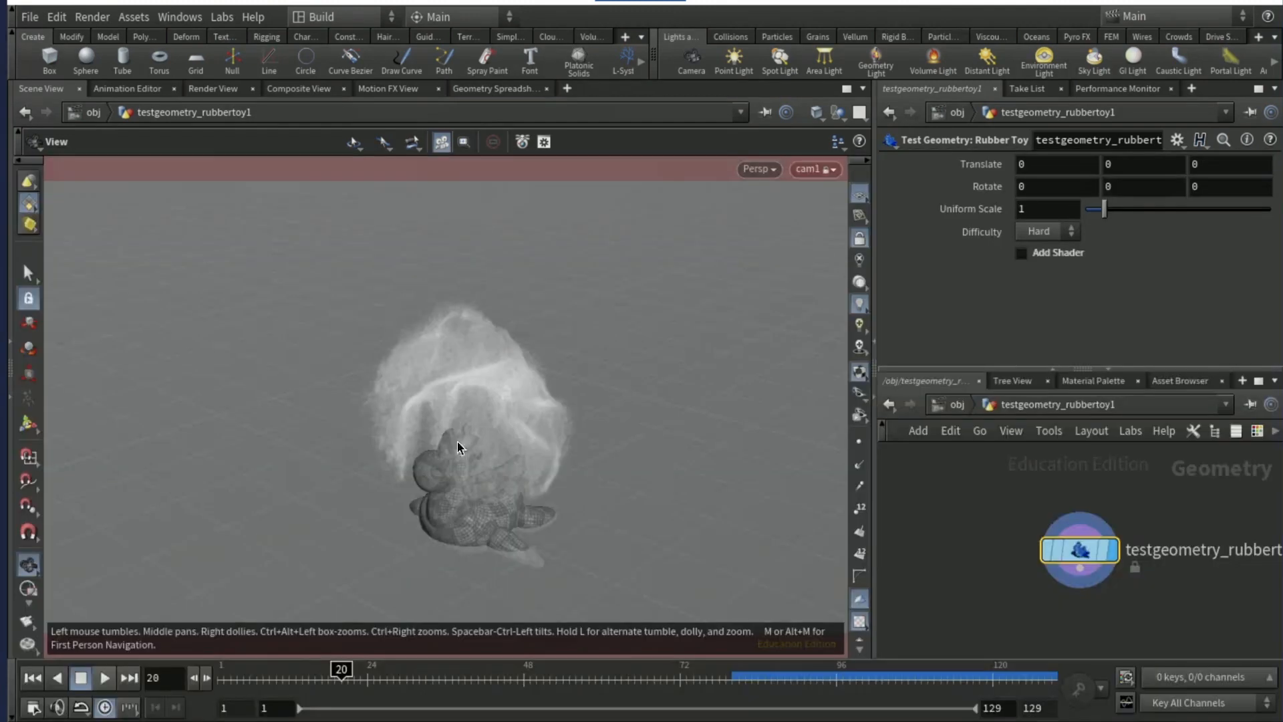
click(1091, 381)
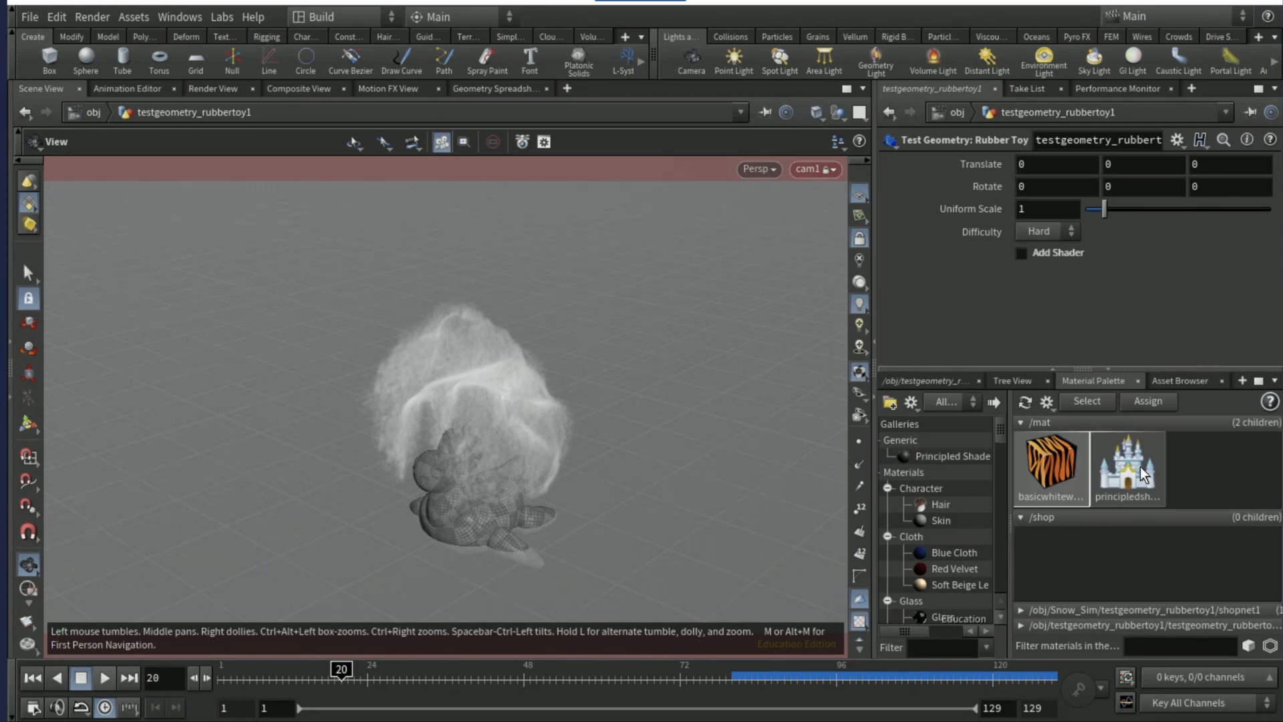
Give the first Principled Shader a near-black base colour.
double_click(1127, 459)
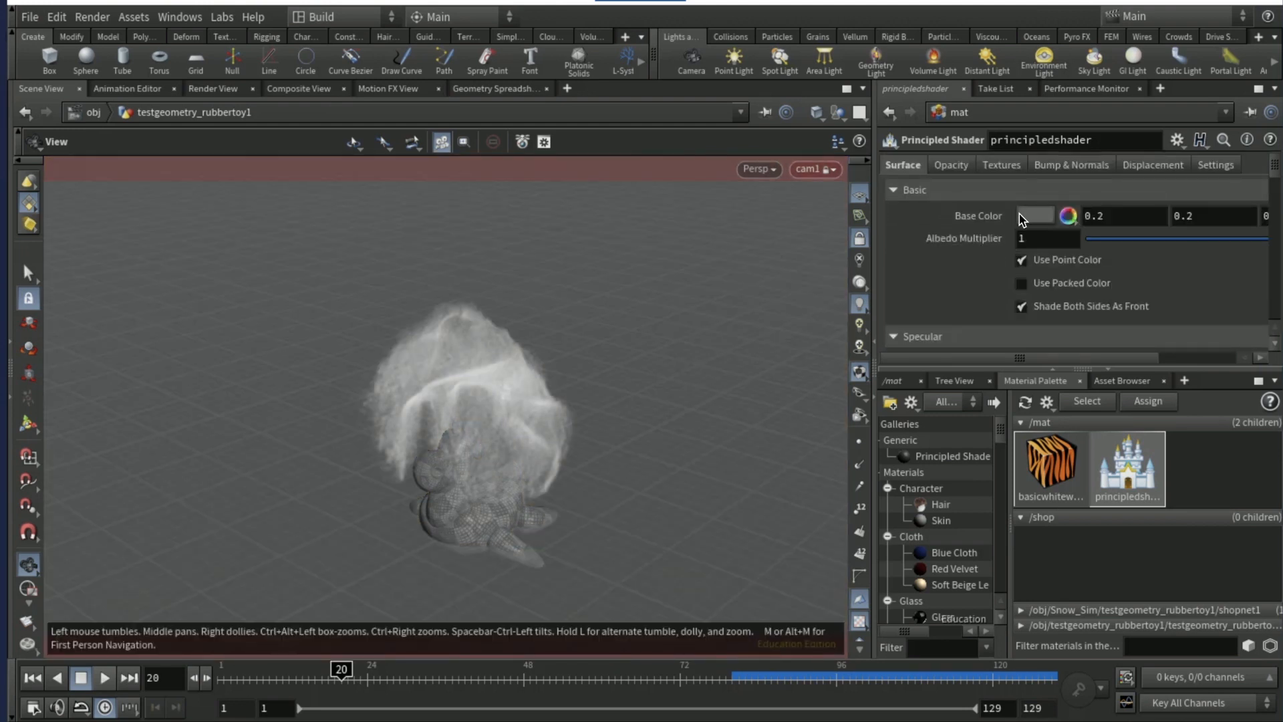
click(1035, 215)
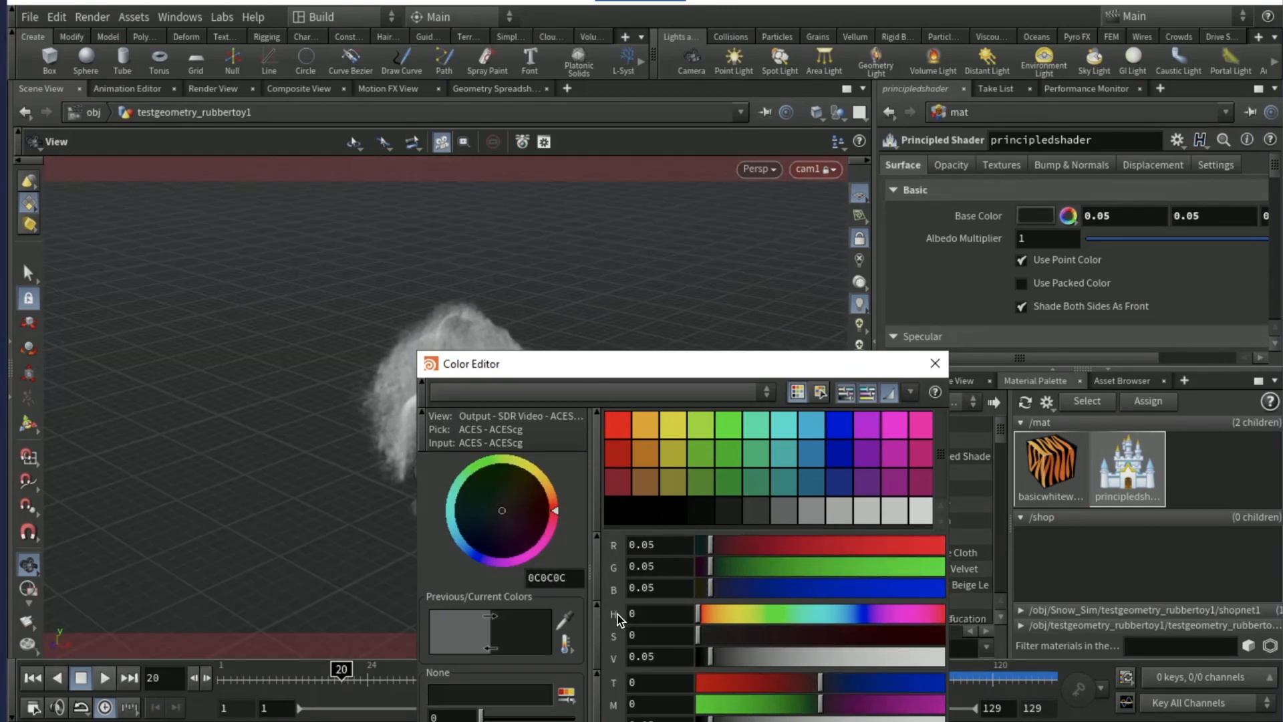
click(934, 363)
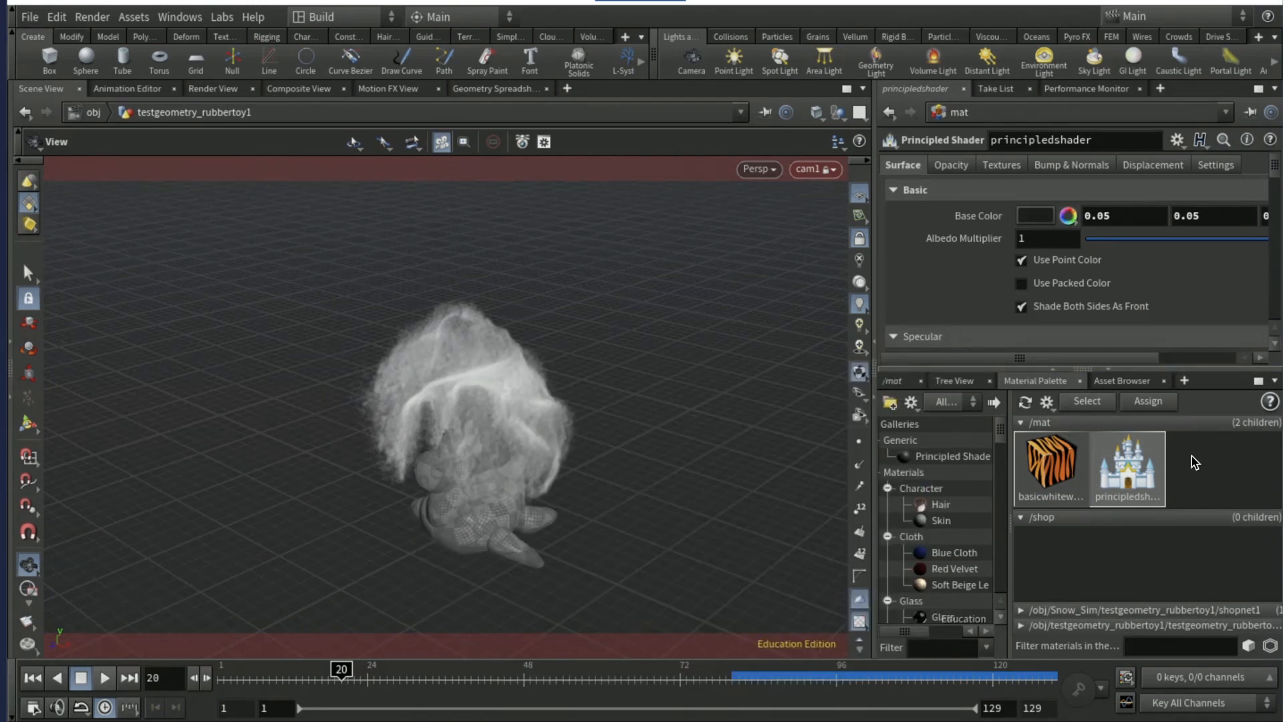
mouse_move(1204, 472)
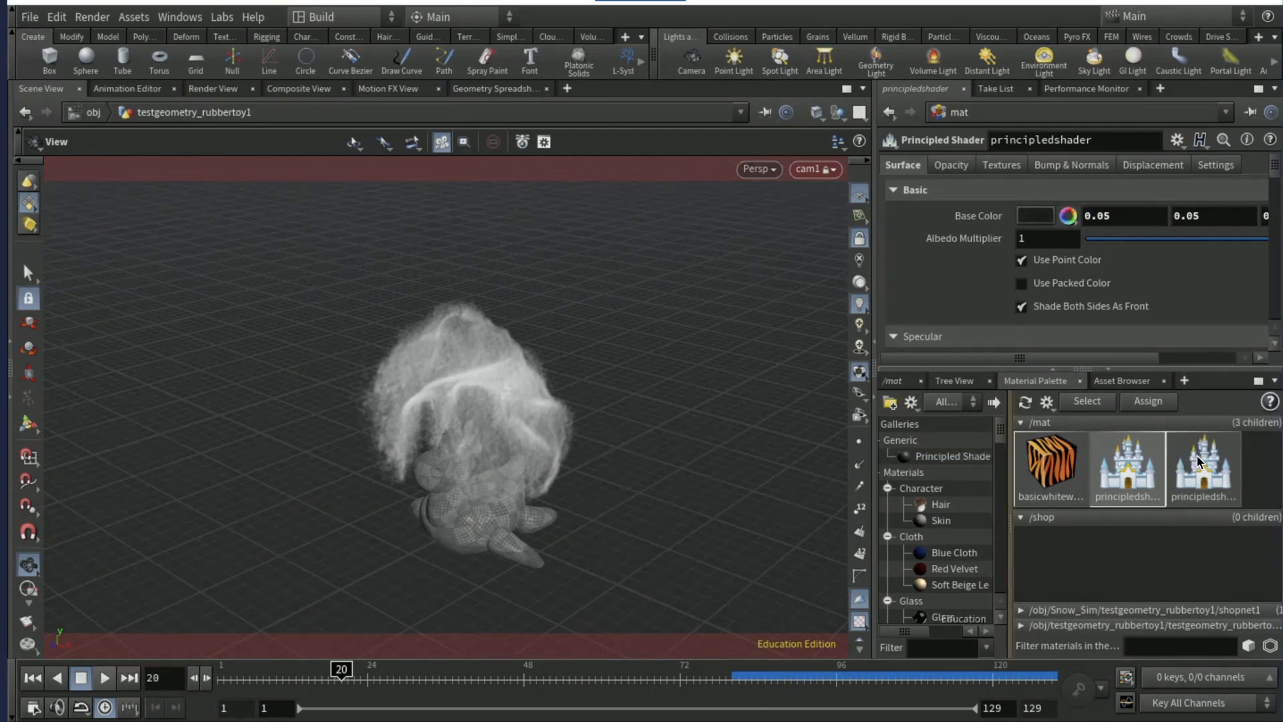
Give the second Principled Shader a pure black base colour.
click(1204, 467)
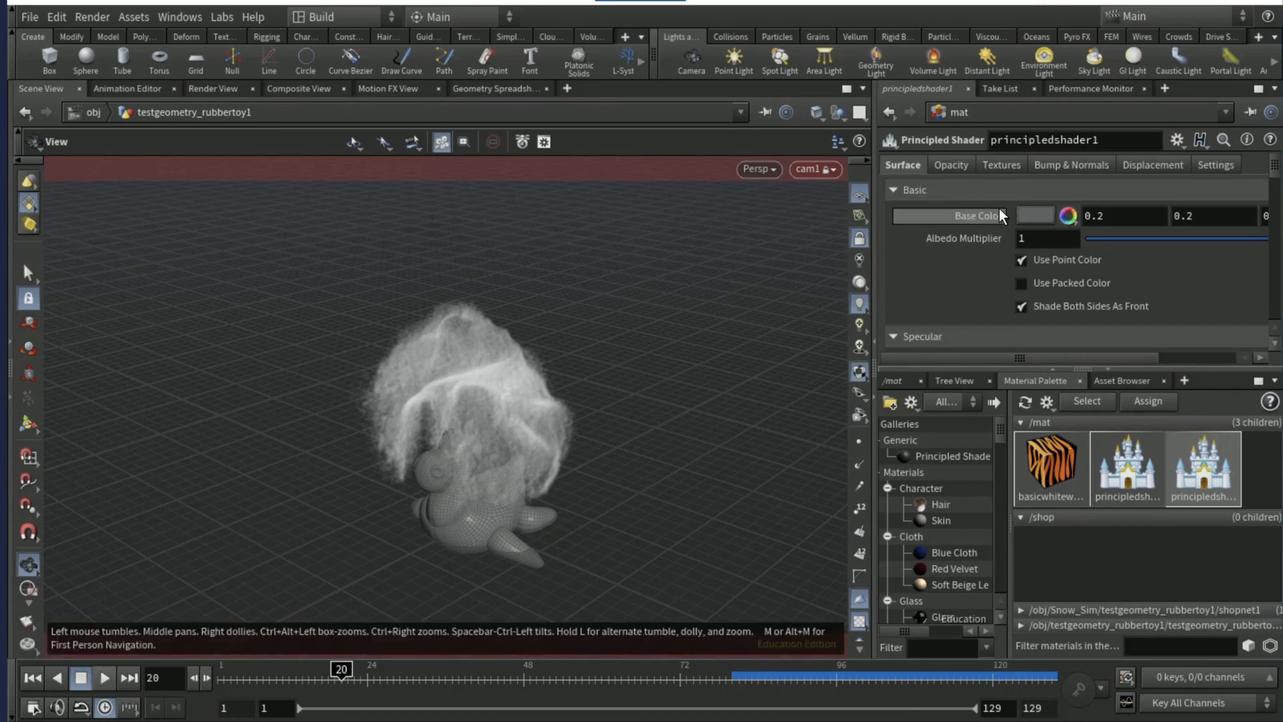
click(1034, 216)
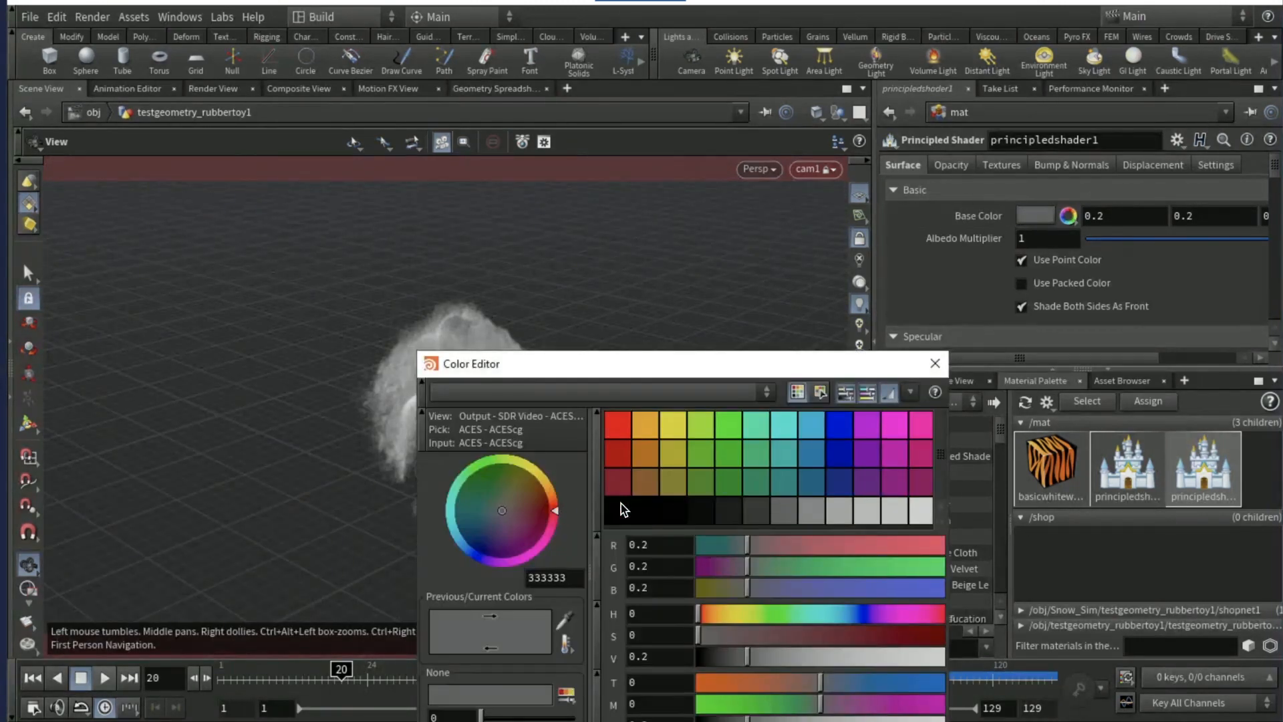
click(933, 362)
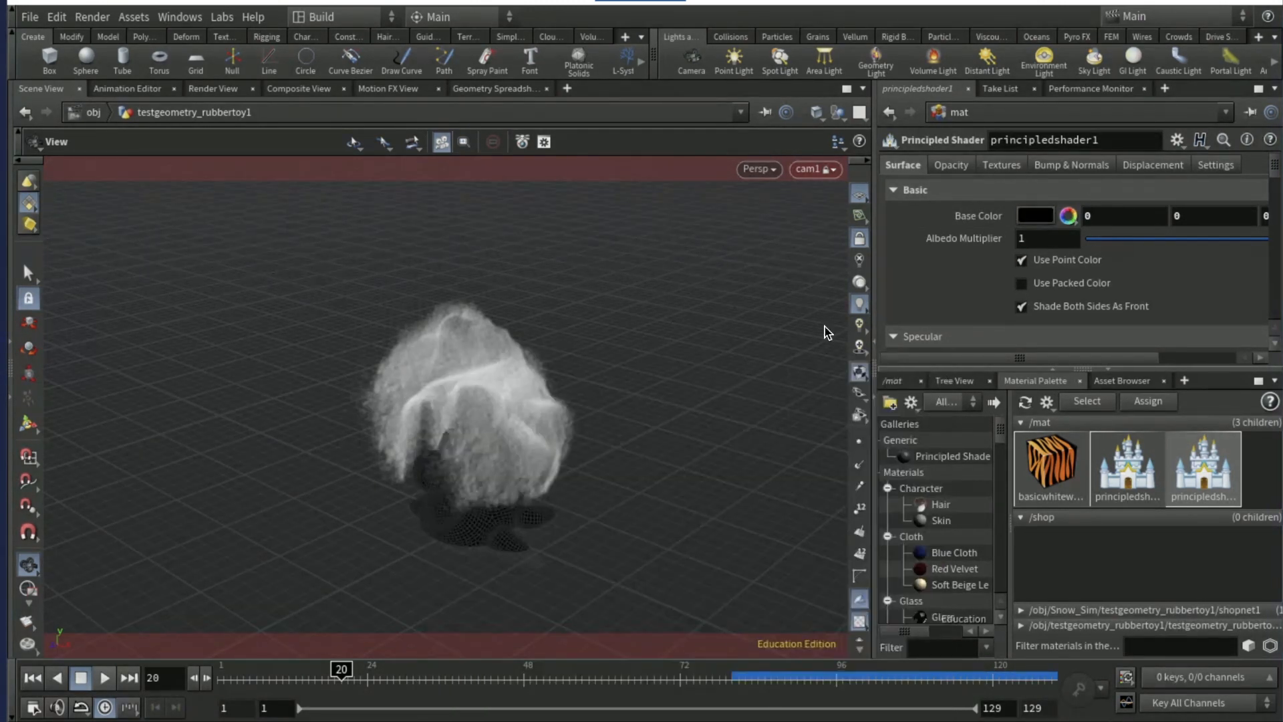
click(211, 88)
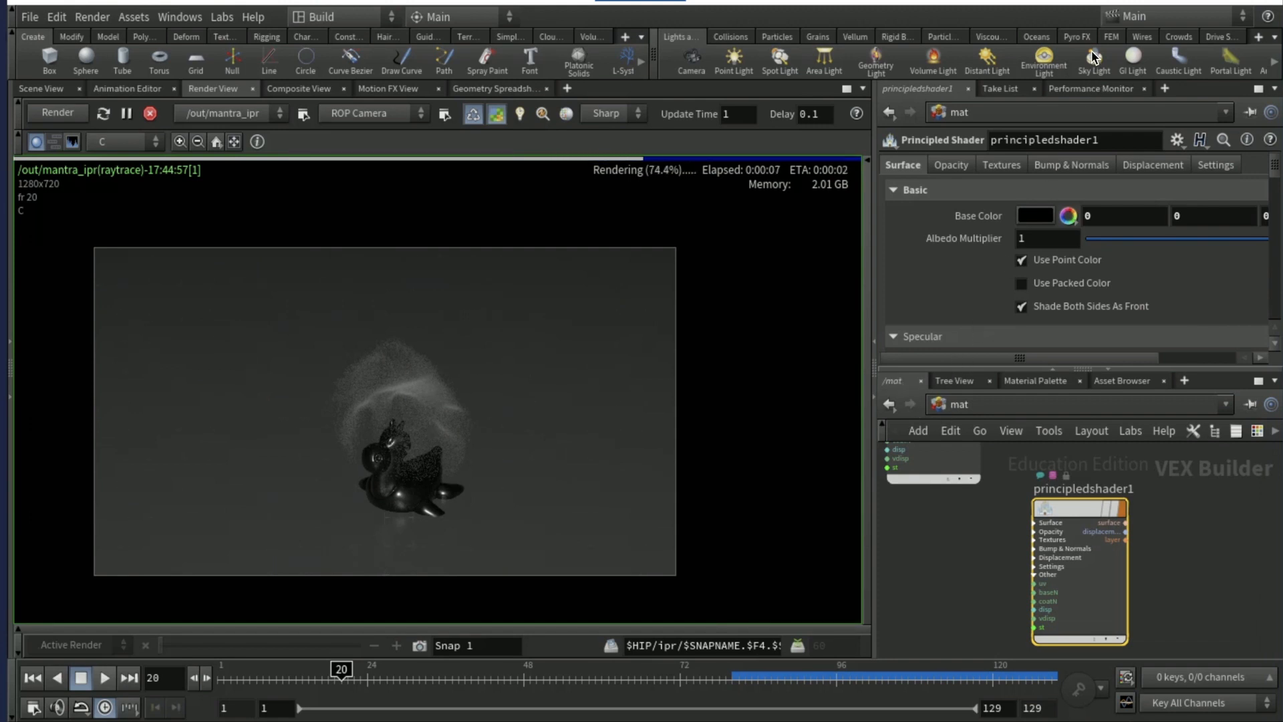
Add a Sky Light to brighten the render and start setting the rubber toy's Translate Y to 1.1.
click(150, 112)
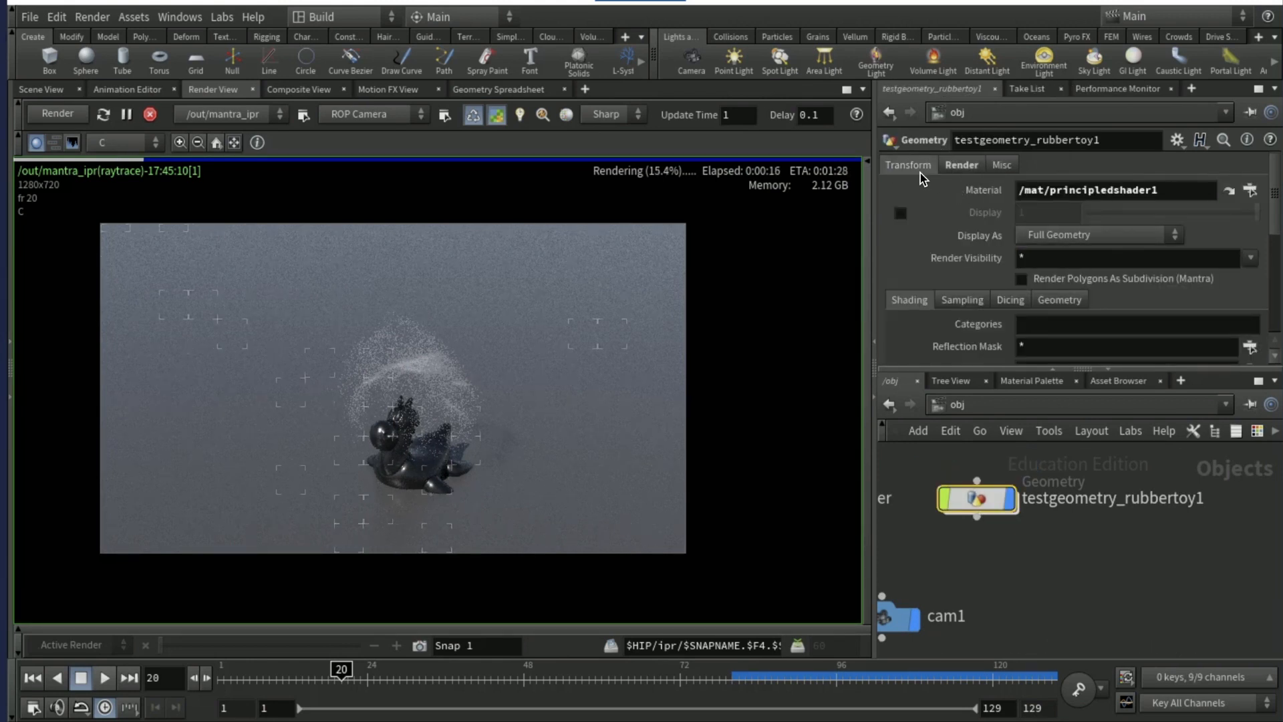
click(907, 164)
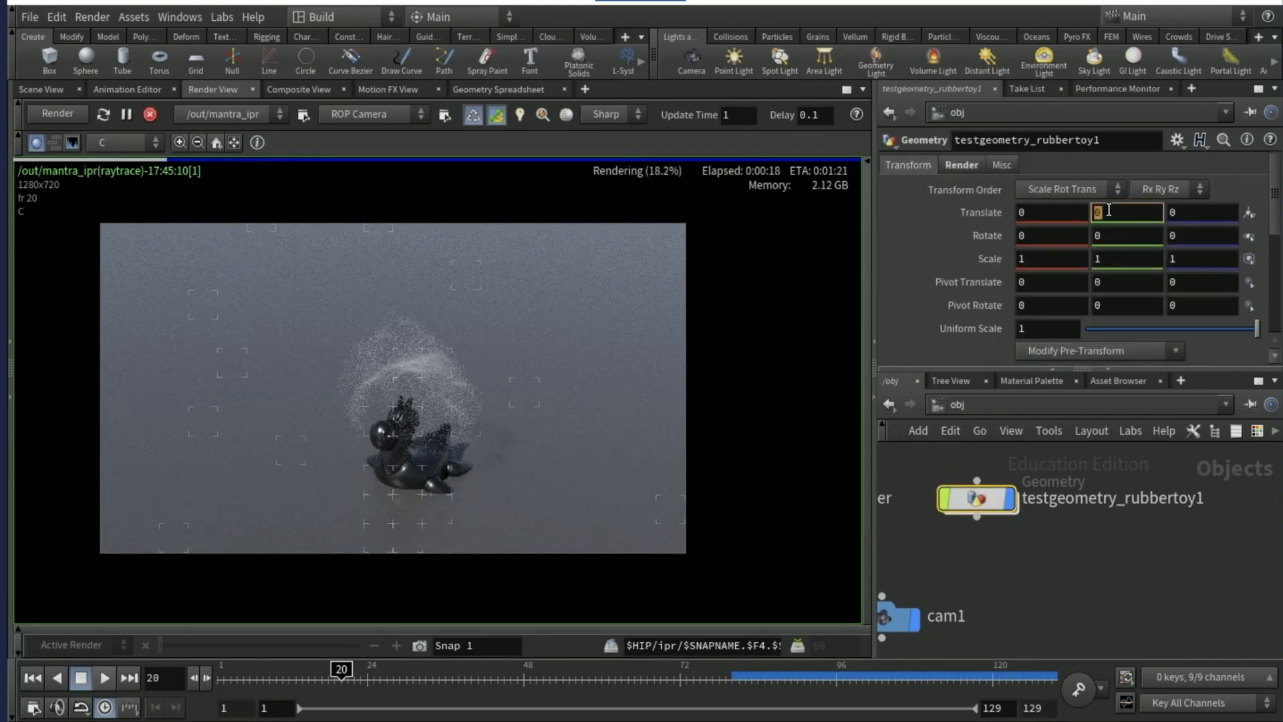
text(1.)
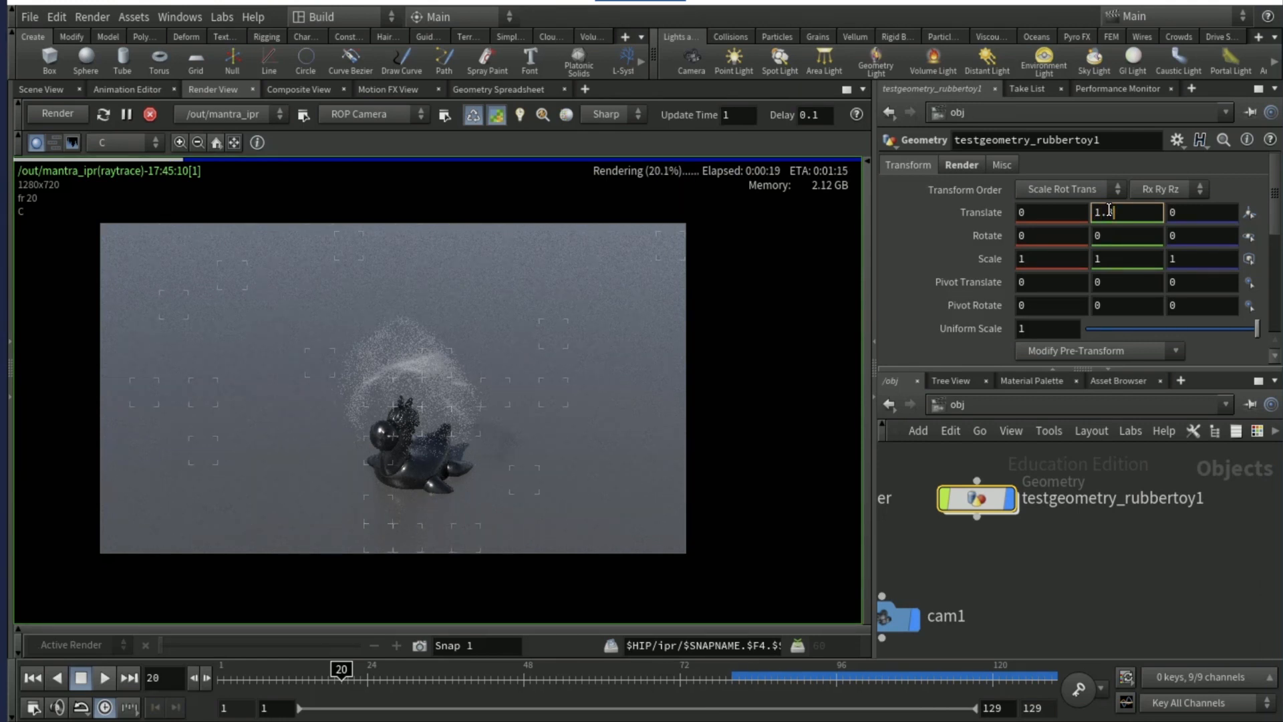